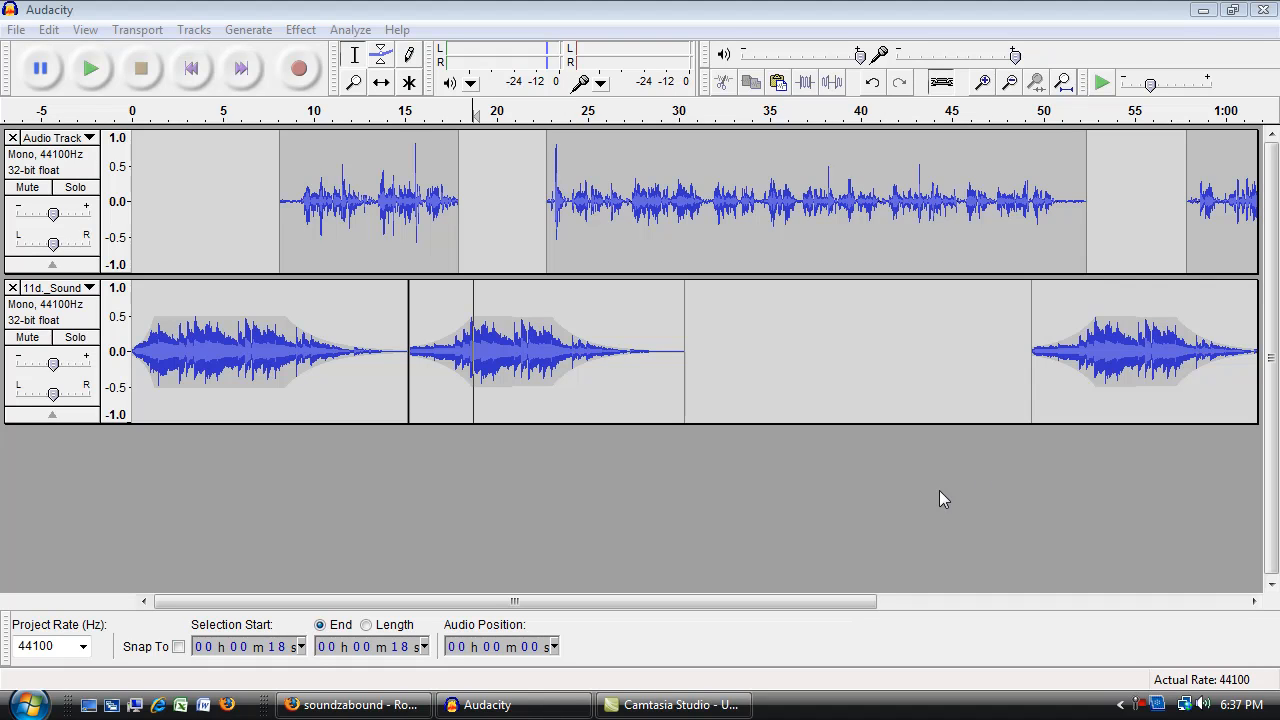
Step: Select the first voice clip from 8 to 18 s and bring up Amplify proposing 1.7 dB
left_click(650, 340)
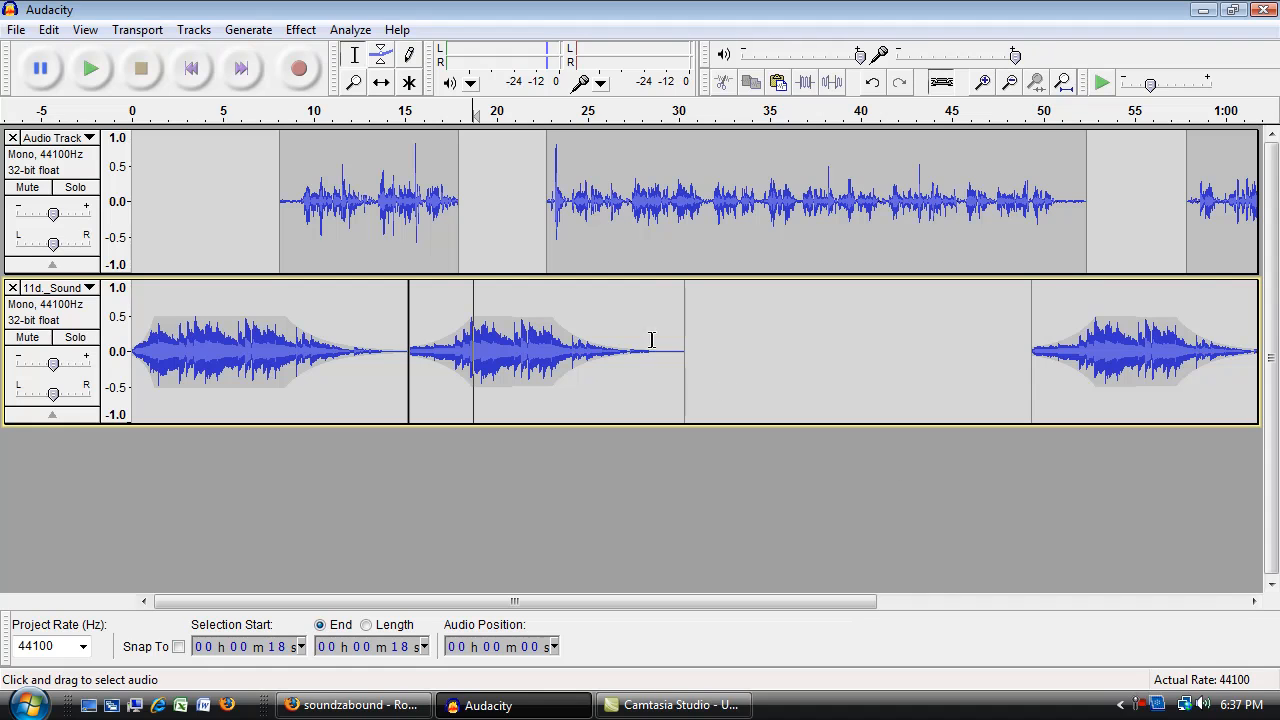
mouse_move(930, 552)
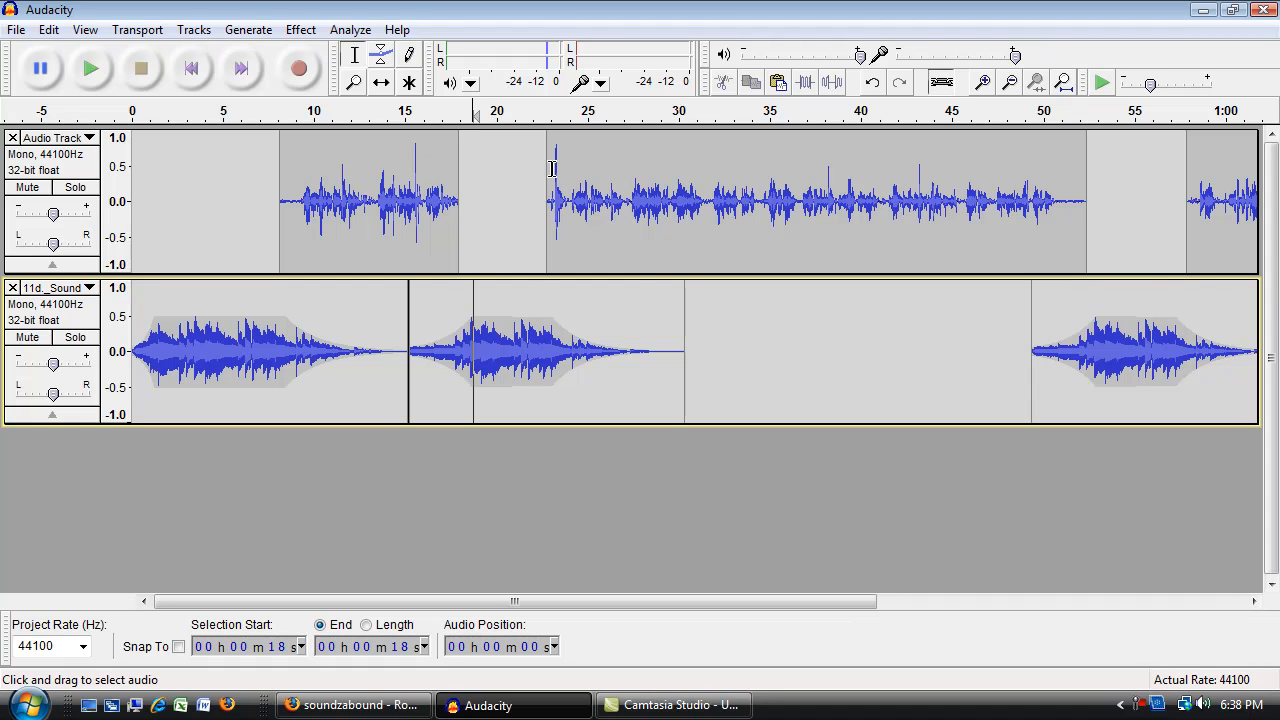
mouse_move(656, 172)
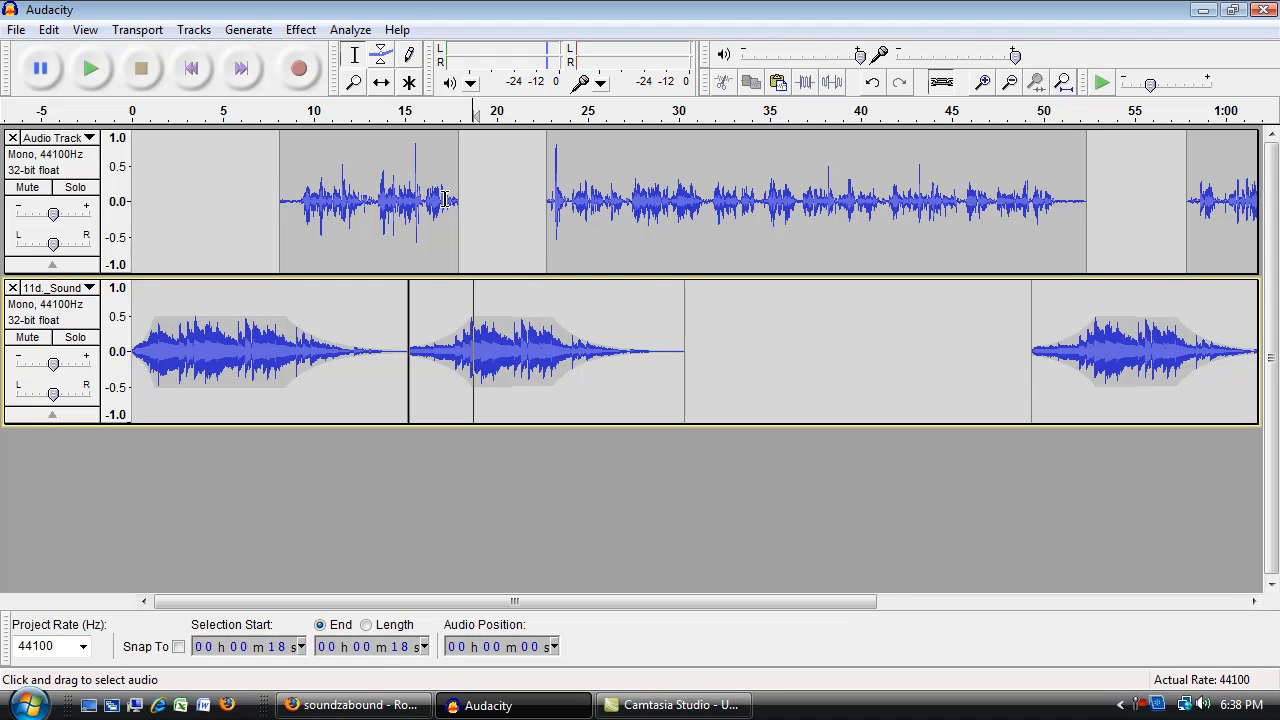
mouse_move(465, 197)
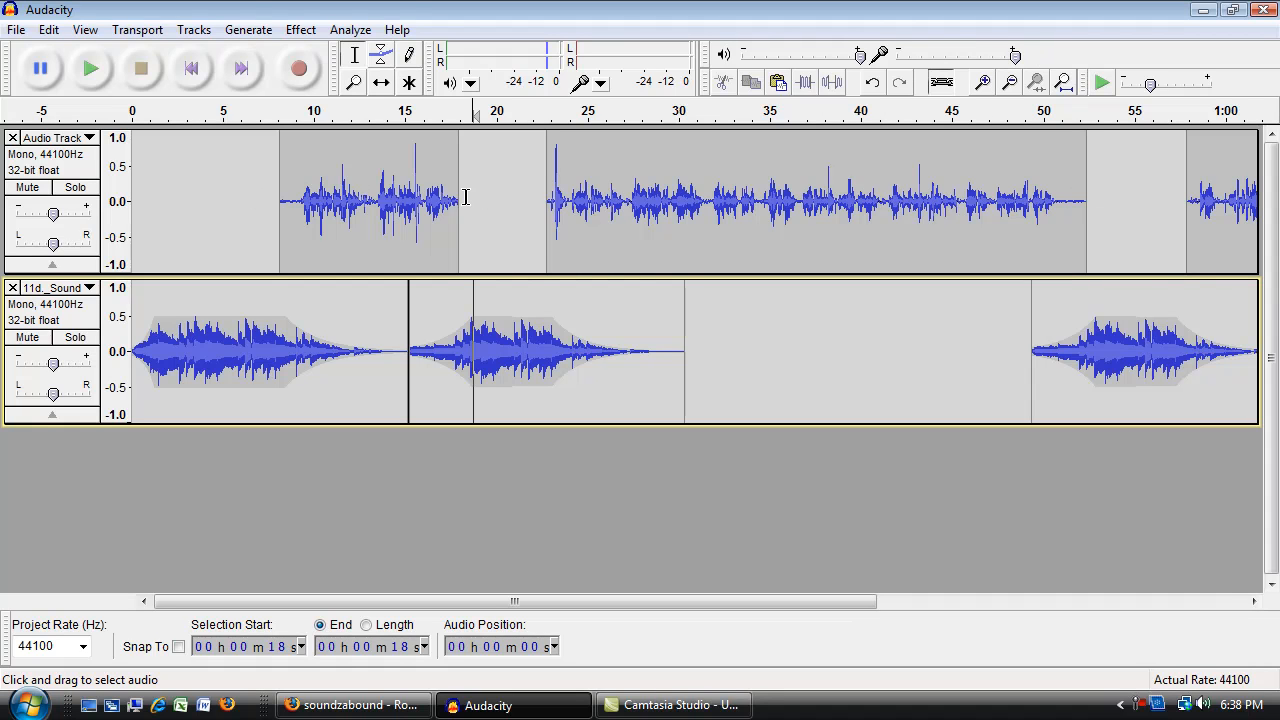
mouse_move(490, 199)
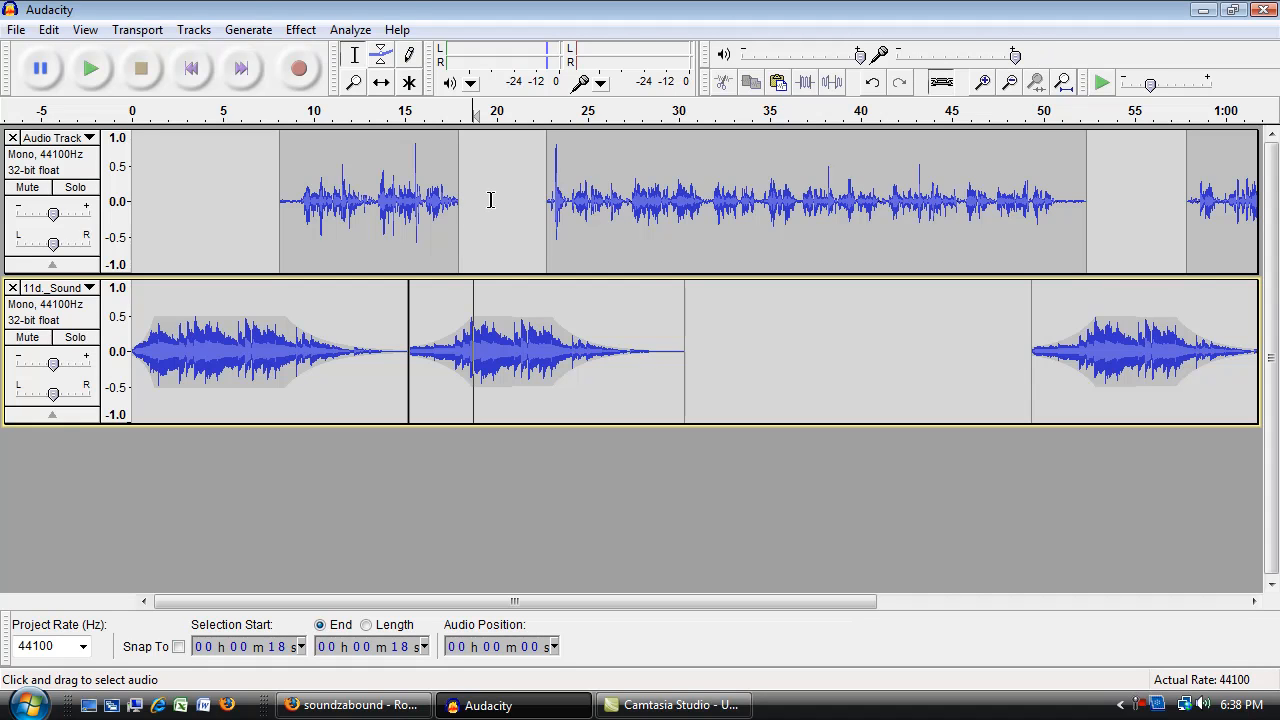
left_click_drag(400, 200, 460, 200)
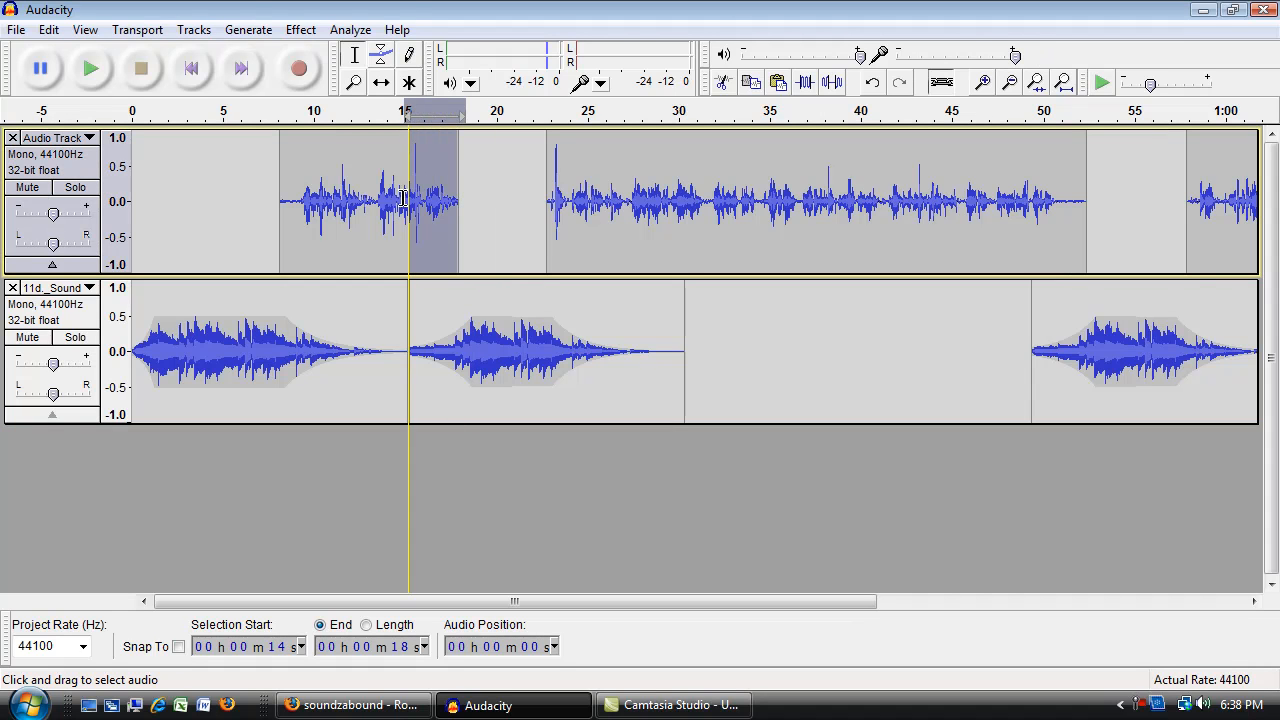
left_click_drag(408, 200, 280, 200)
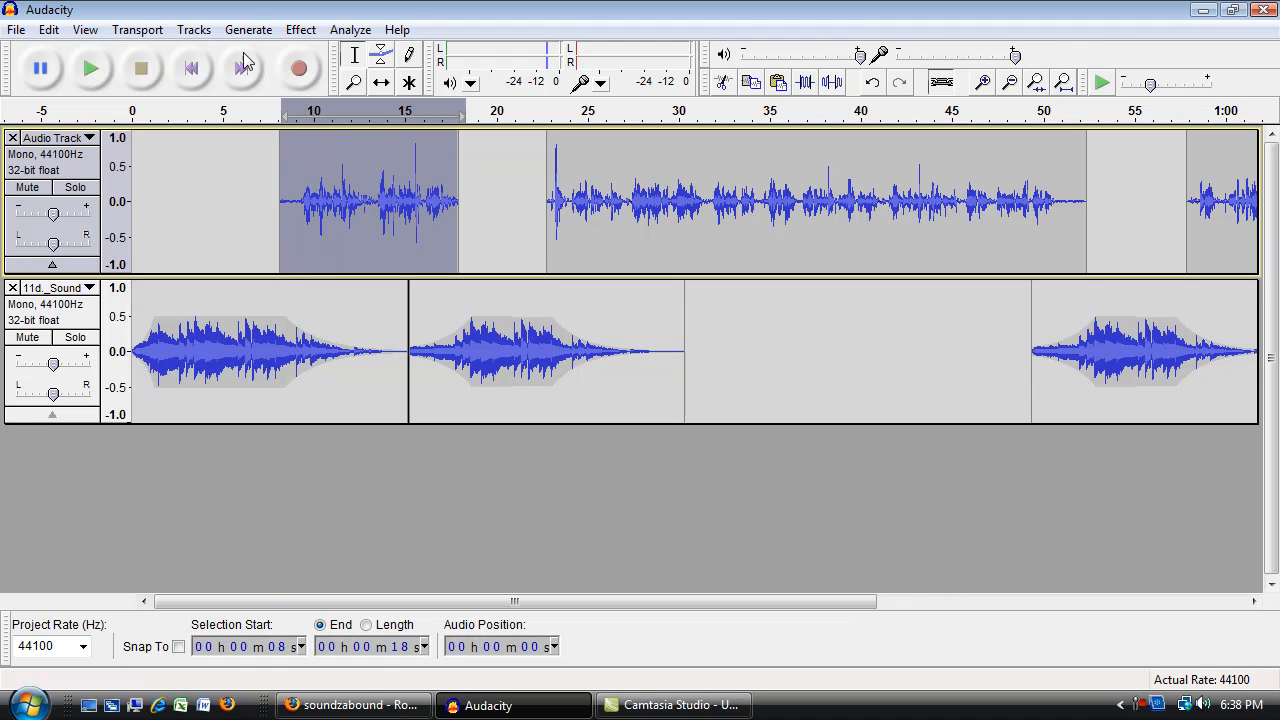
left_click(300, 29)
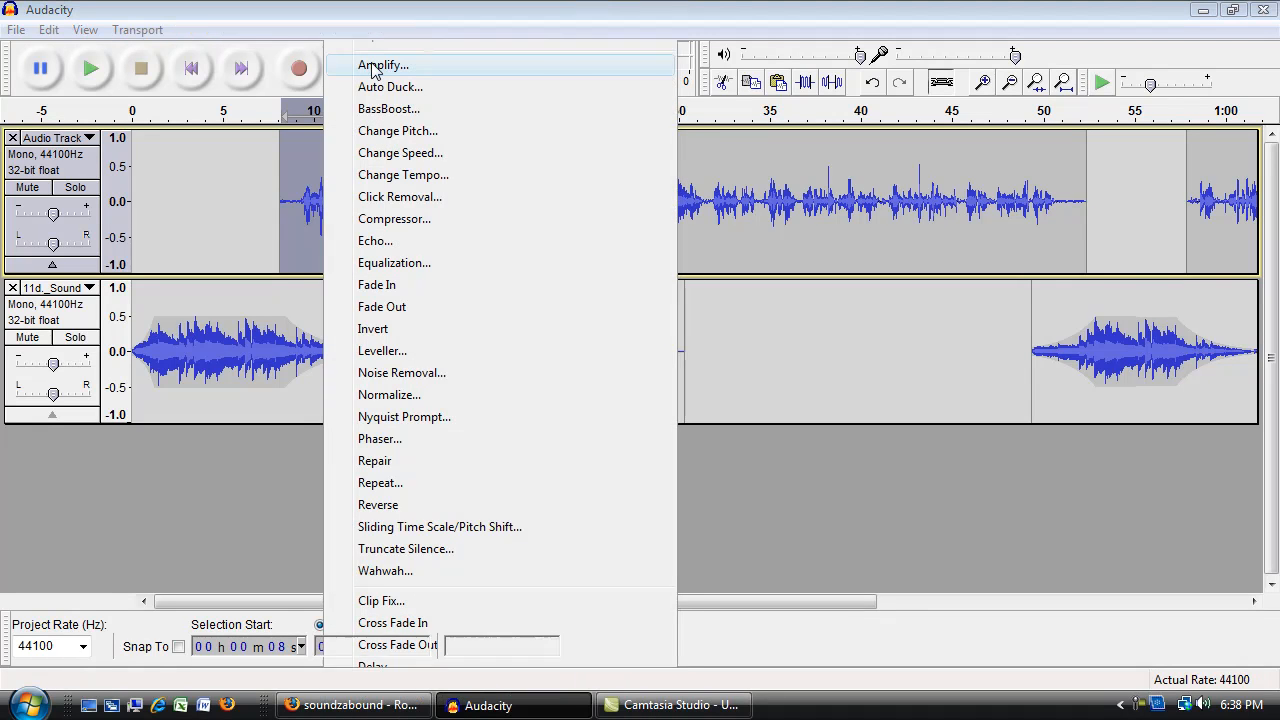
left_click(382, 65)
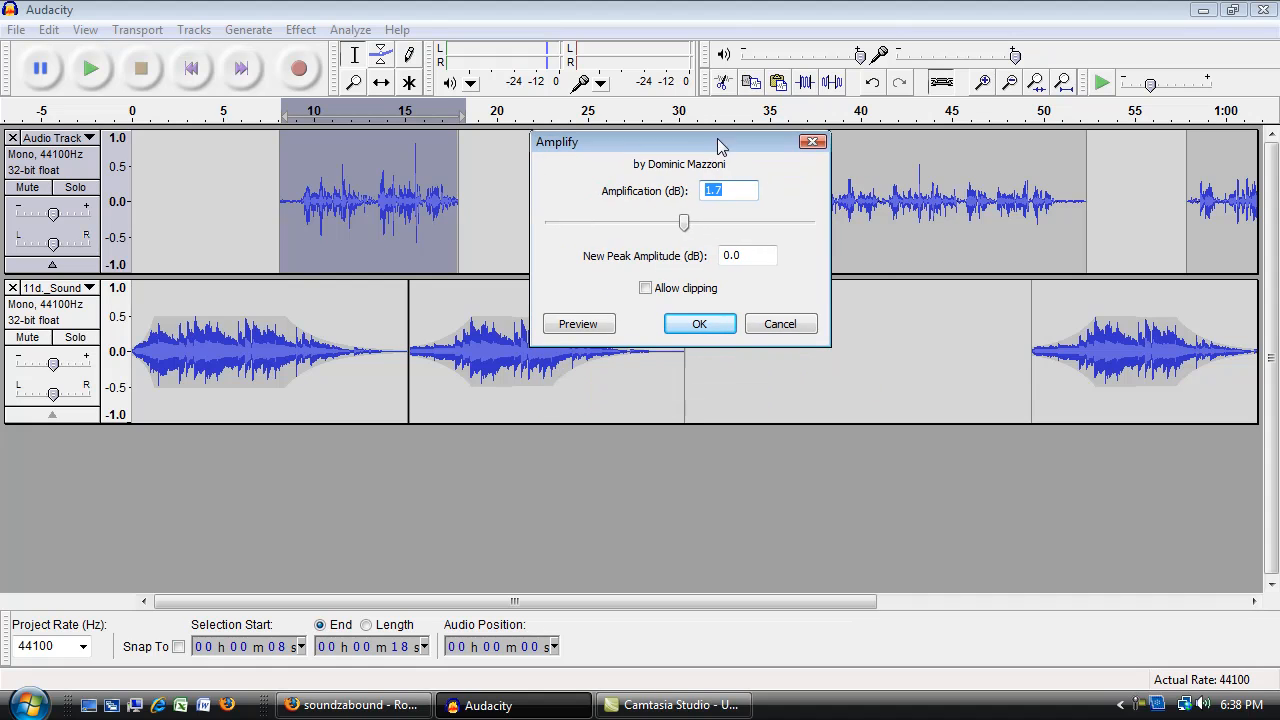
mouse_move(725, 135)
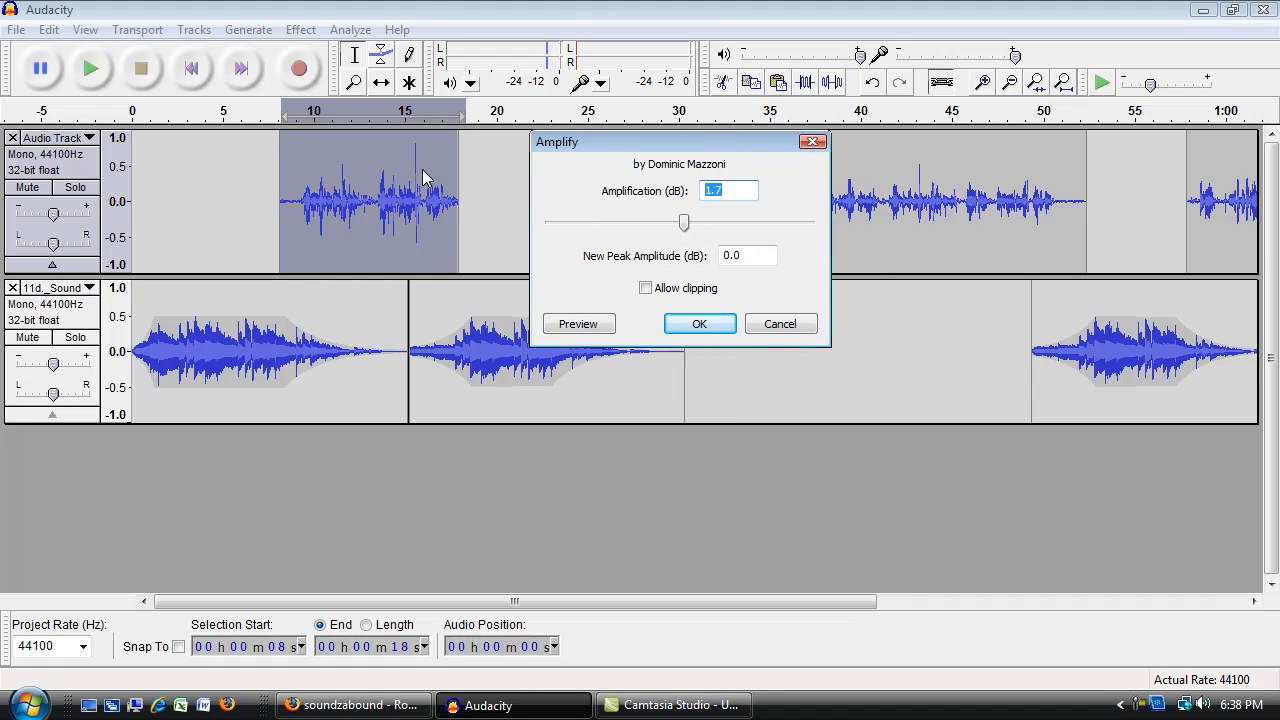
mouse_move(310, 48)
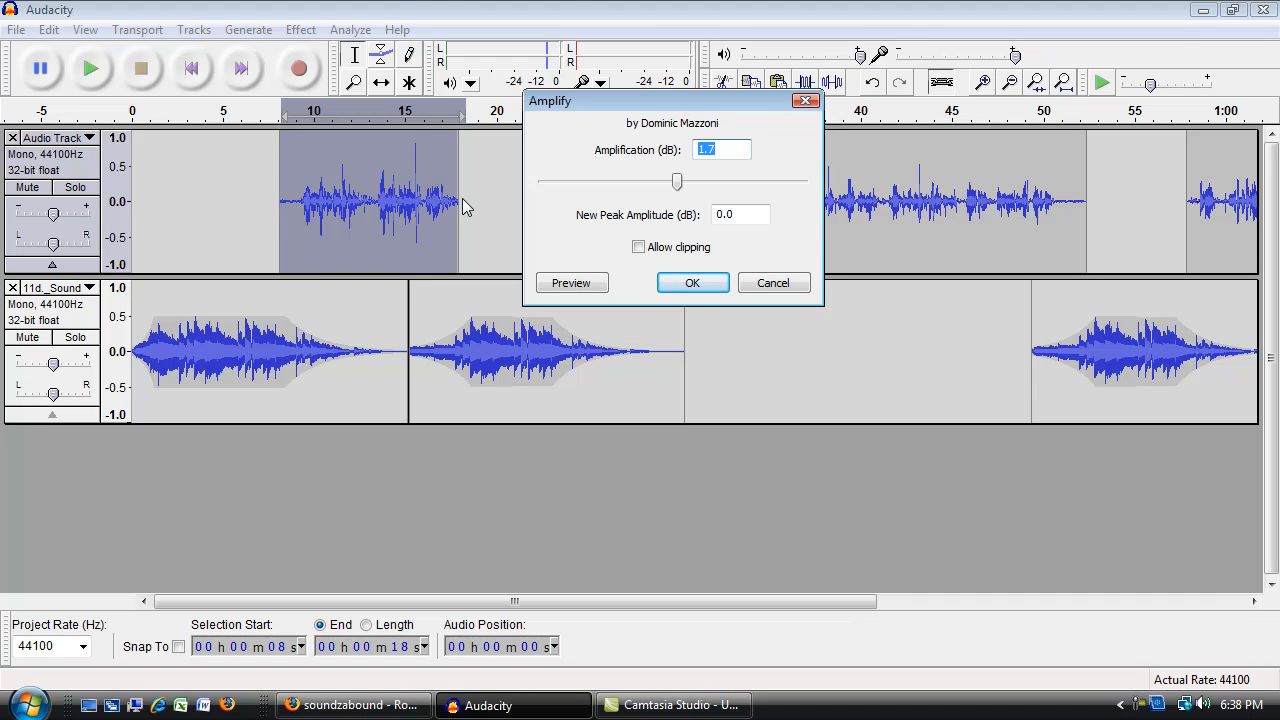
left_click(721, 149)
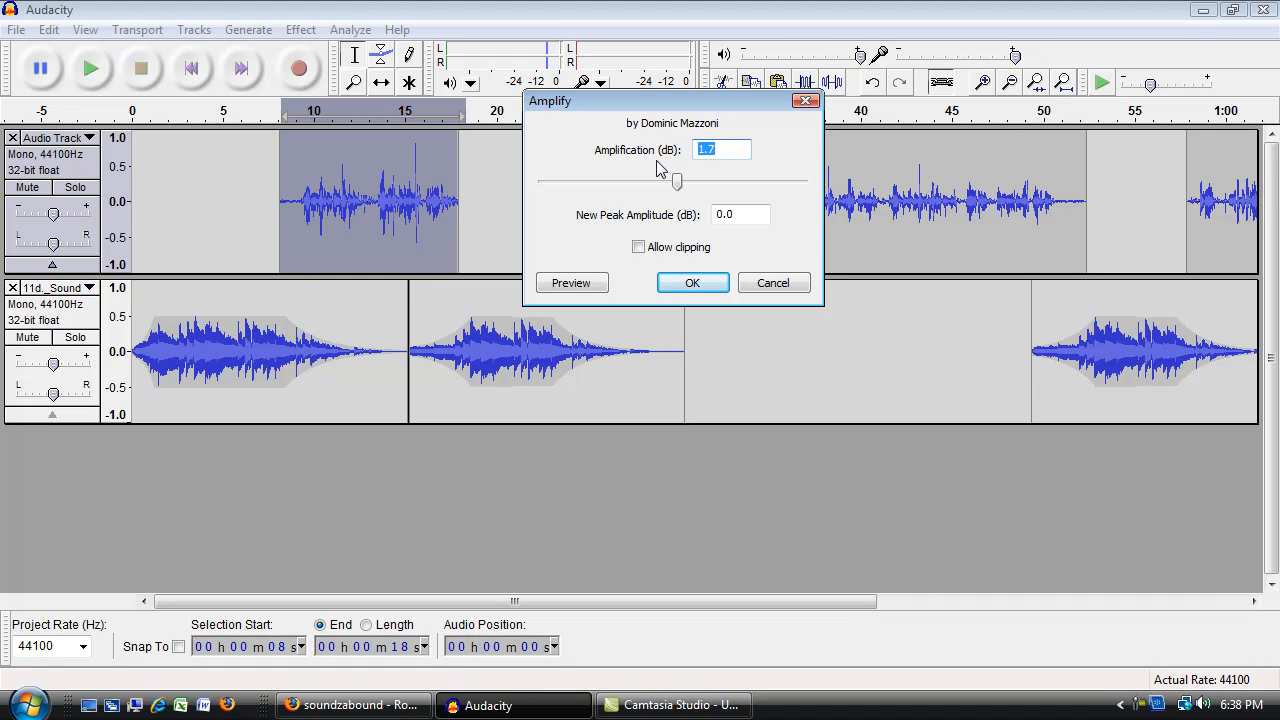
mouse_move(424, 200)
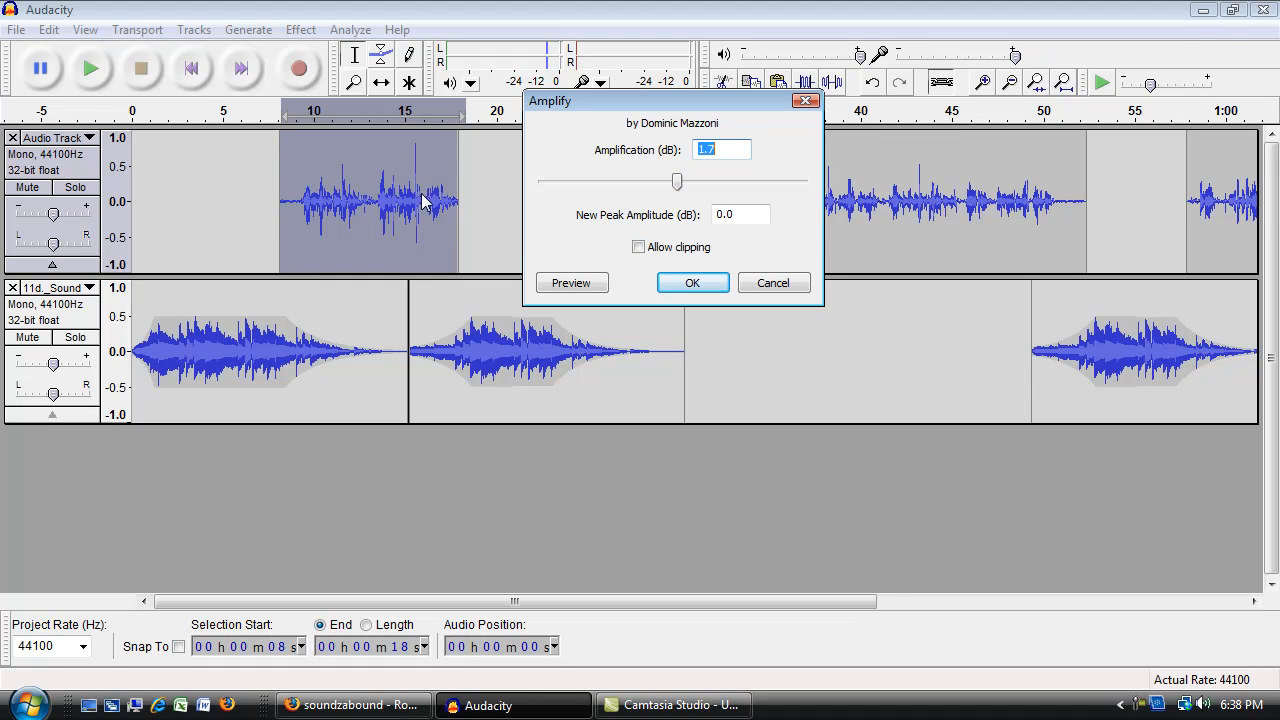
mouse_move(420, 140)
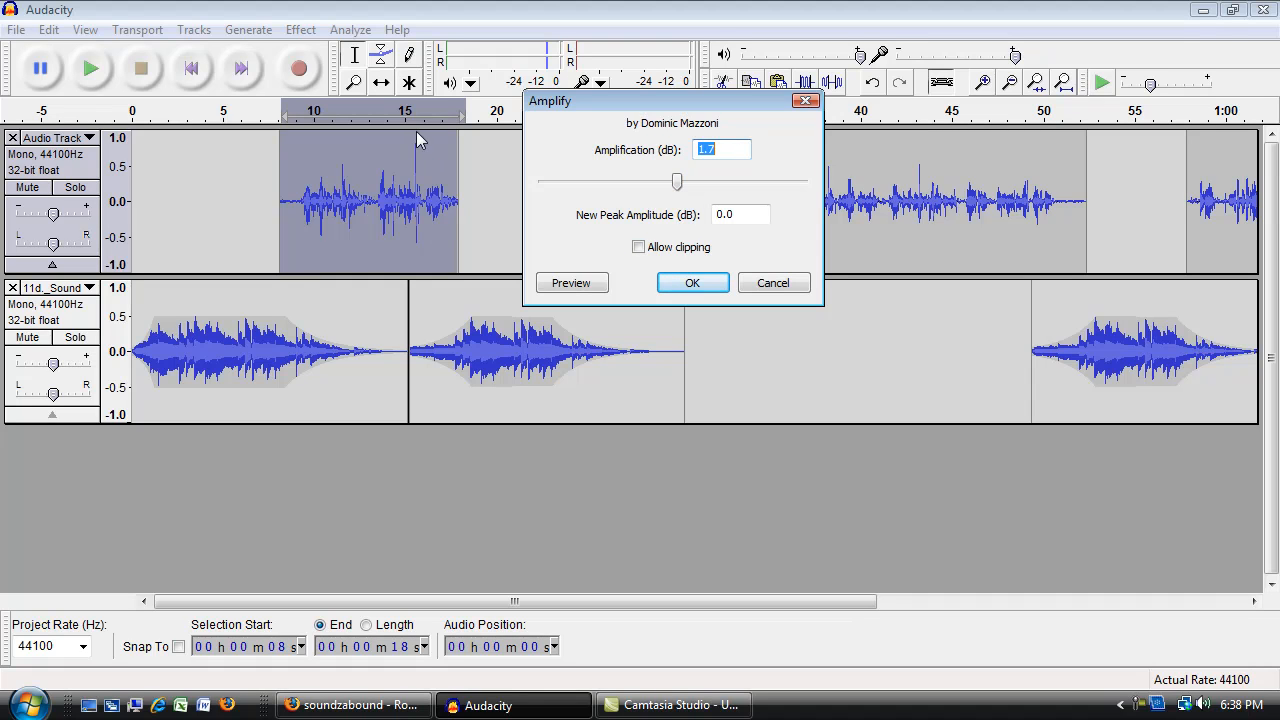
mouse_move(420, 240)
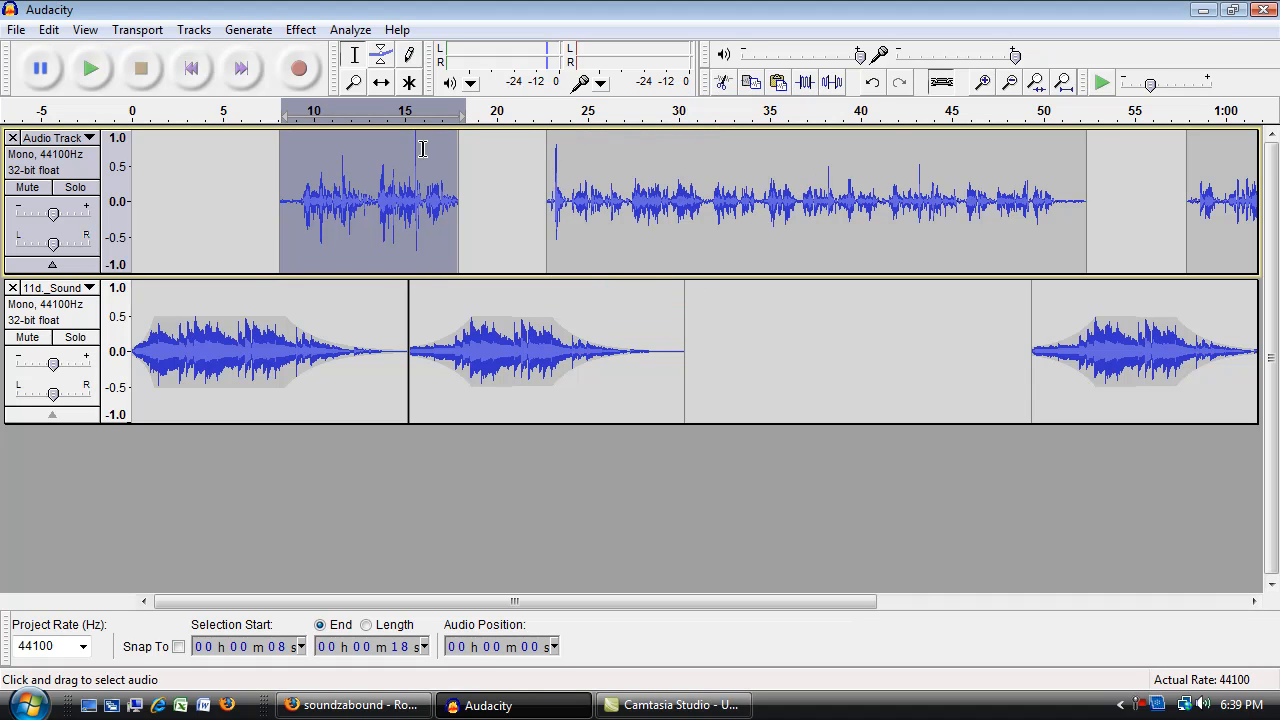
mouse_move(415, 238)
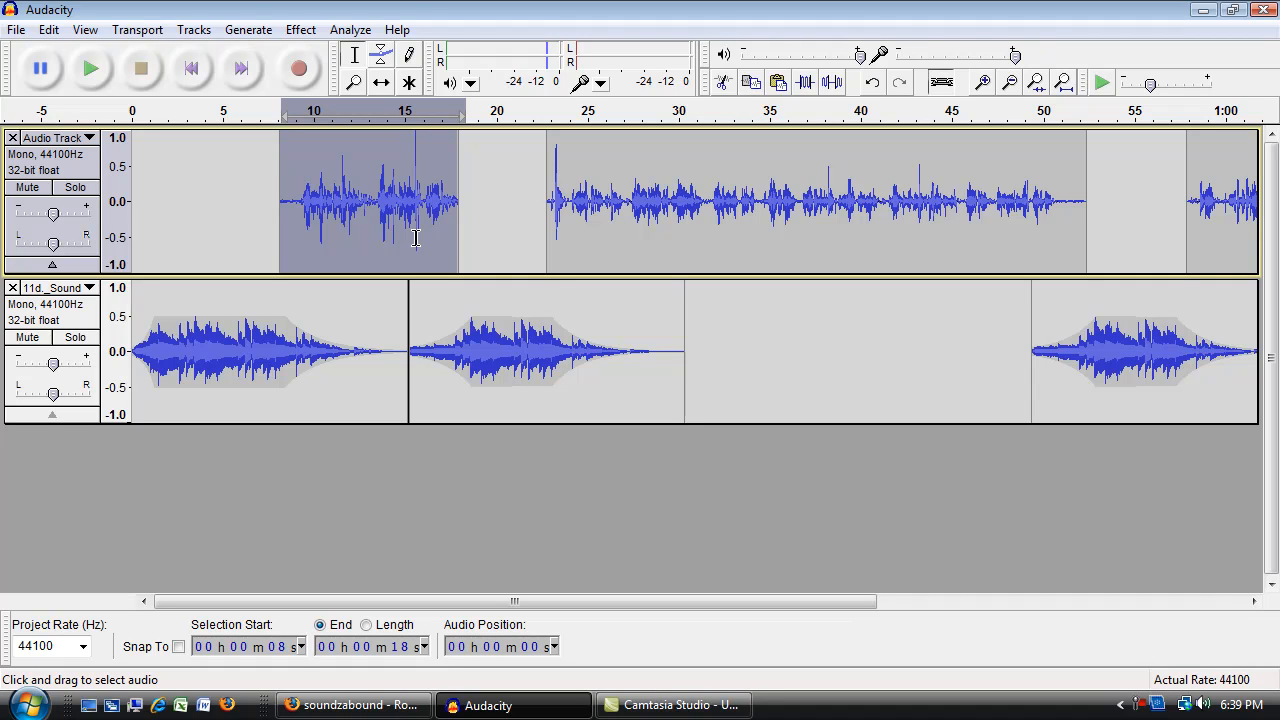
mouse_move(404, 148)
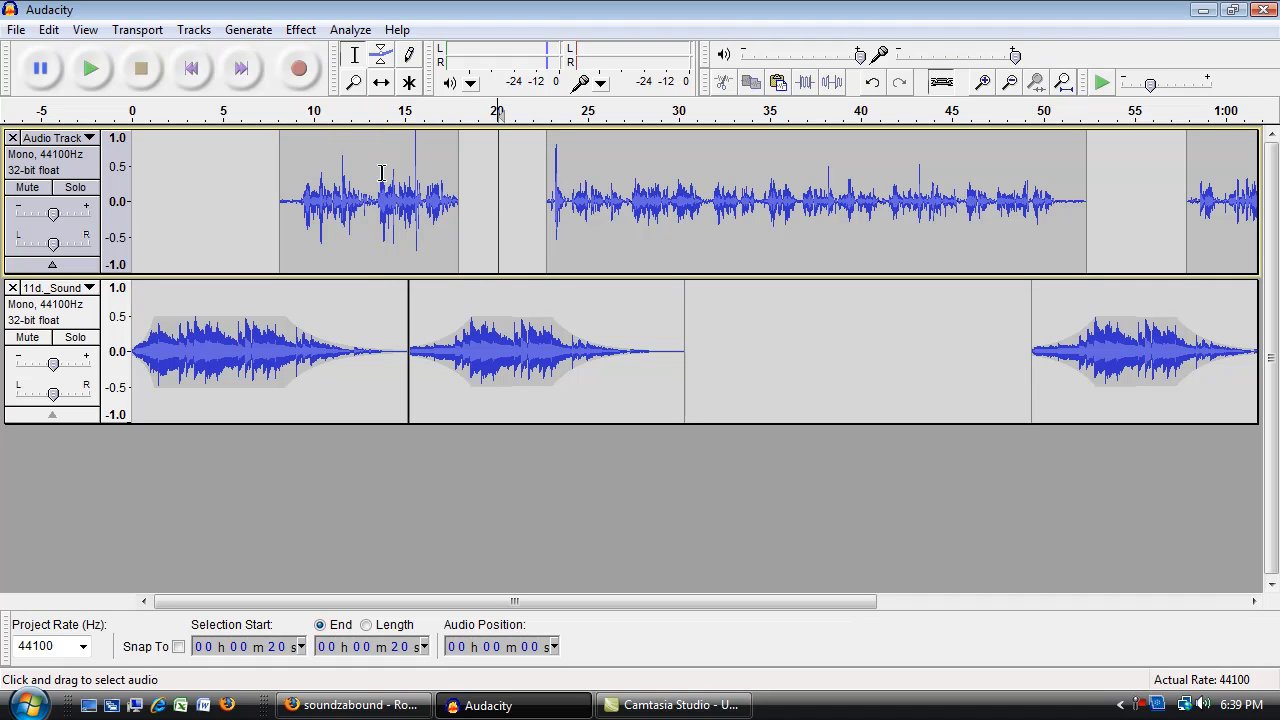
mouse_move(480, 231)
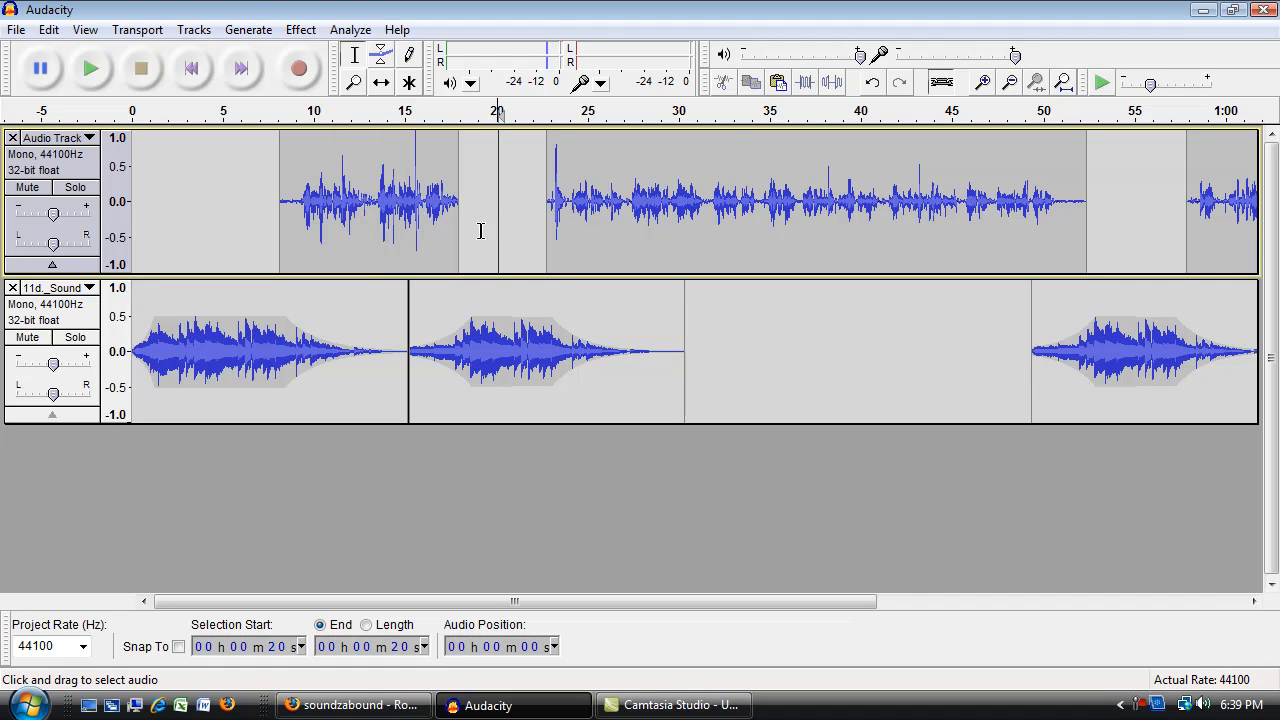
Step: Zoom in and apply Amplify at -13.5 dB to the short spike near 15.5 s
left_click(983, 82)
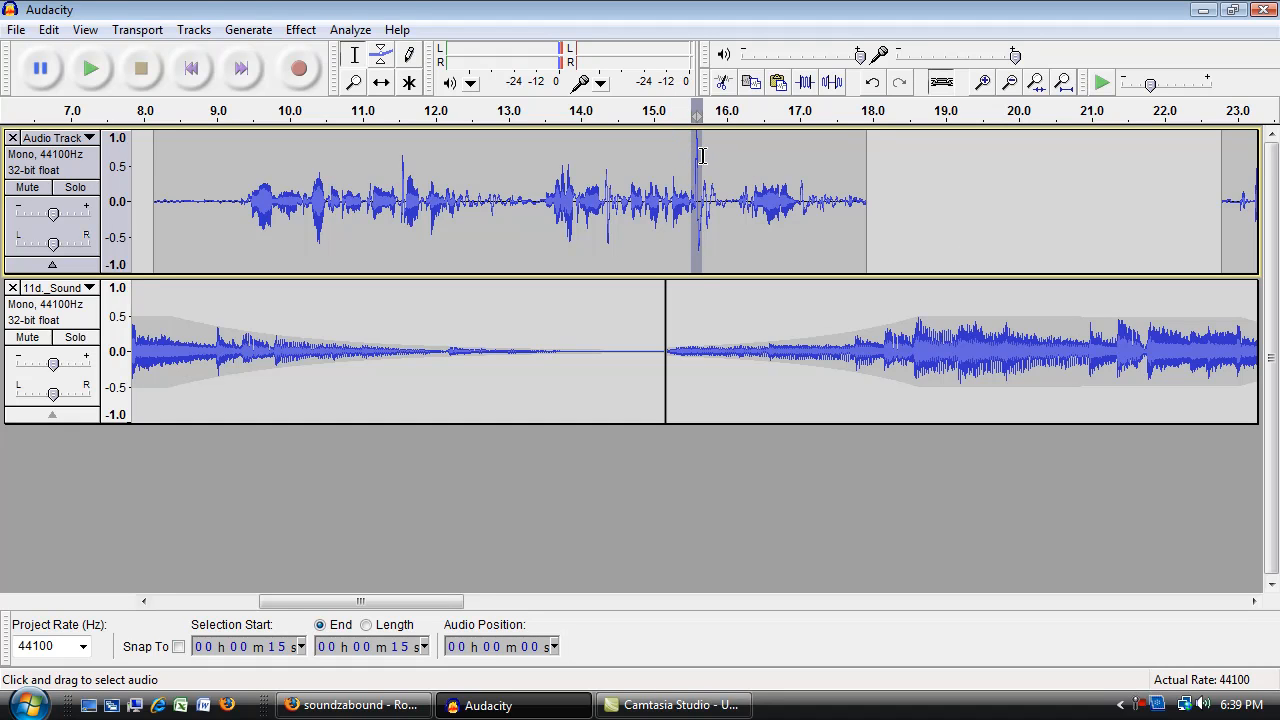
mouse_move(732, 332)
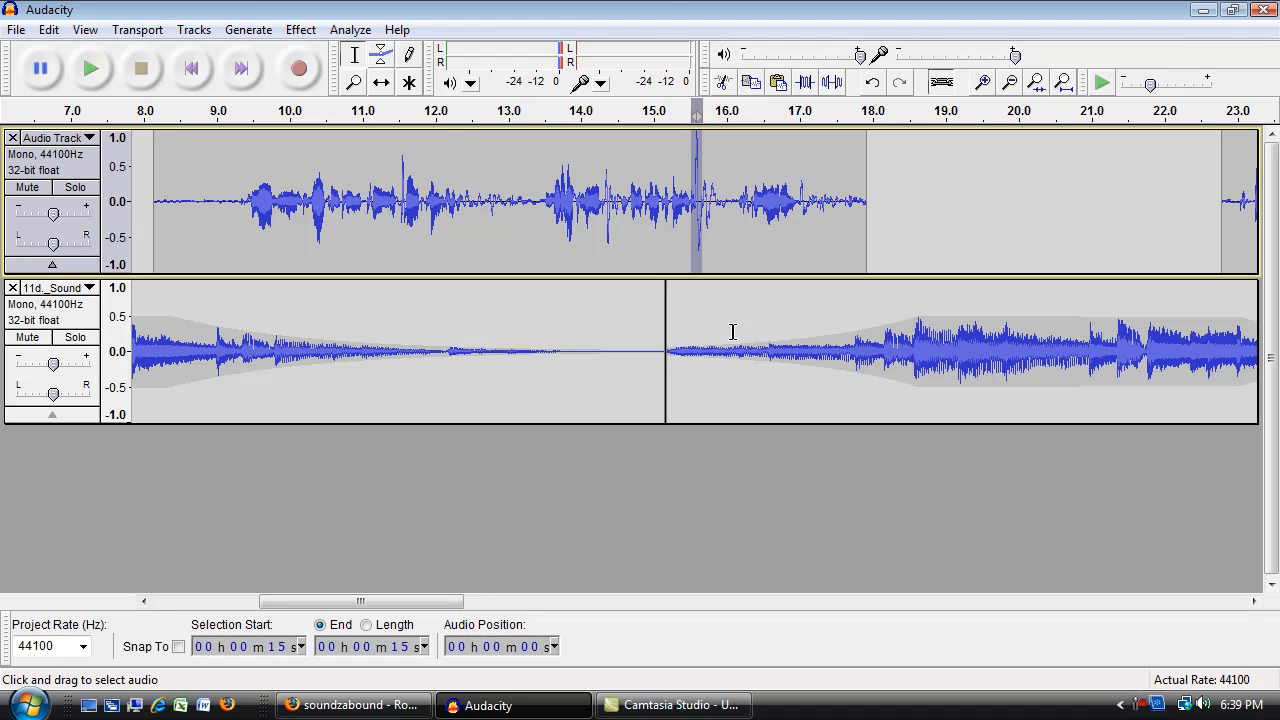
left_click(300, 29)
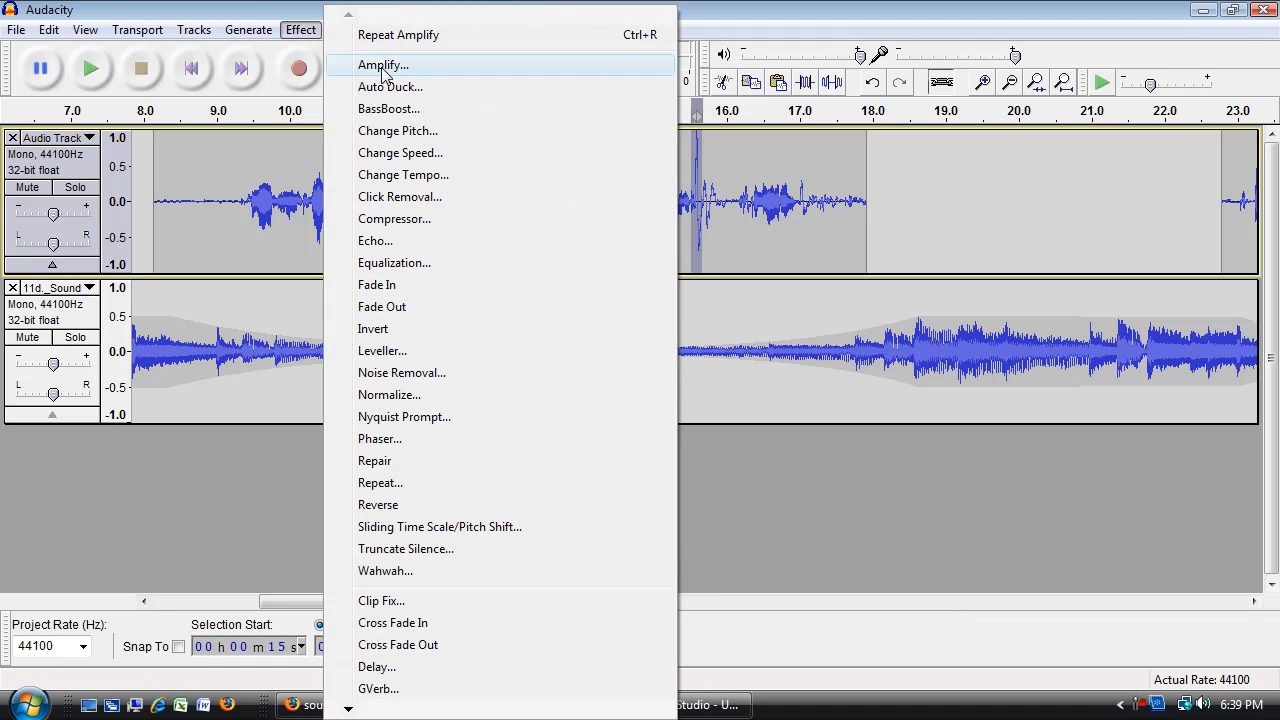
left_click(382, 65)
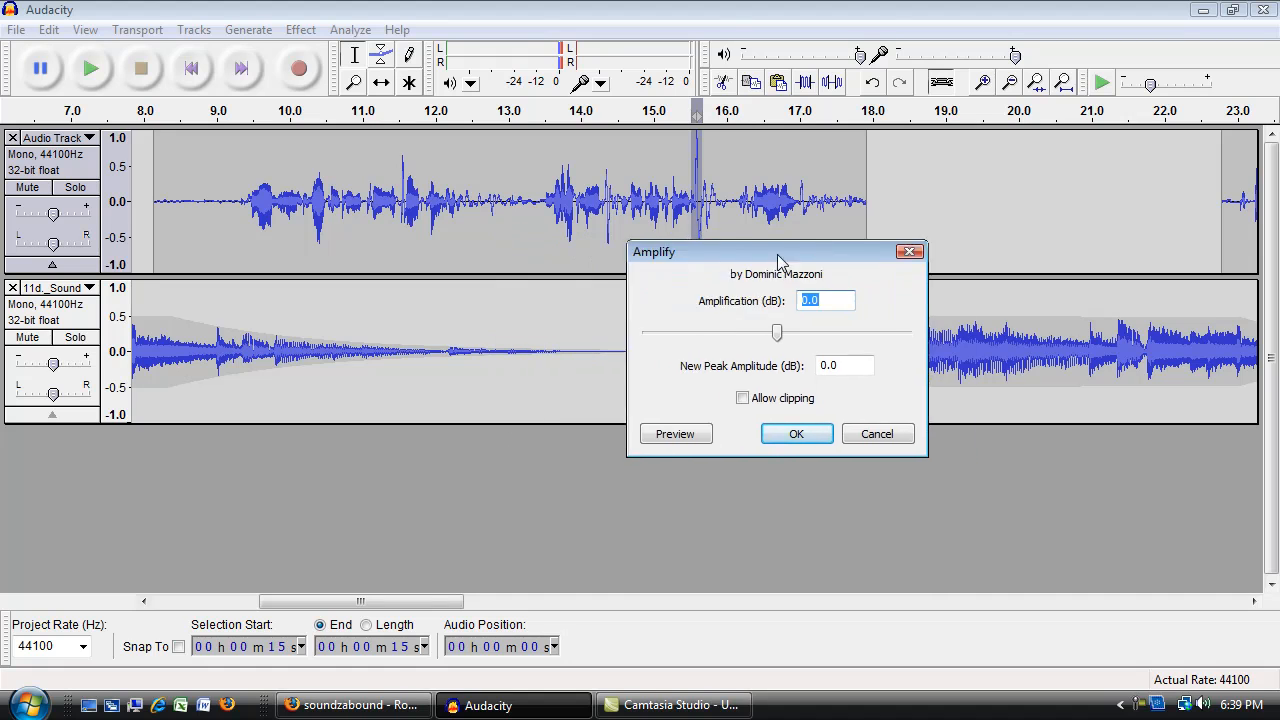
left_click_drag(780, 252, 1014, 134)
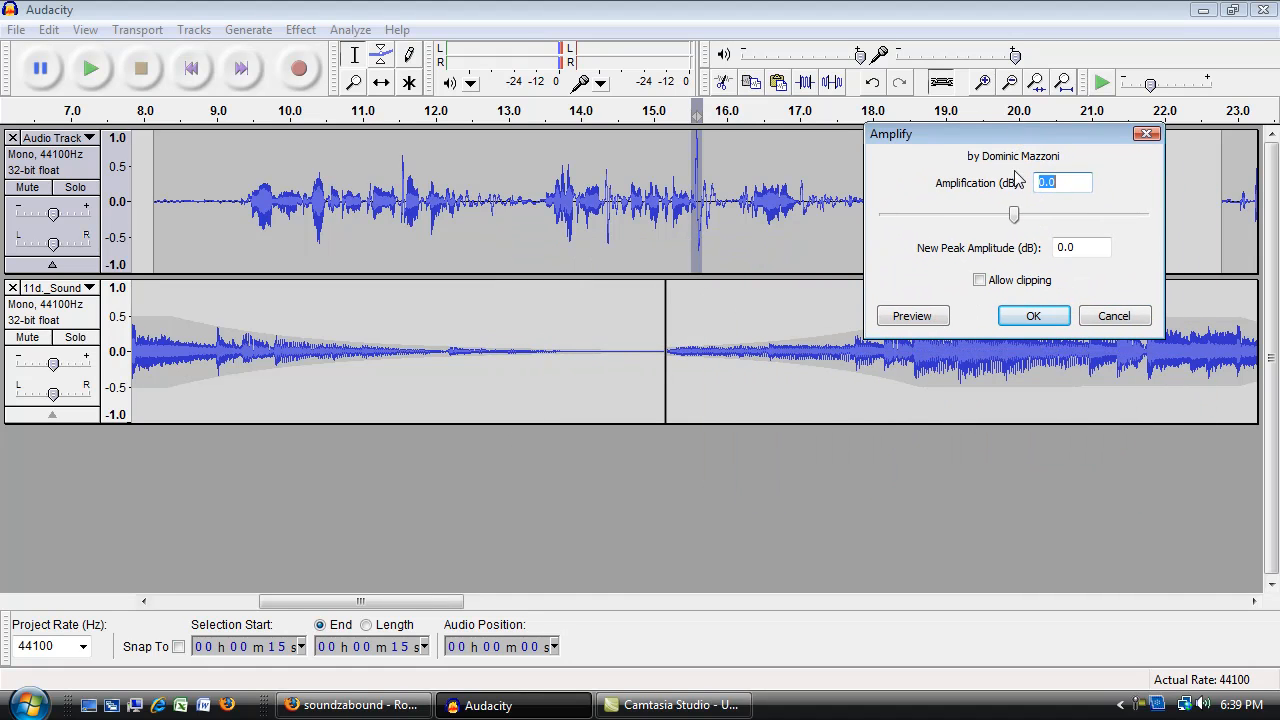
left_click_drag(1013, 214, 992, 214)
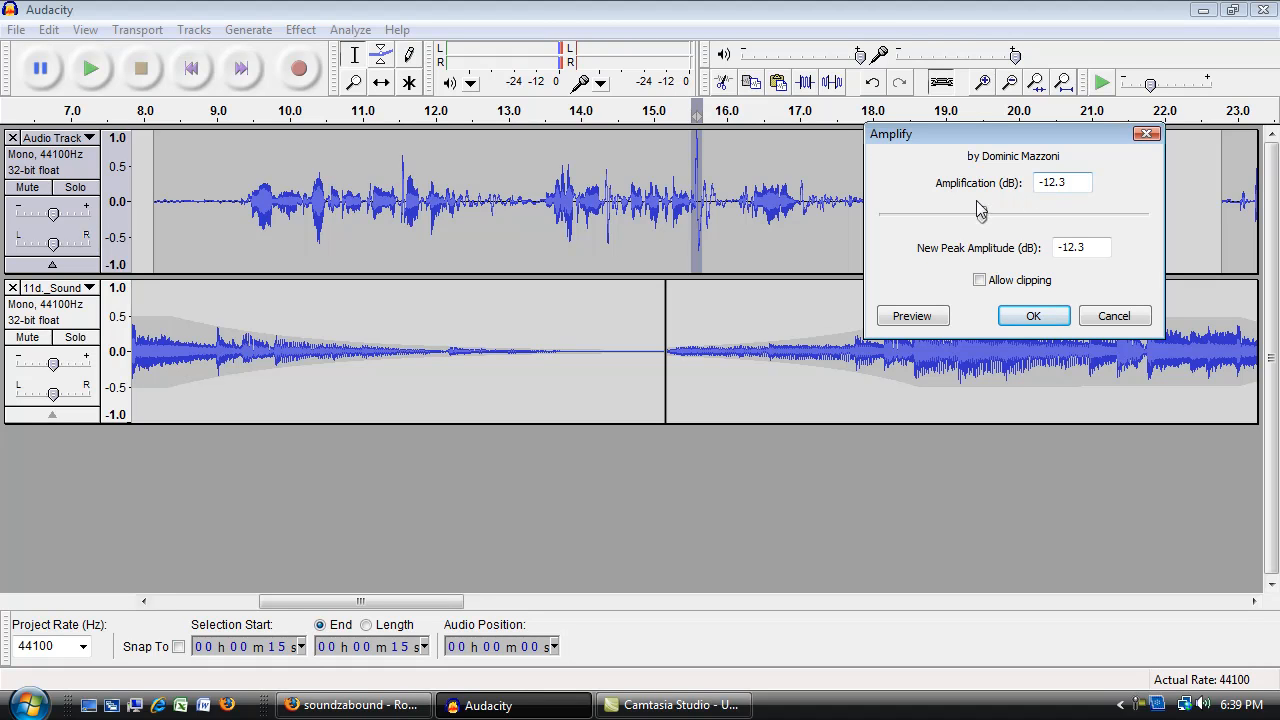
left_click_drag(982, 214, 980, 214)
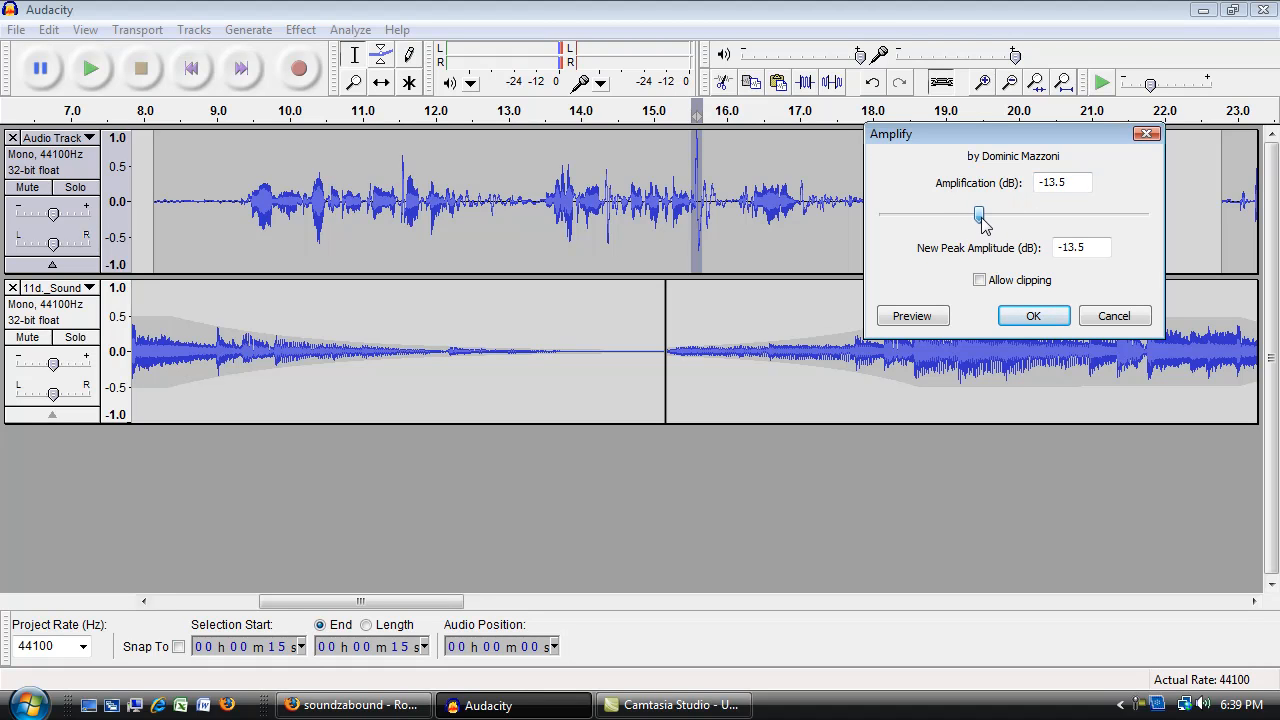
left_click(1033, 315)
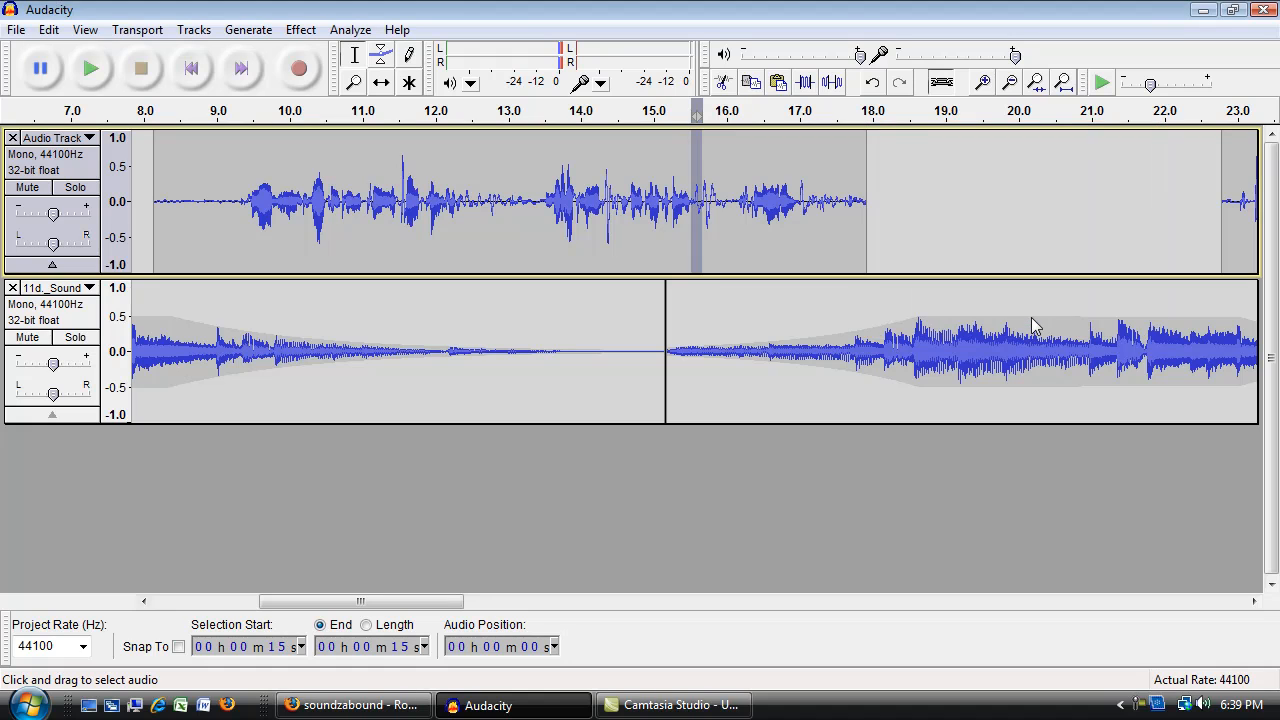
mouse_move(685, 230)
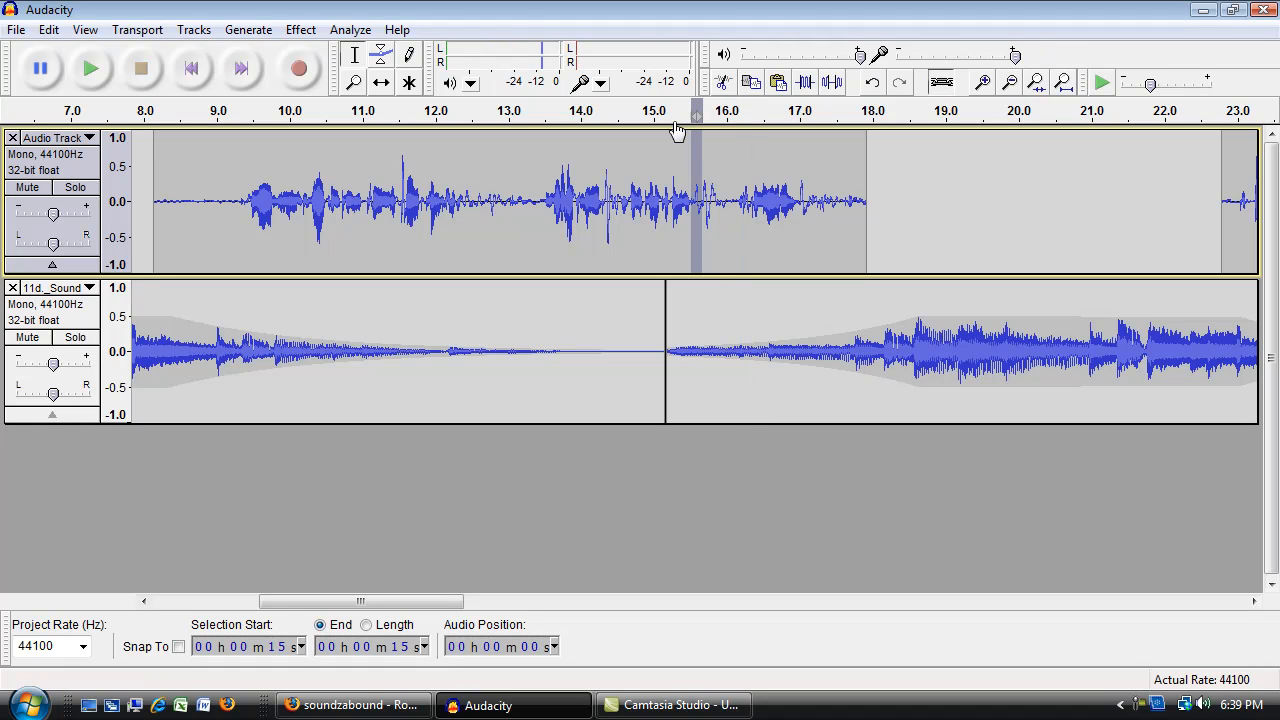
mouse_move(805, 357)
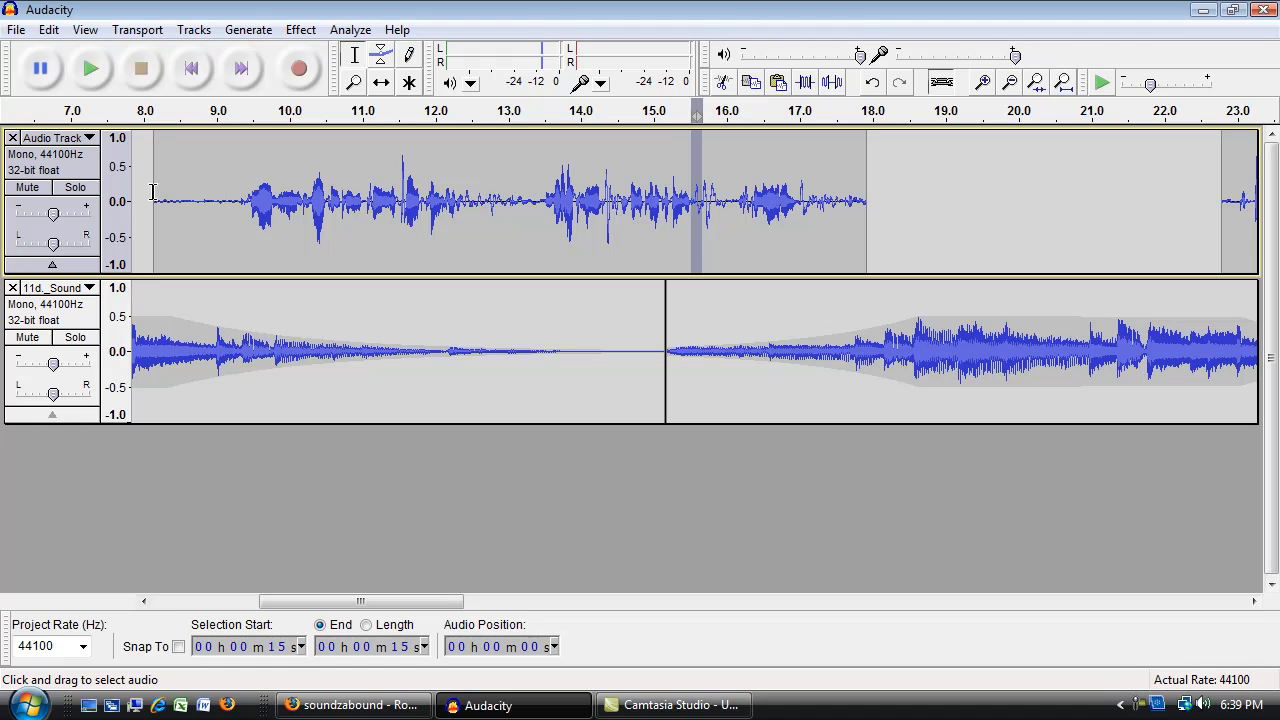
mouse_move(873, 217)
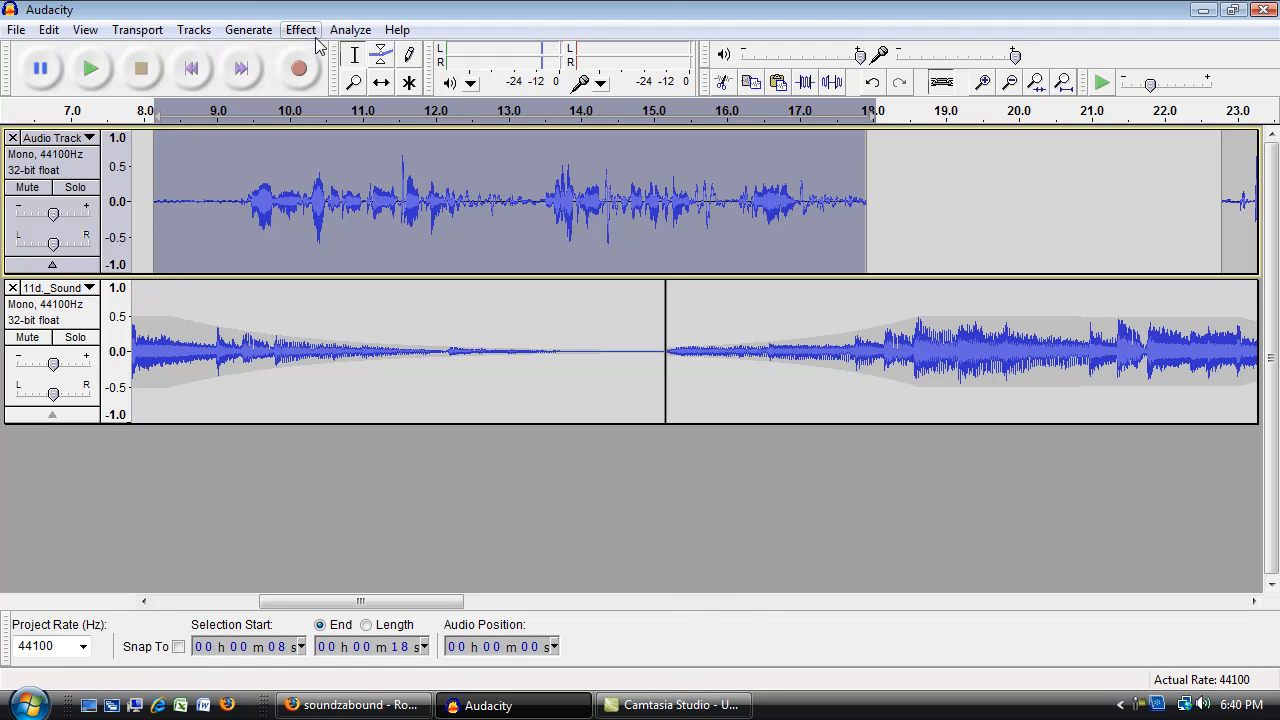
Step: Apply a 3.8 dB Amplify boost to the 8–18 s speech clip
left_click(300, 29)
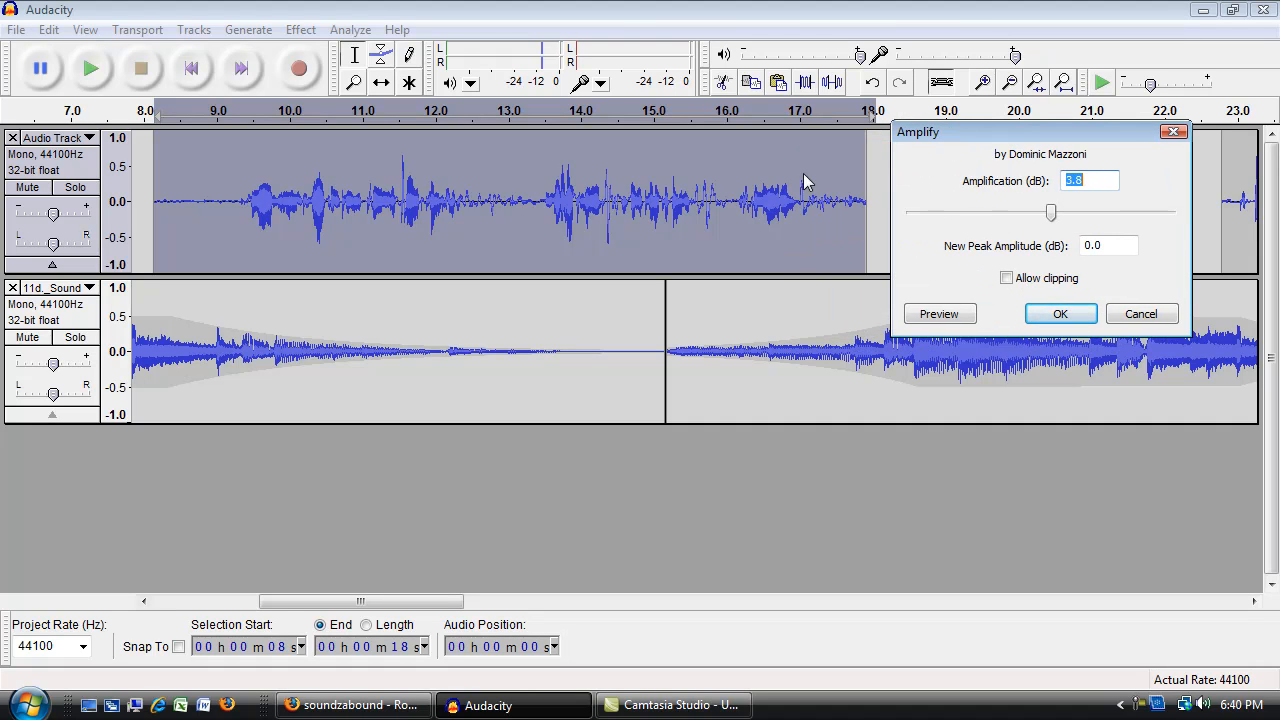
mouse_move(843, 208)
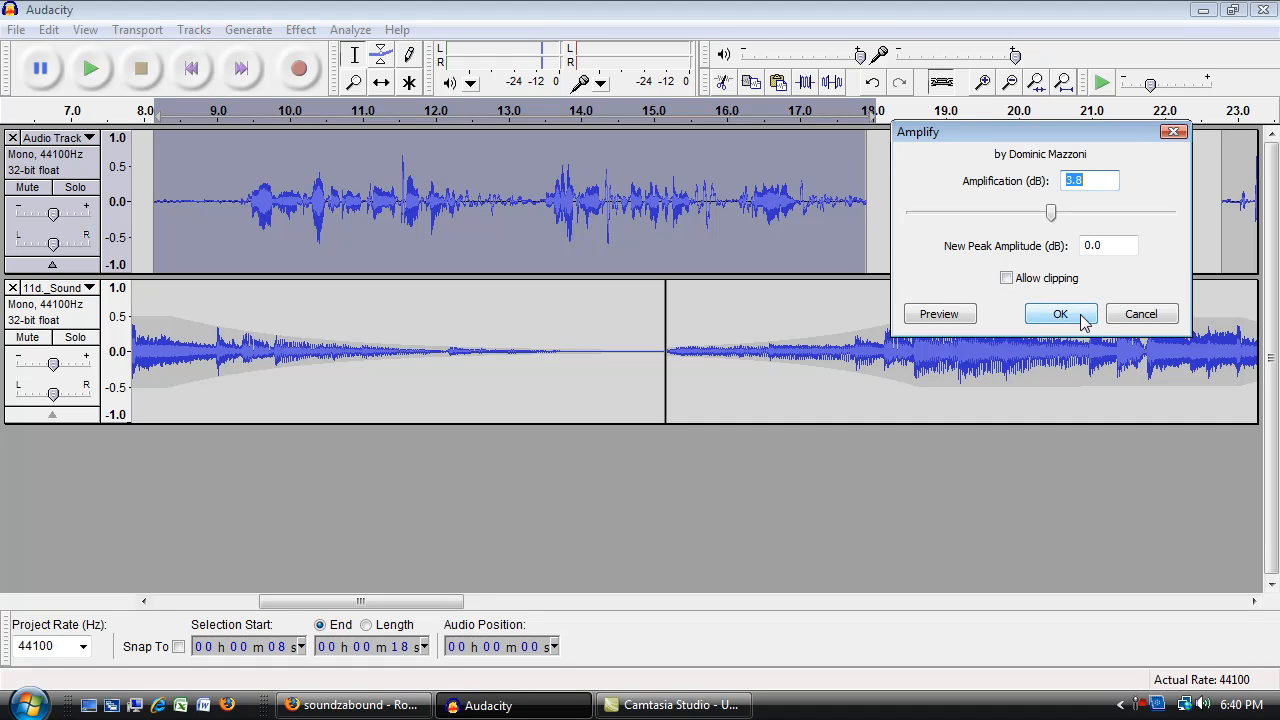
left_click(1060, 313)
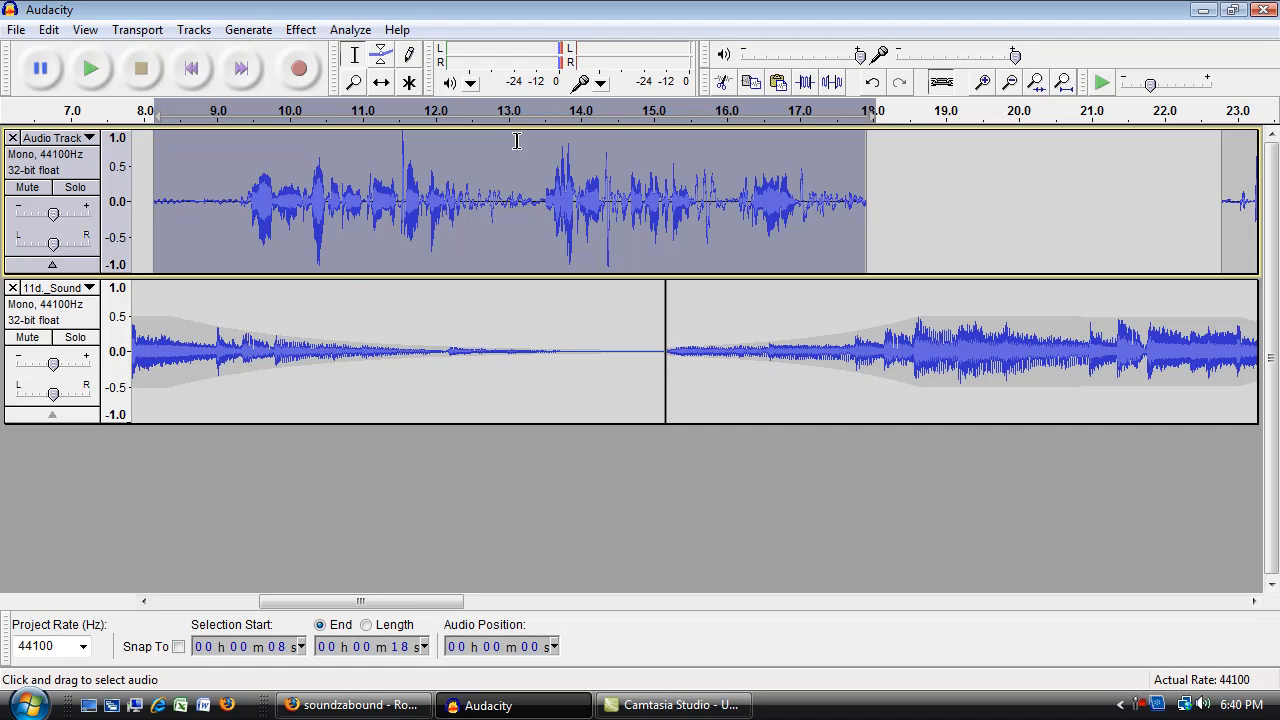
mouse_move(500, 50)
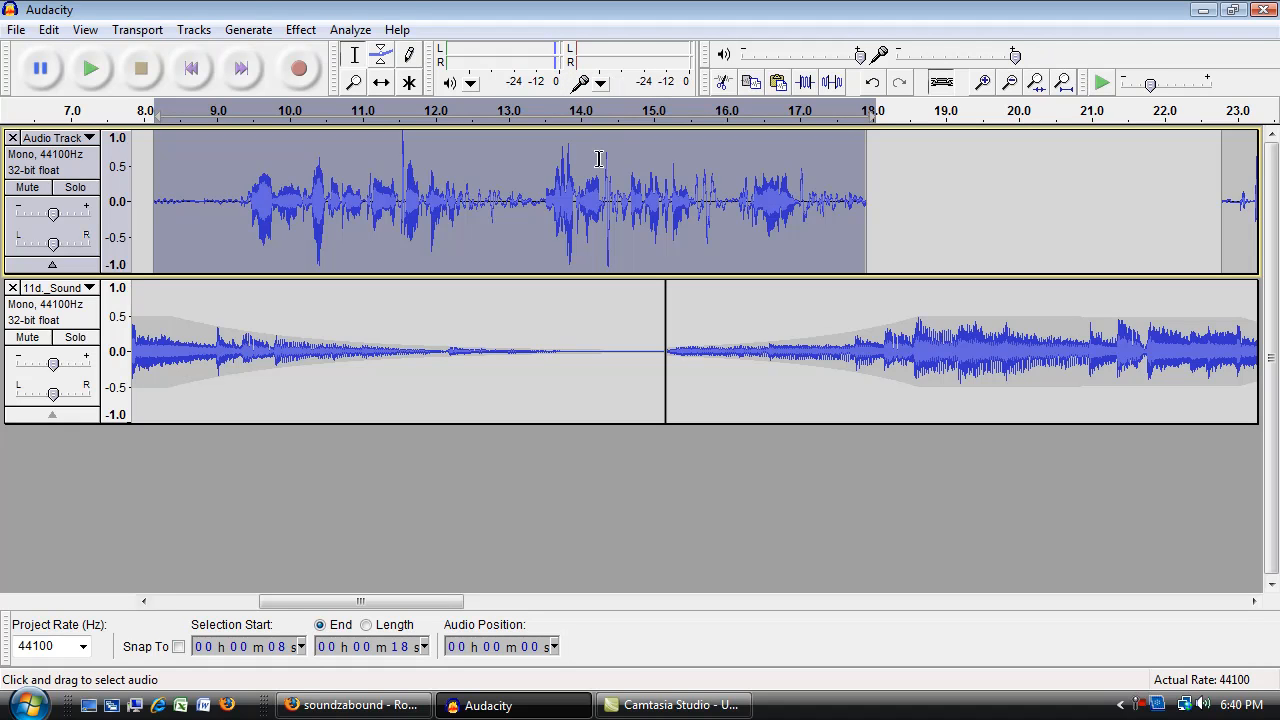
mouse_move(610, 155)
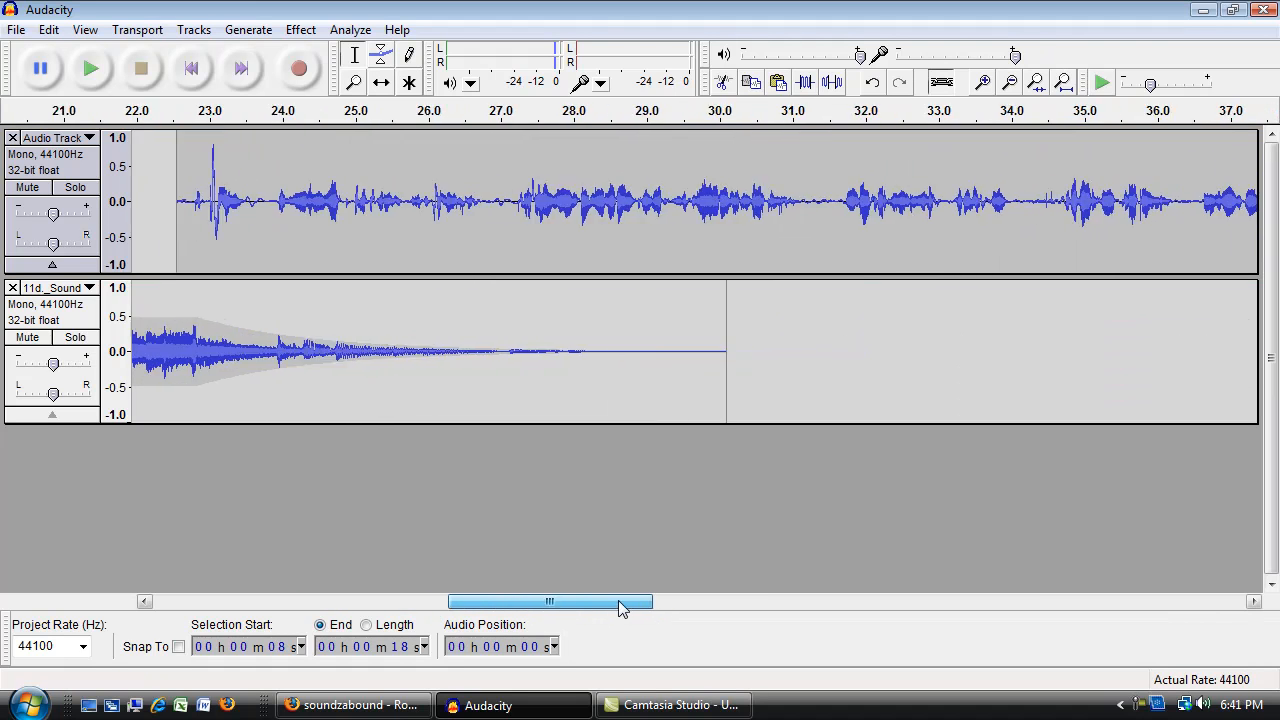
Step: Apply a 1.9 dB Amplify boost to the 22–53 s speech clip
left_click(1010, 83)
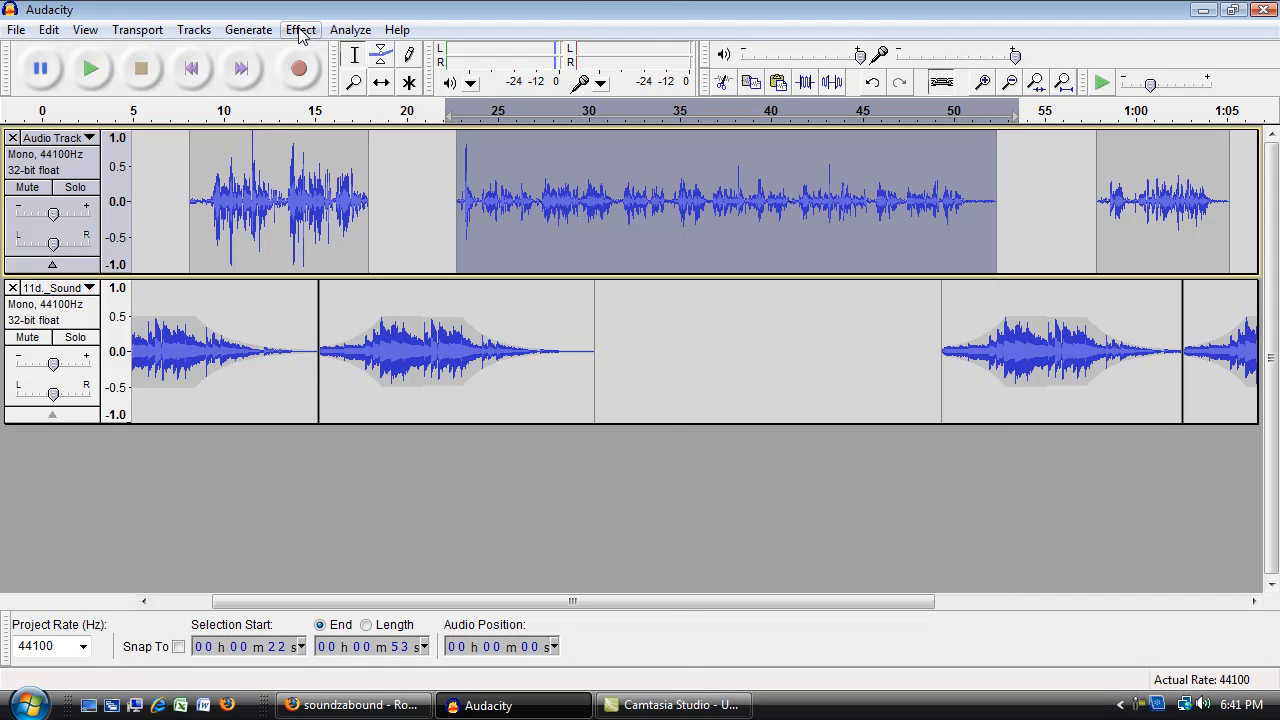
left_click(300, 29)
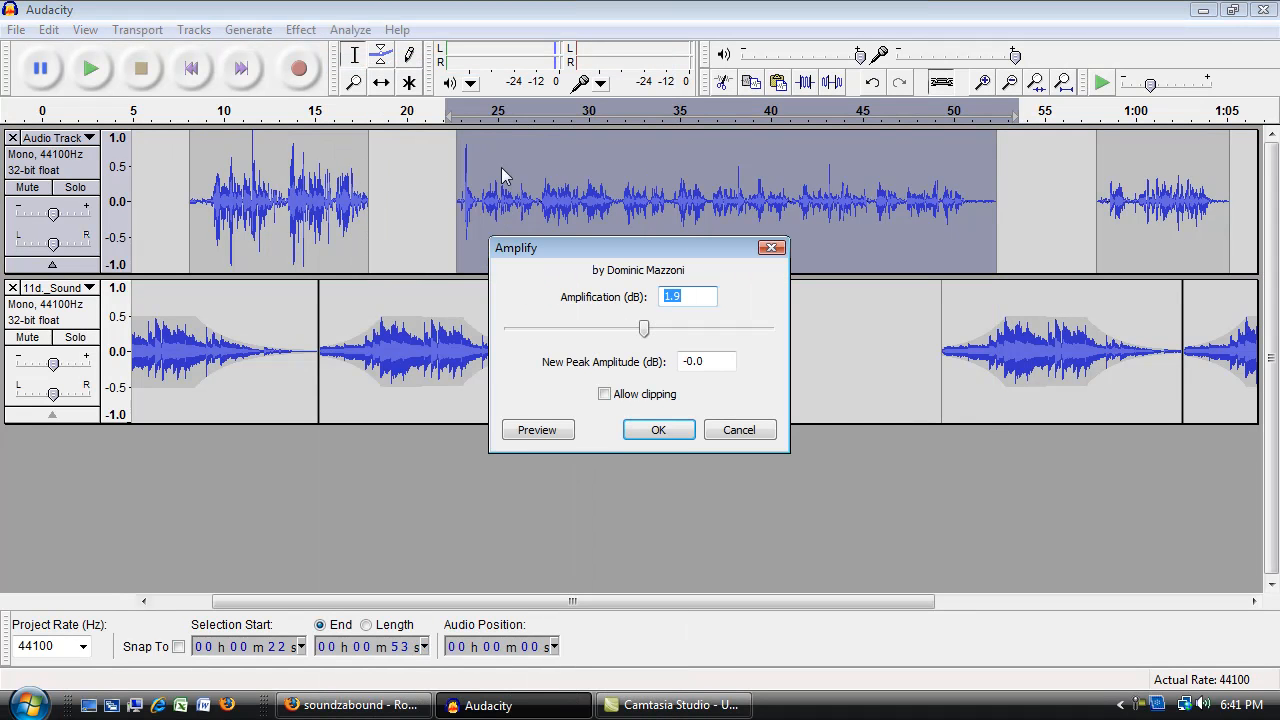
left_click_drag(638, 248, 833, 250)
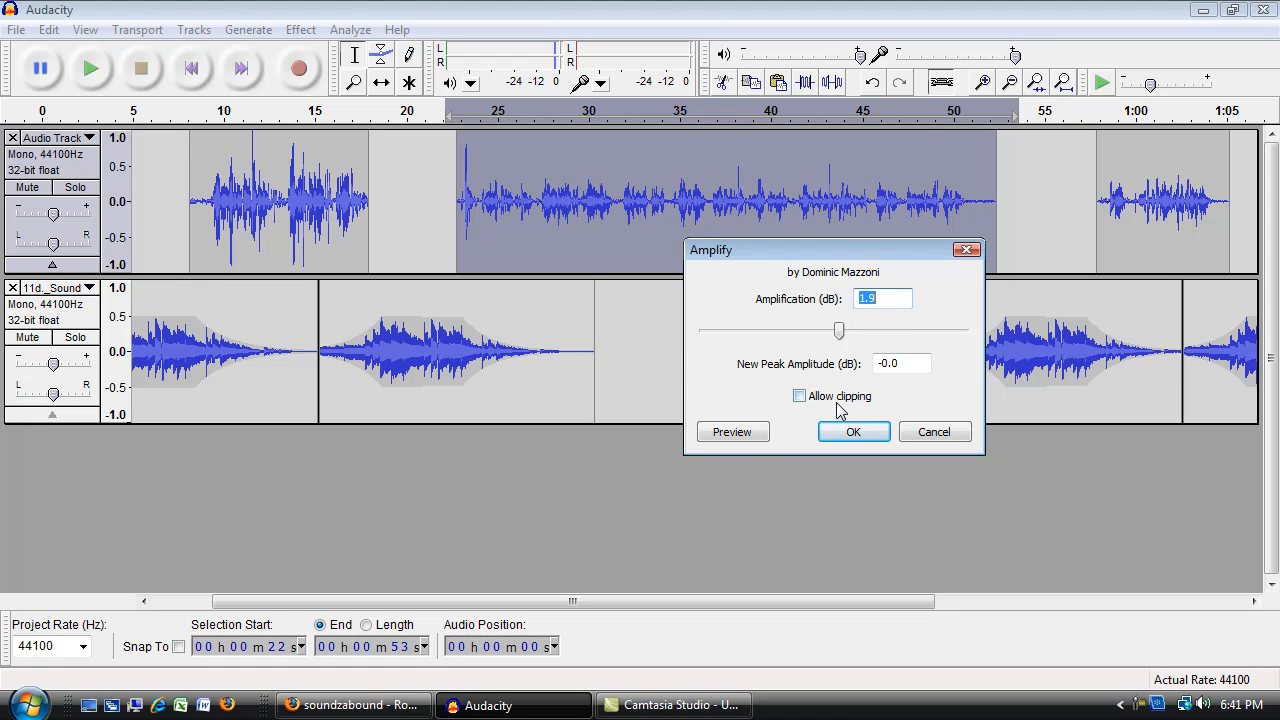
left_click(853, 431)
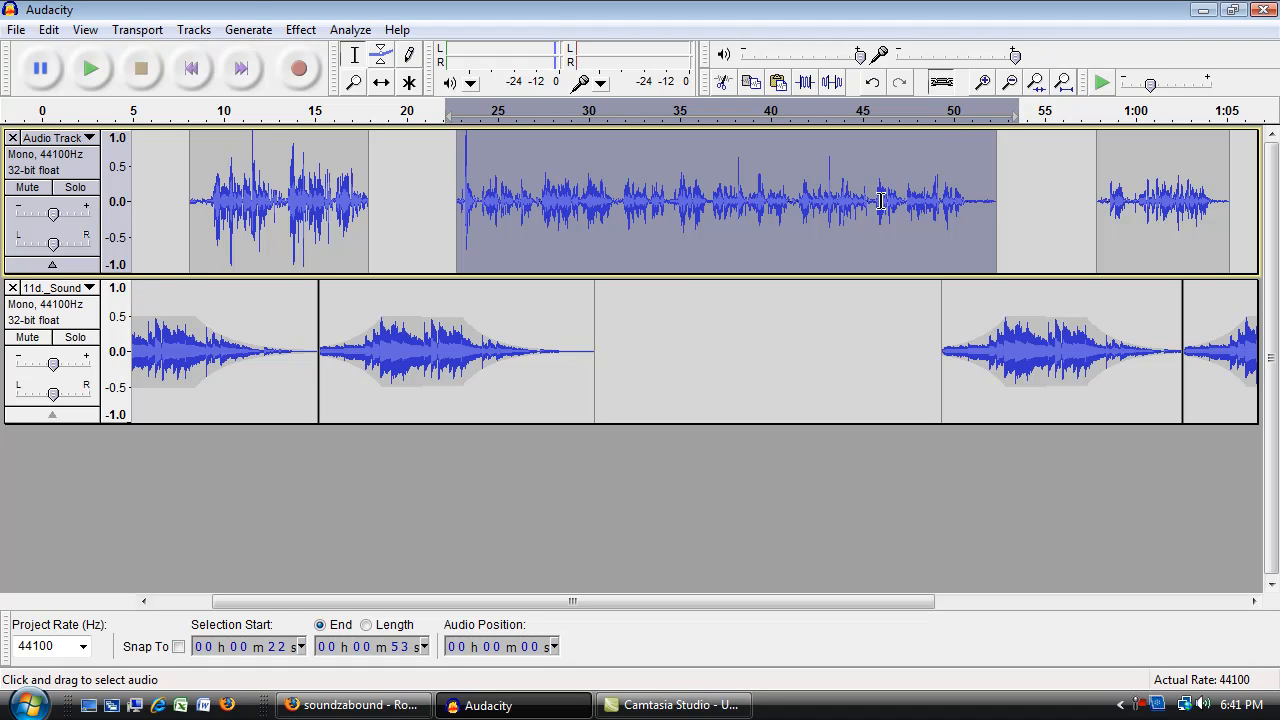
mouse_move(883, 108)
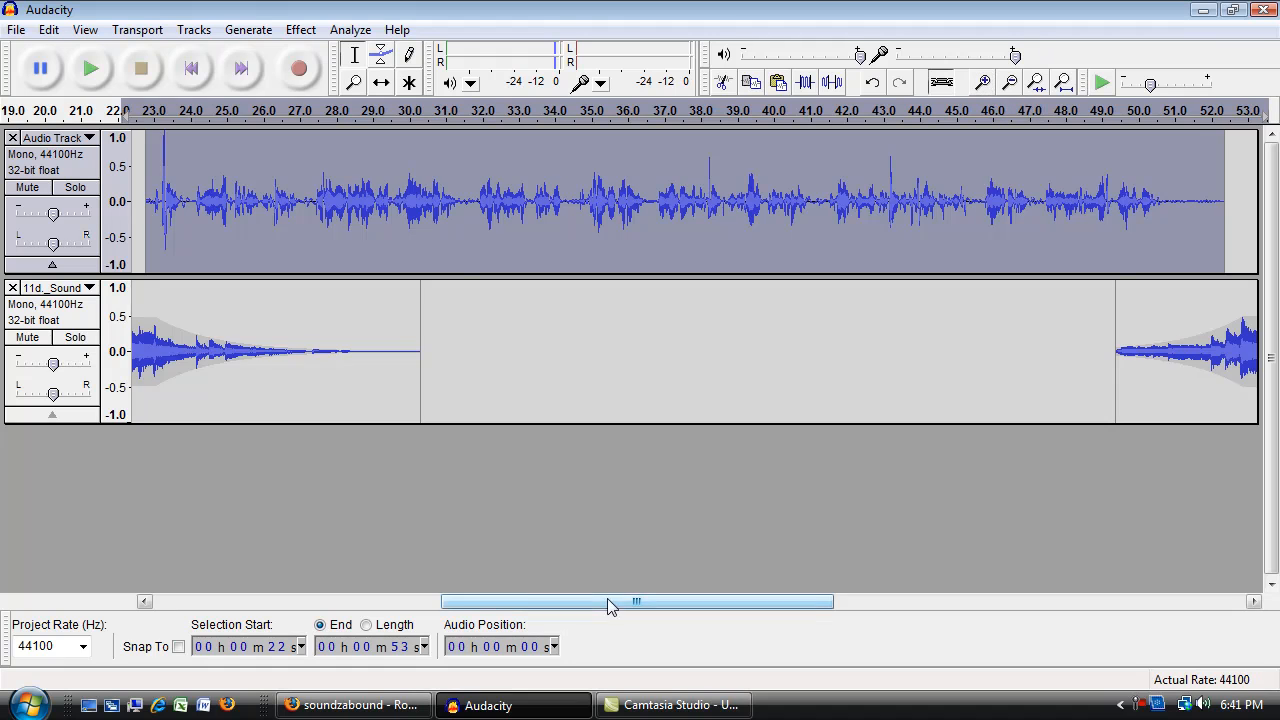
left_click(983, 82)
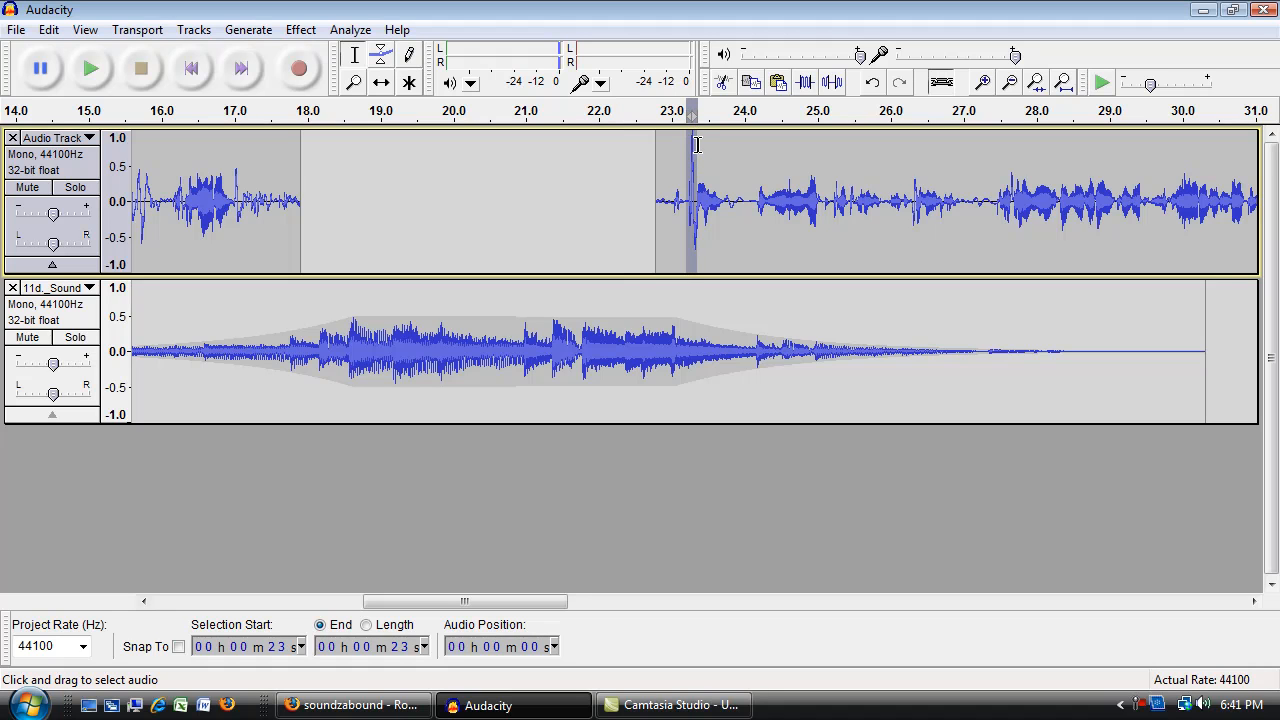
left_click(300, 29)
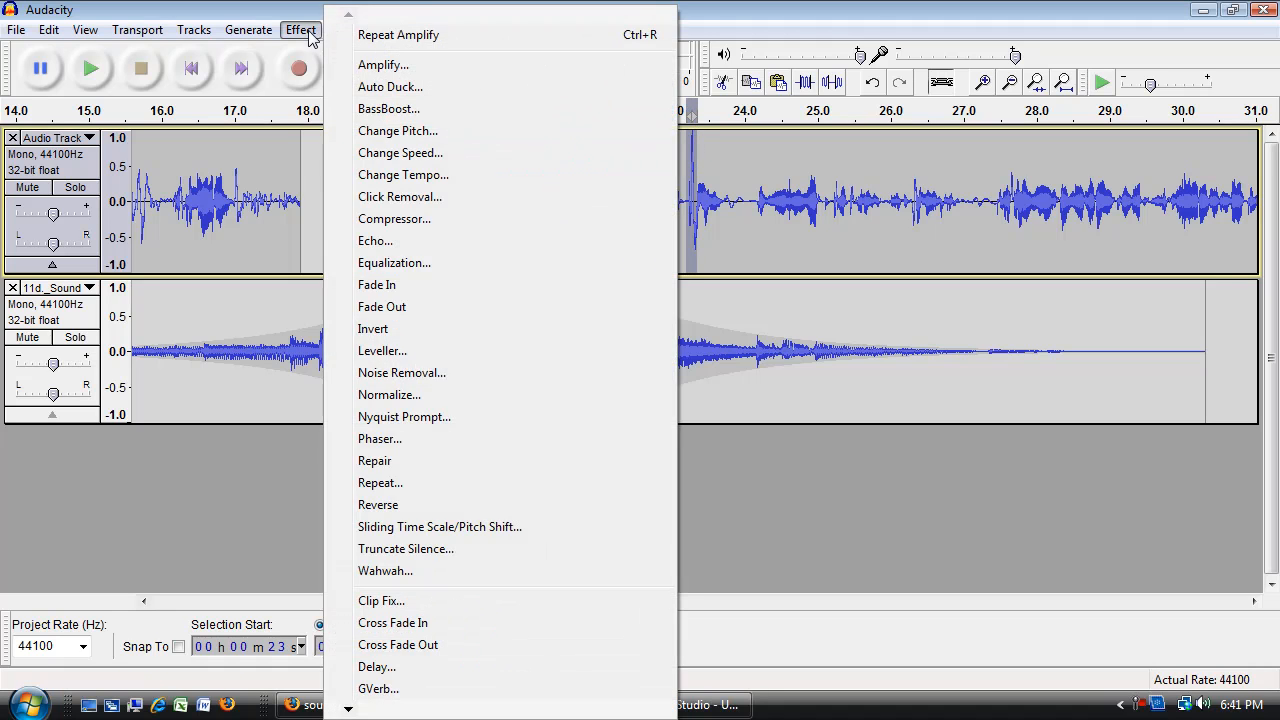
left_click(383, 64)
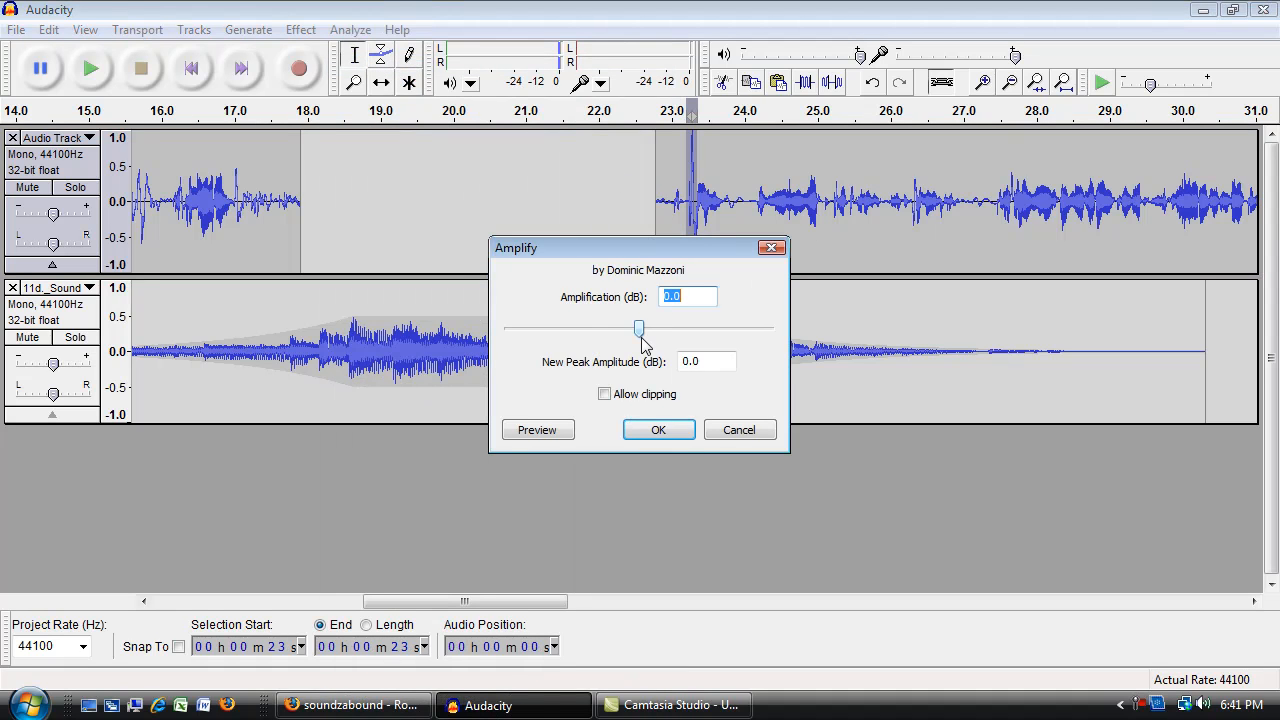
left_click_drag(639, 329, 621, 329)
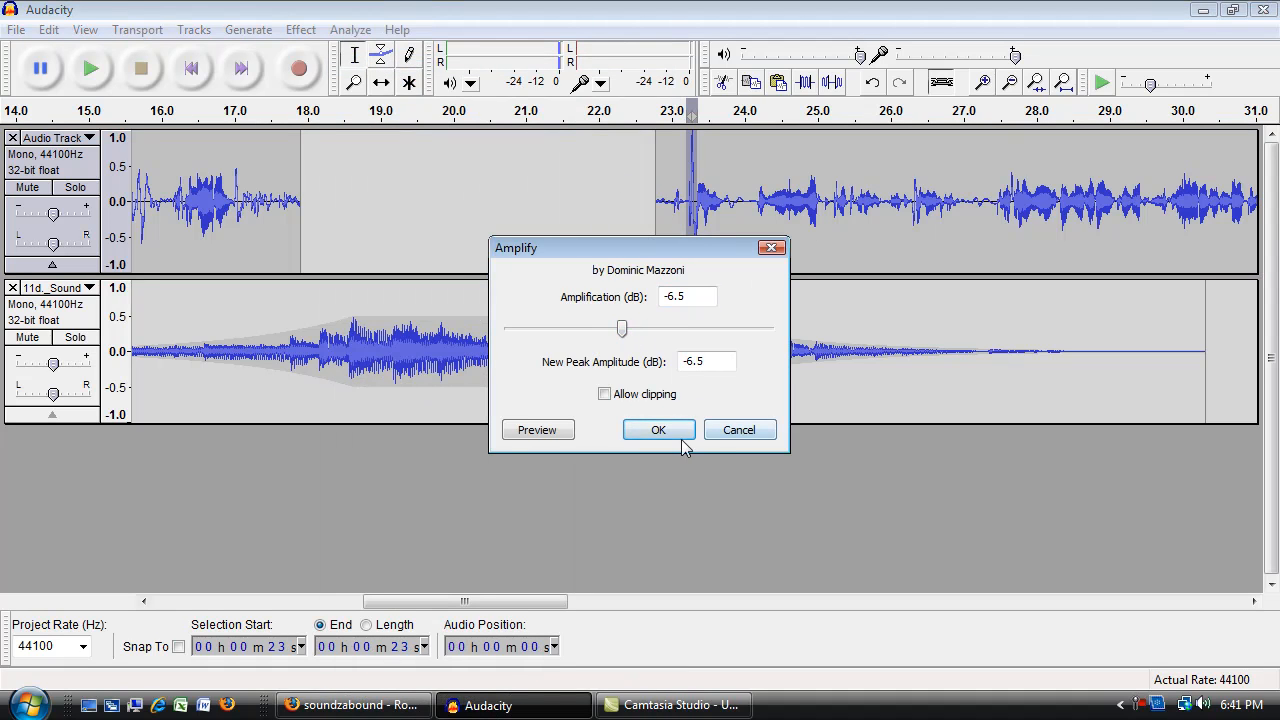
left_click(658, 429)
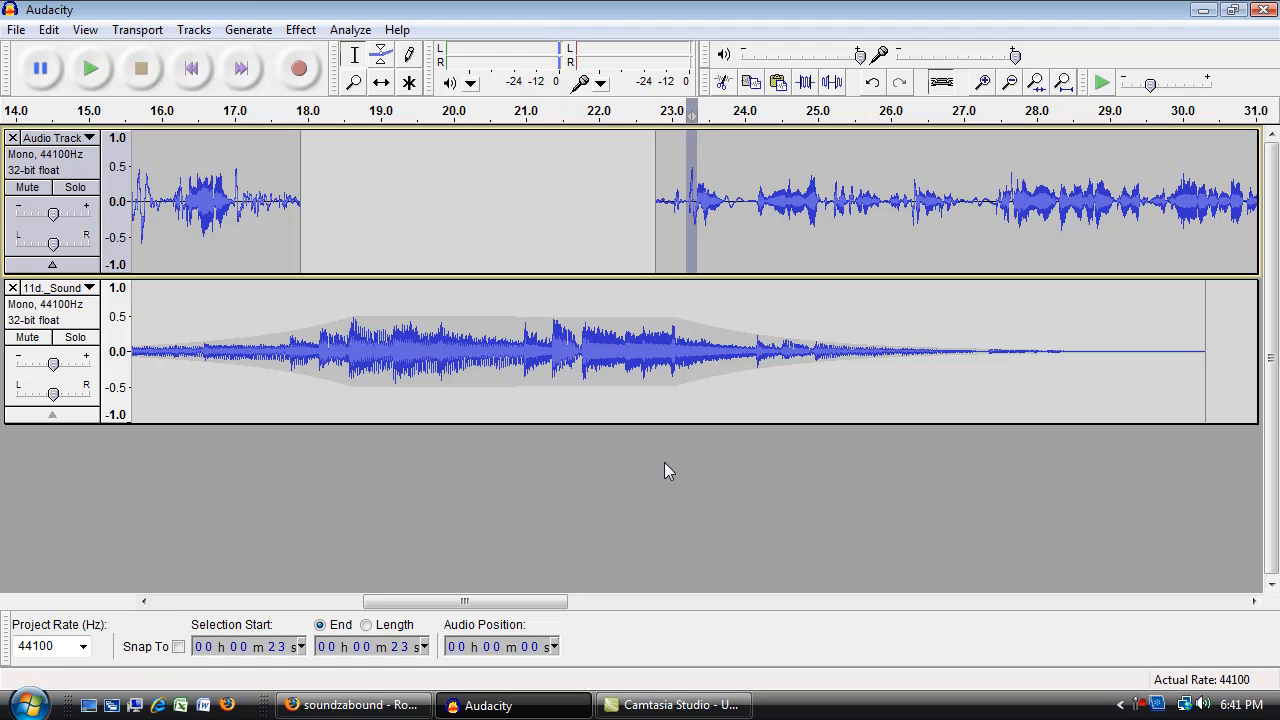
Step: Zoom out twice, select 22–52 s and apply a 3.9 dB Amplify boost
left_click(1010, 82)
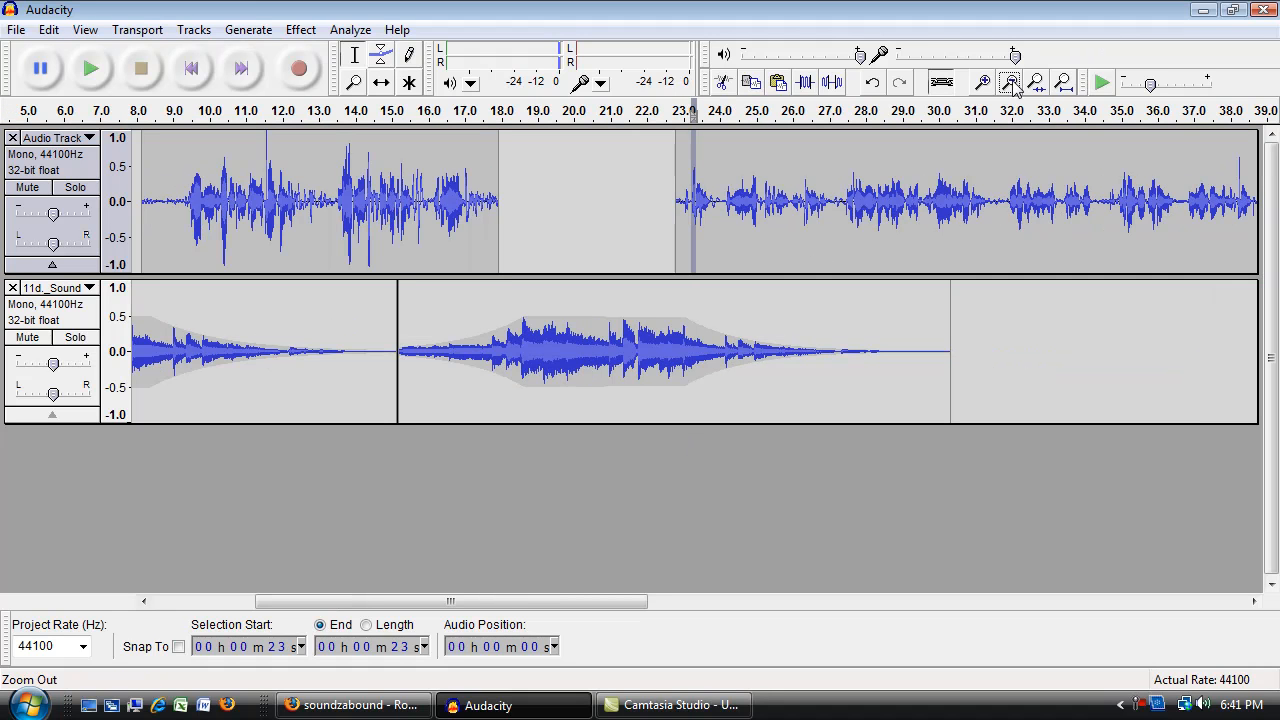
left_click(1010, 82)
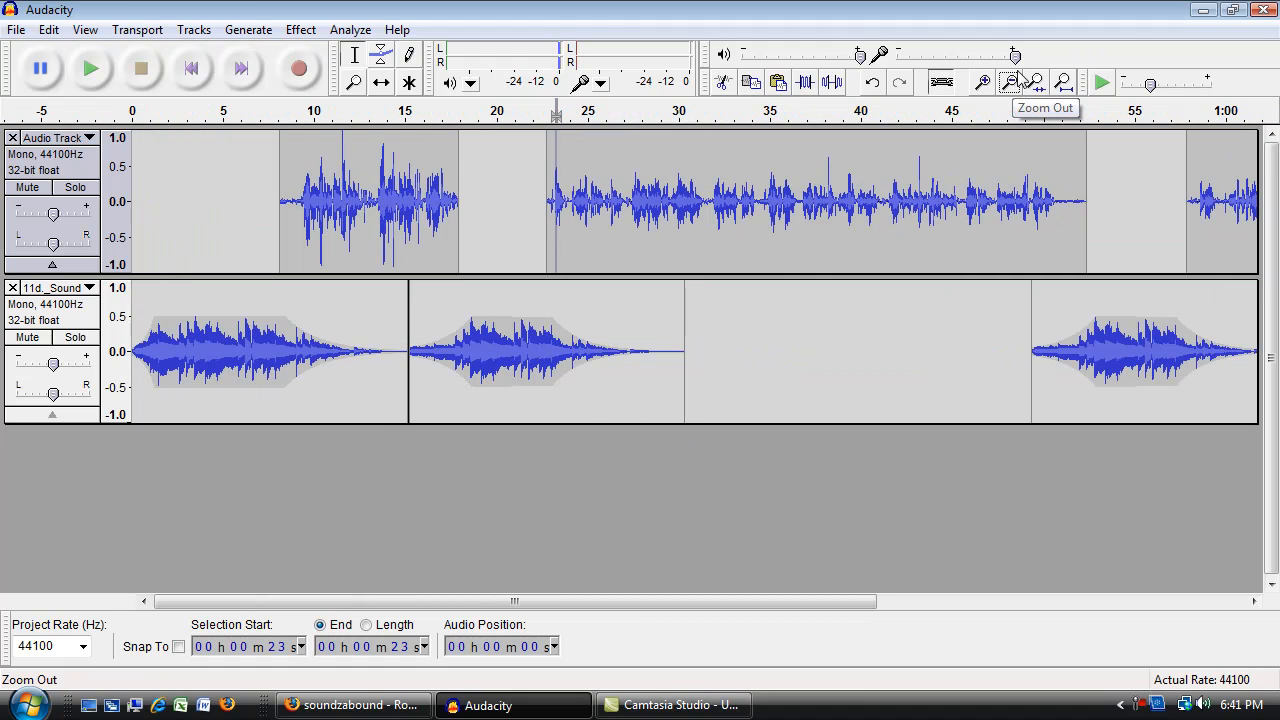
left_click_drag(555, 200, 935, 200)
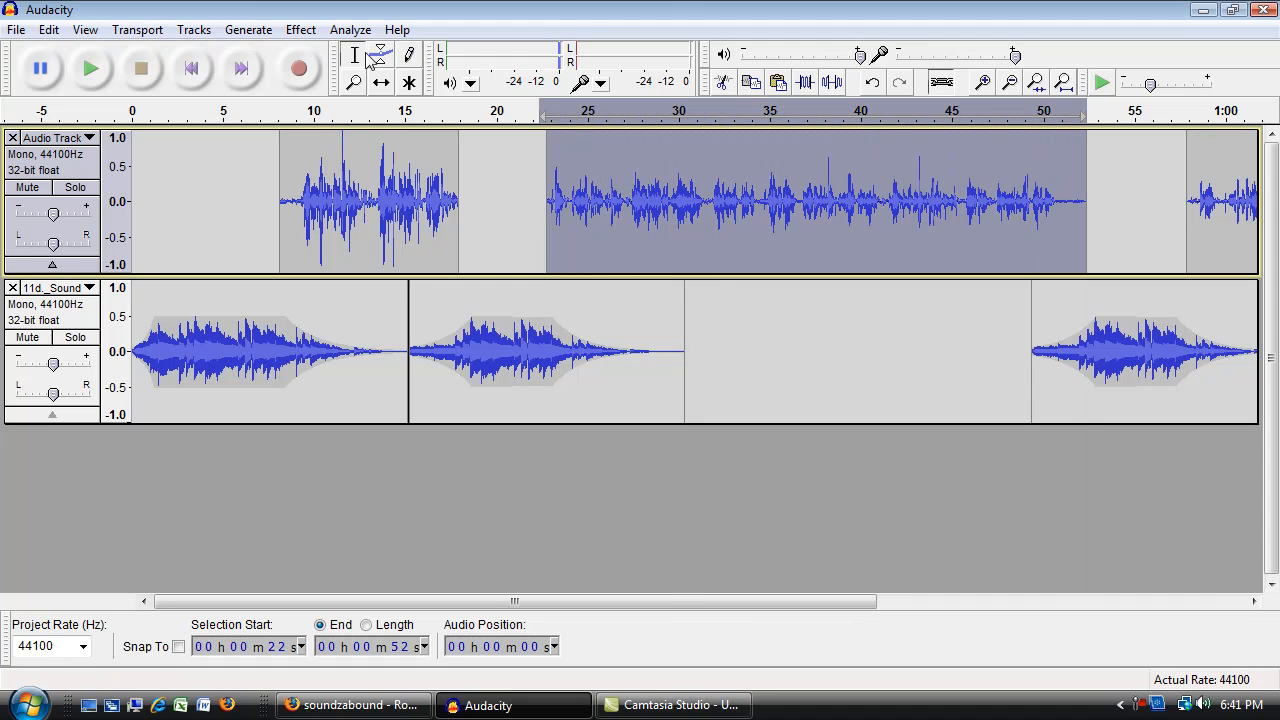
left_click(300, 29)
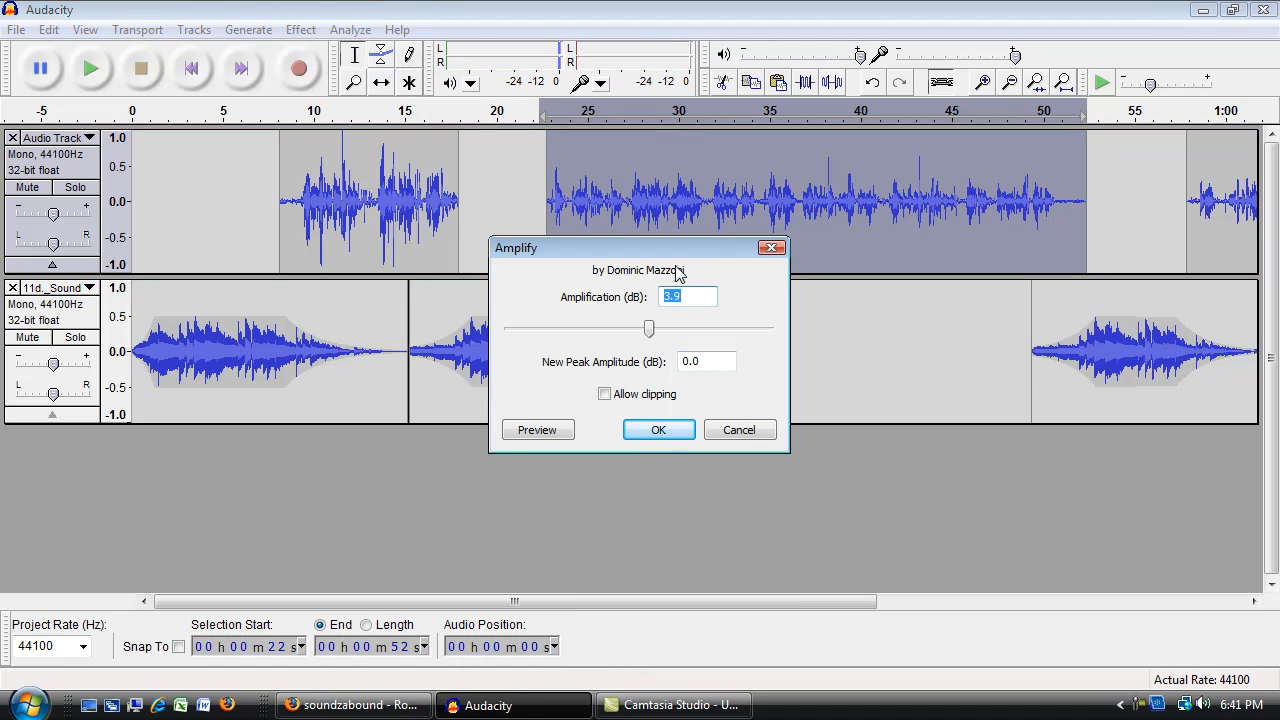
left_click(658, 429)
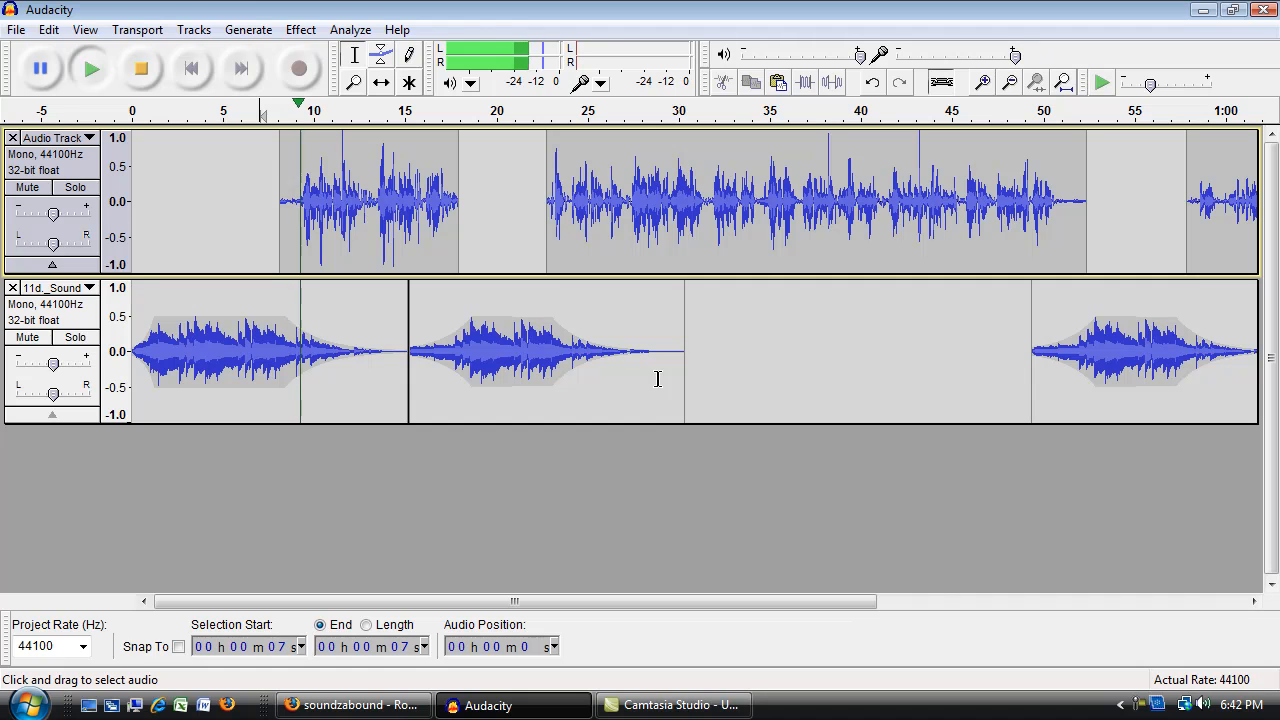
left_click_drag(515, 601, 640, 601)
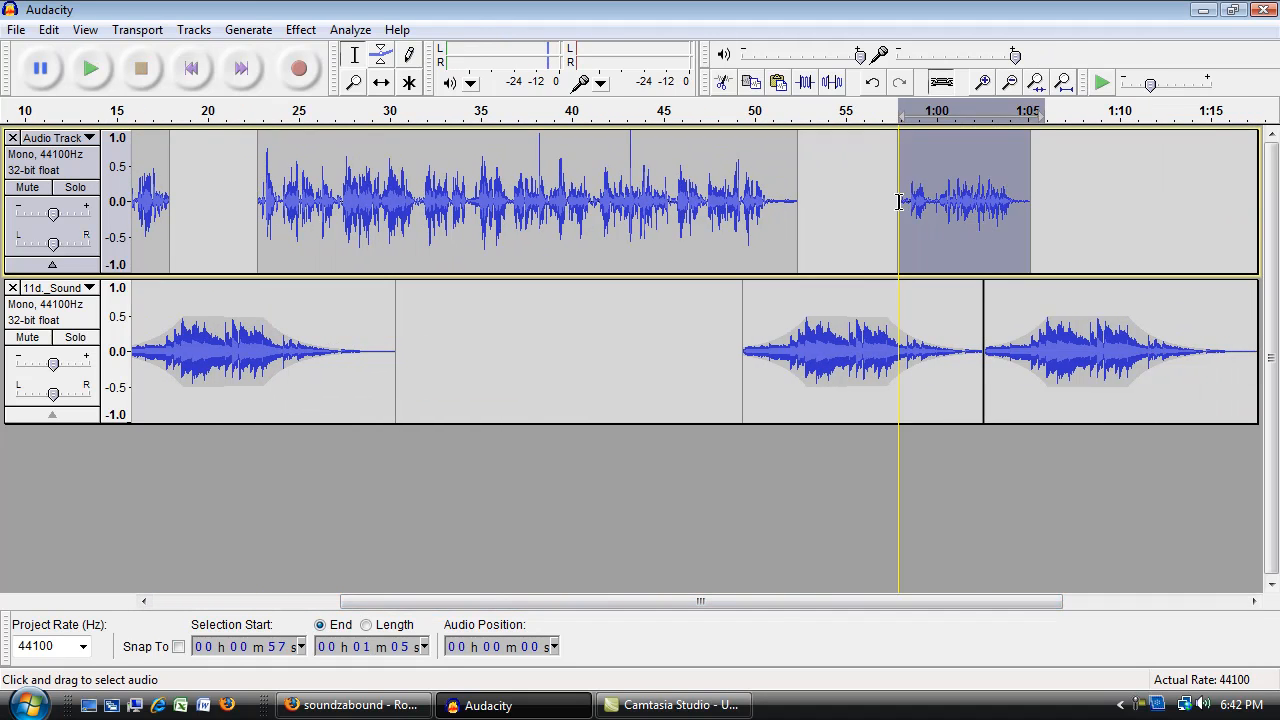
left_click(300, 29)
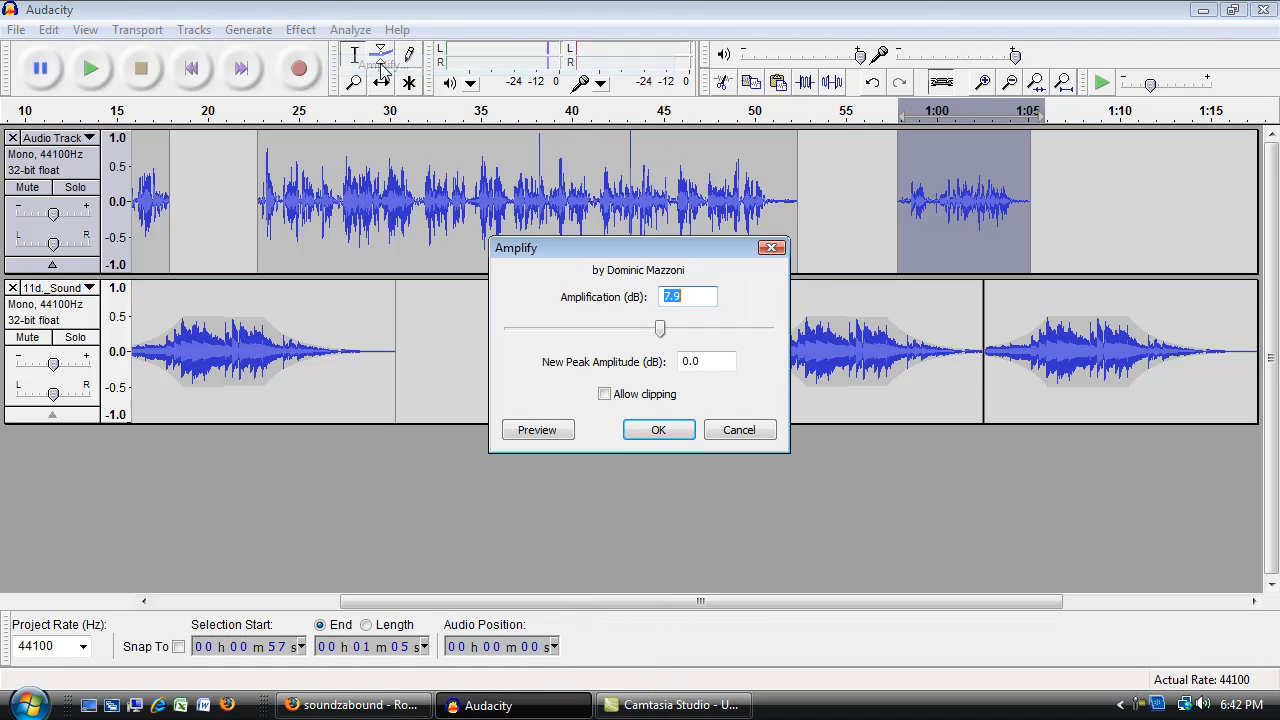
left_click_drag(638, 248, 715, 248)
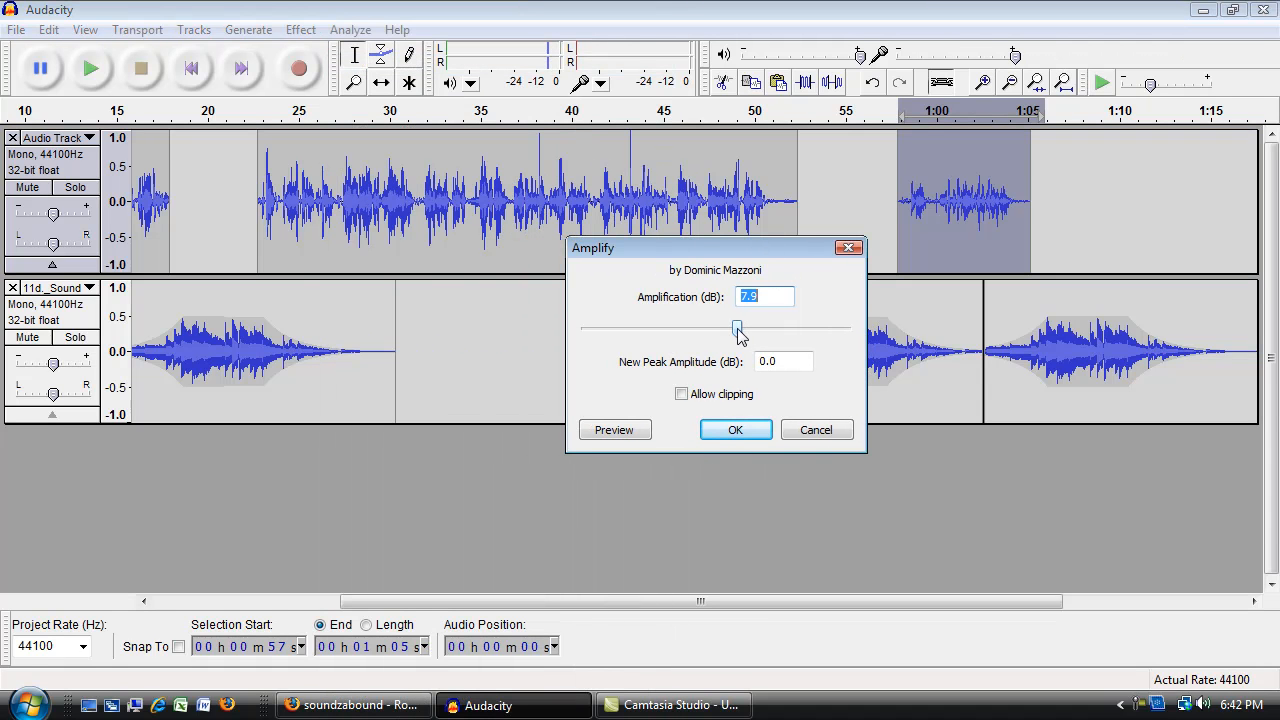
left_click_drag(738, 328, 733, 328)
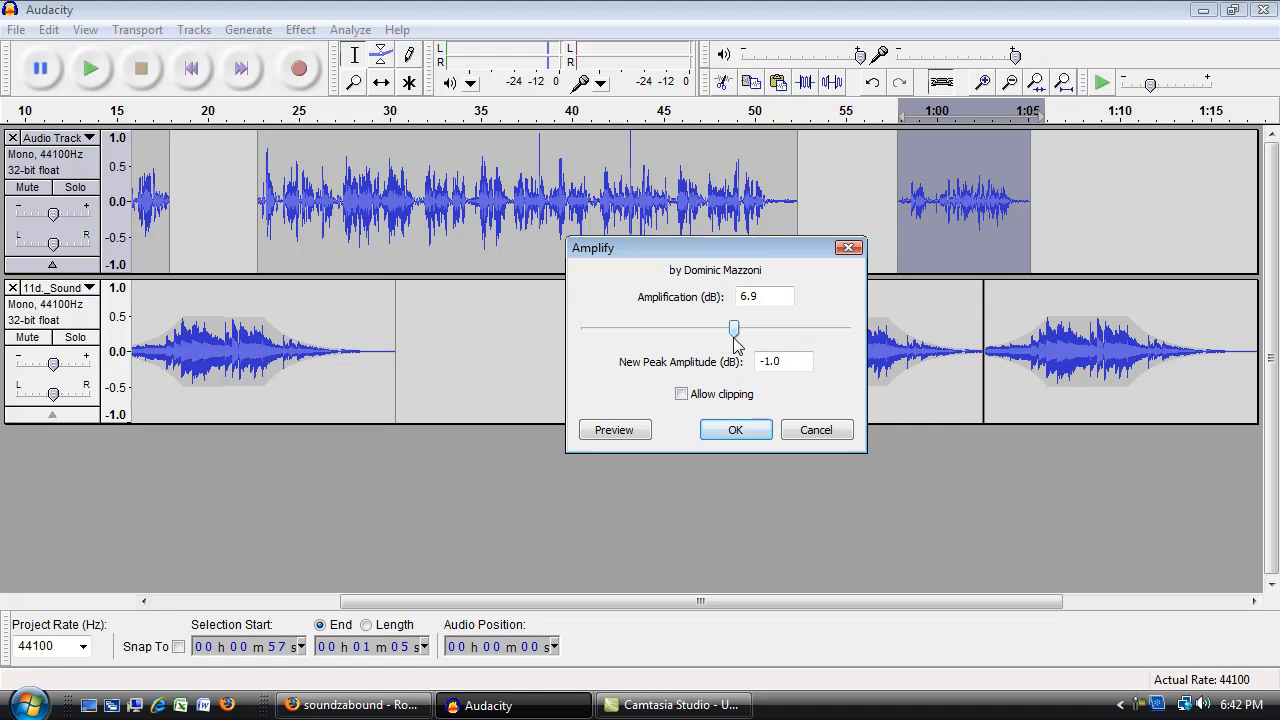
left_click_drag(735, 329, 733, 329)
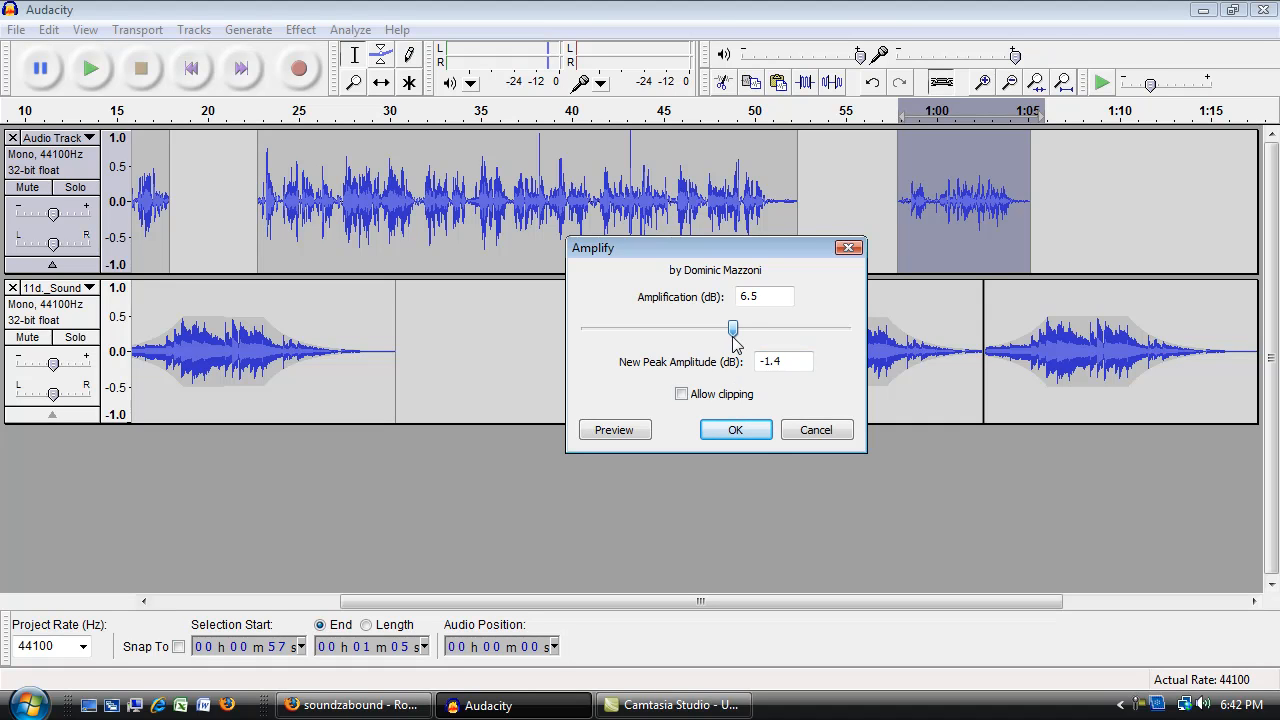
left_click(735, 429)
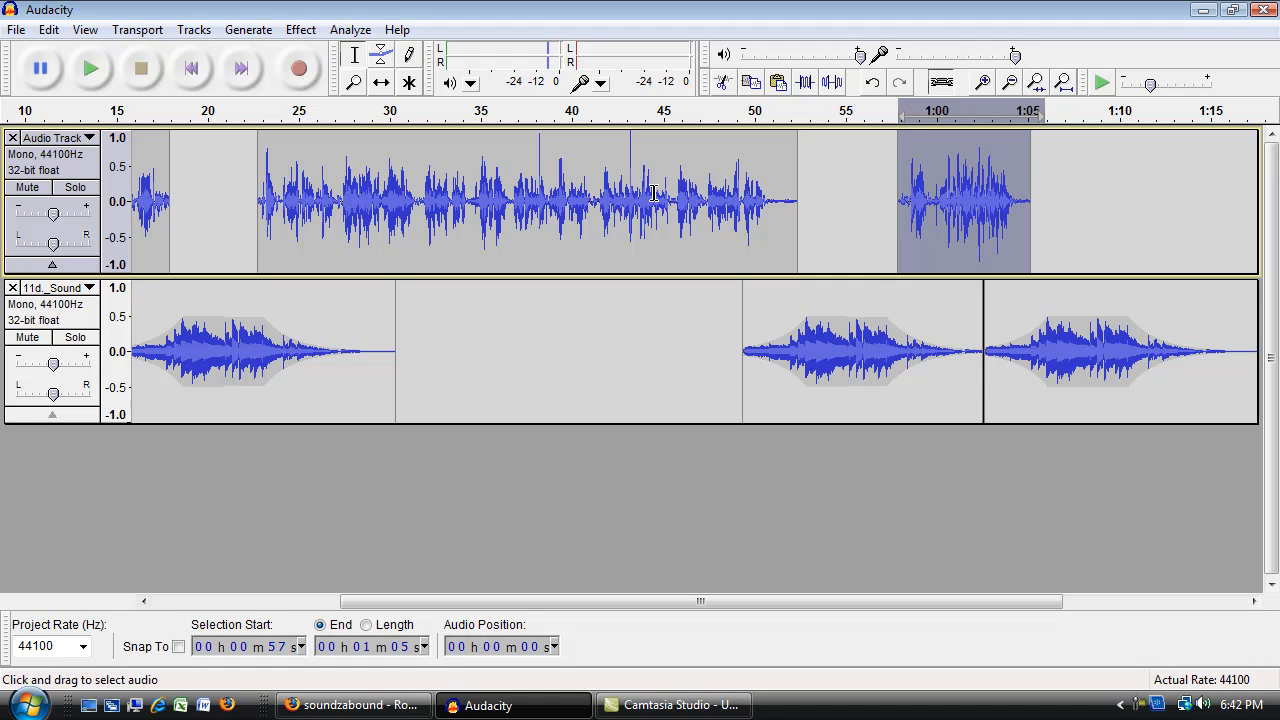
mouse_move(957, 347)
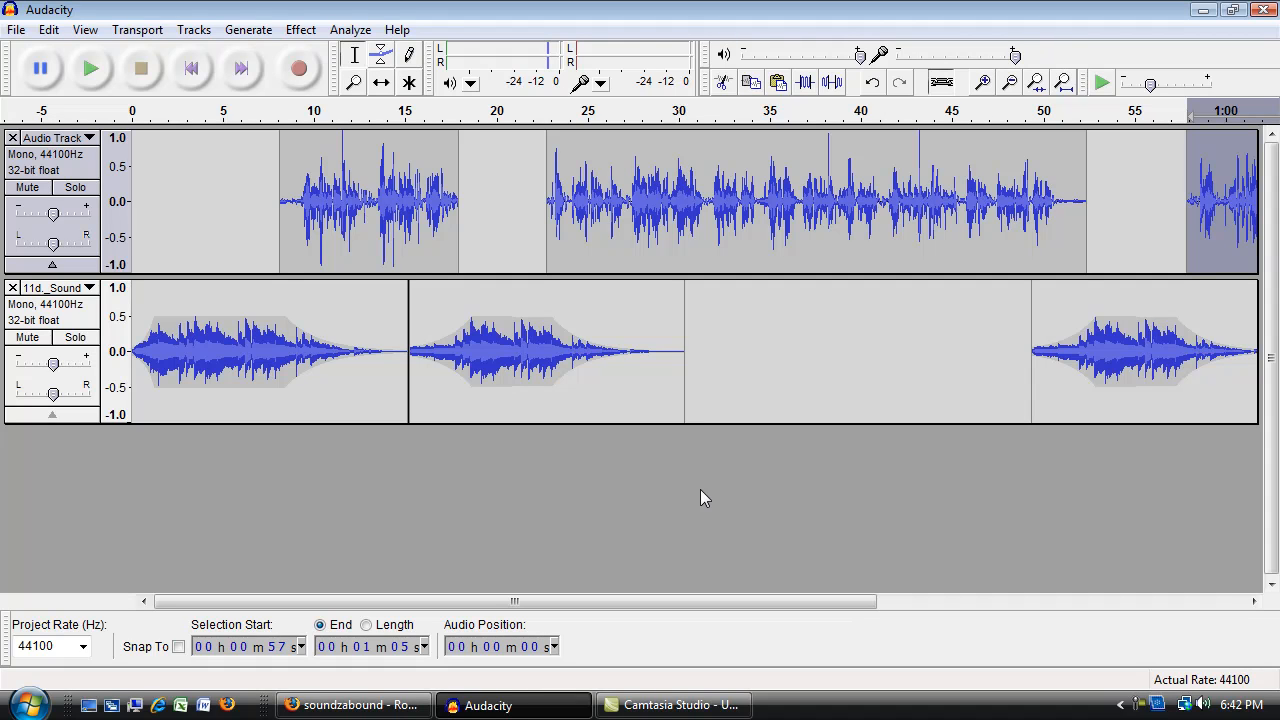
mouse_move(198, 18)
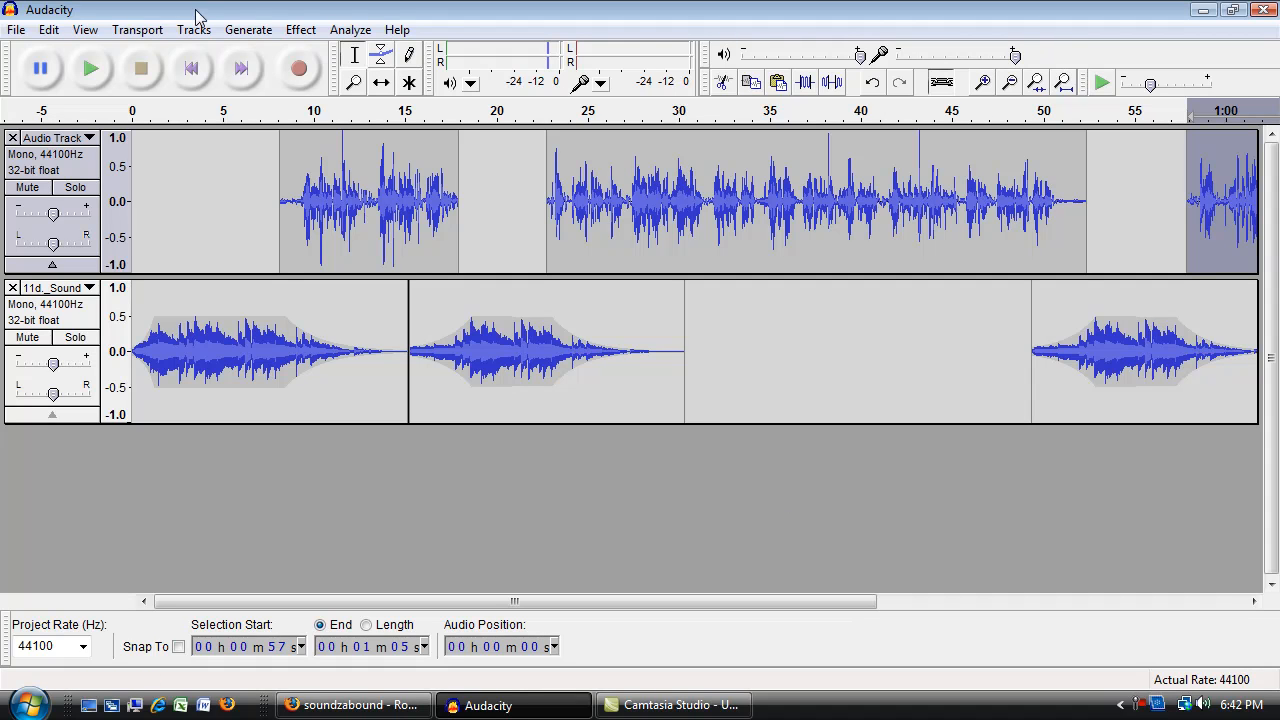
Step: Open the Metadata Editor and set the artist name to Tim Stack
left_click(16, 29)
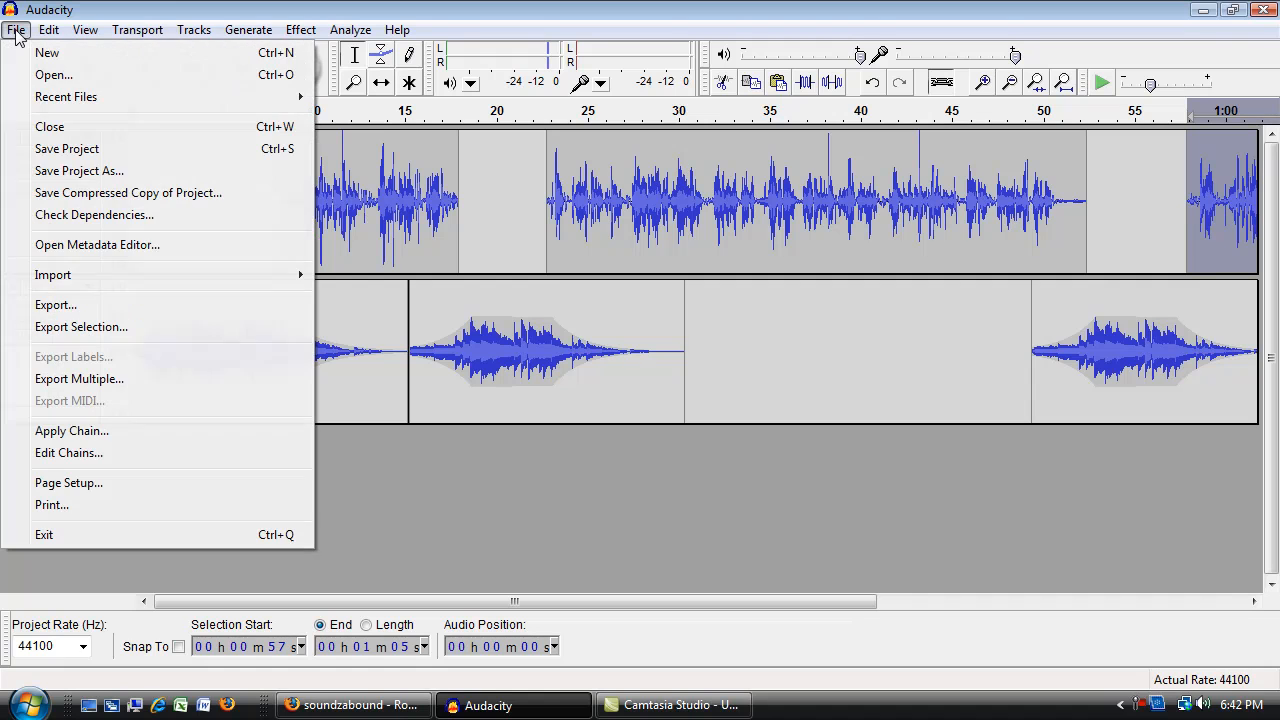
mouse_move(55, 305)
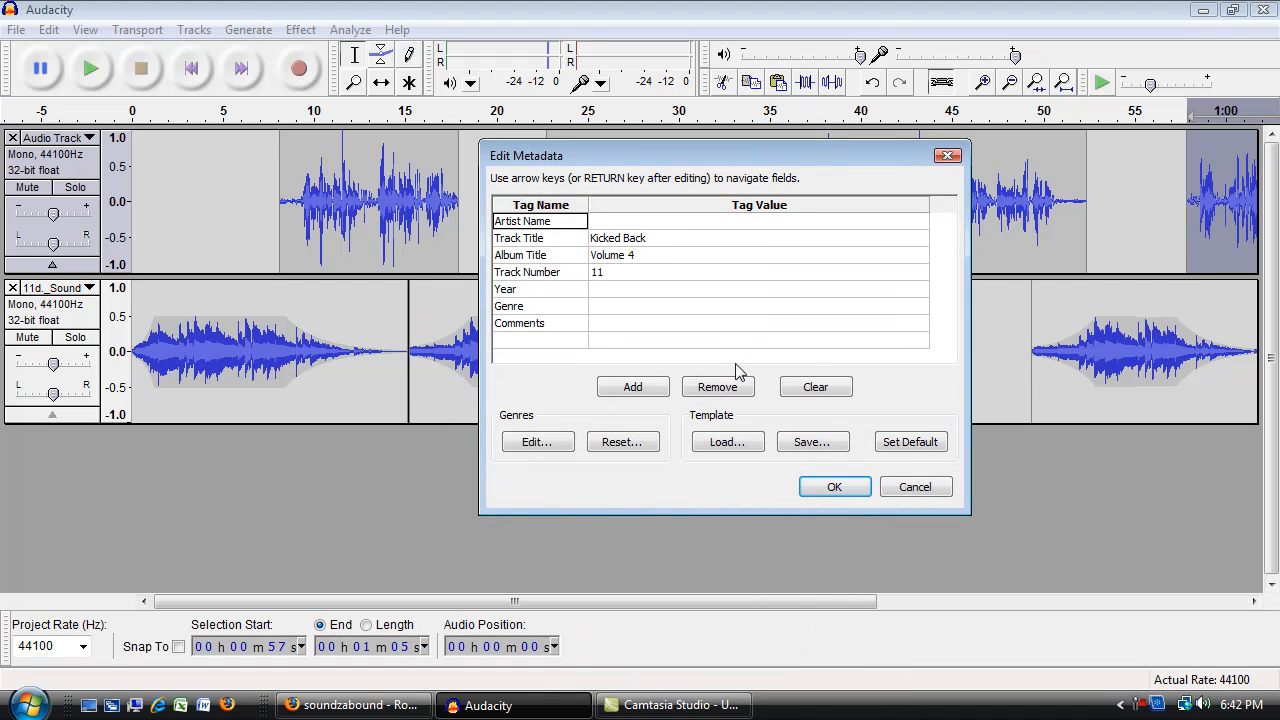
left_click(758, 221)
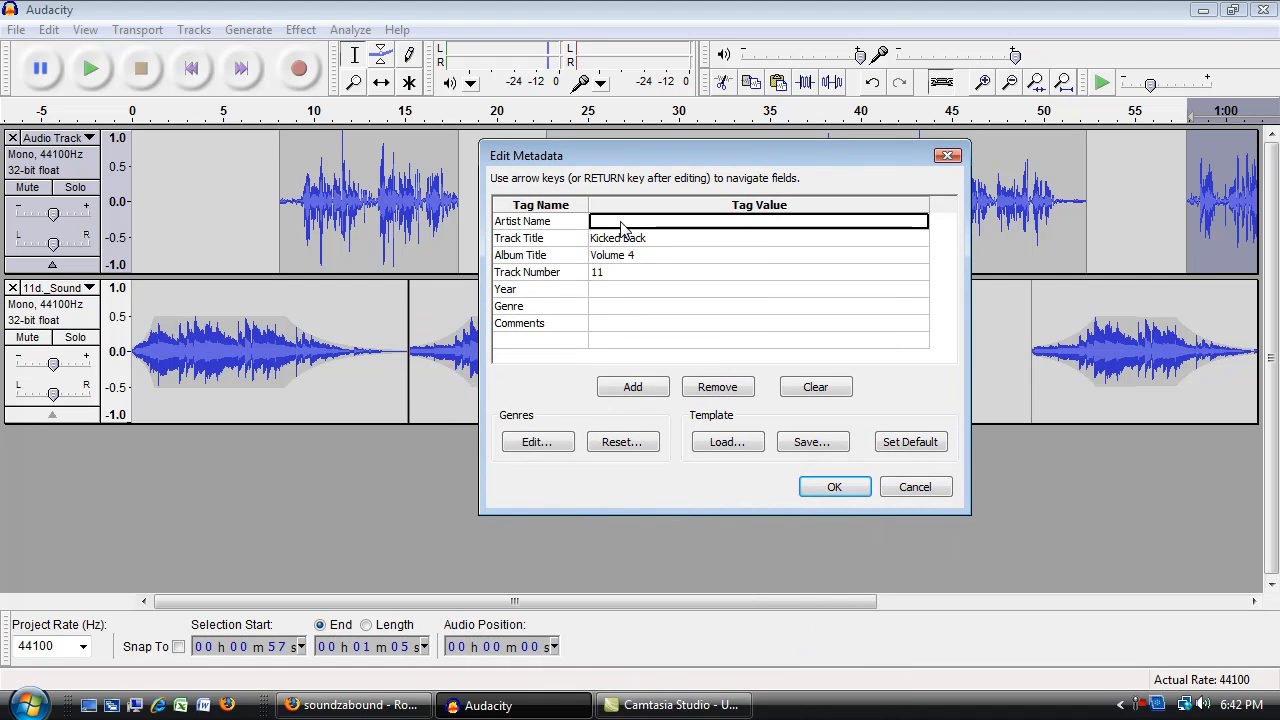
type("Tim")
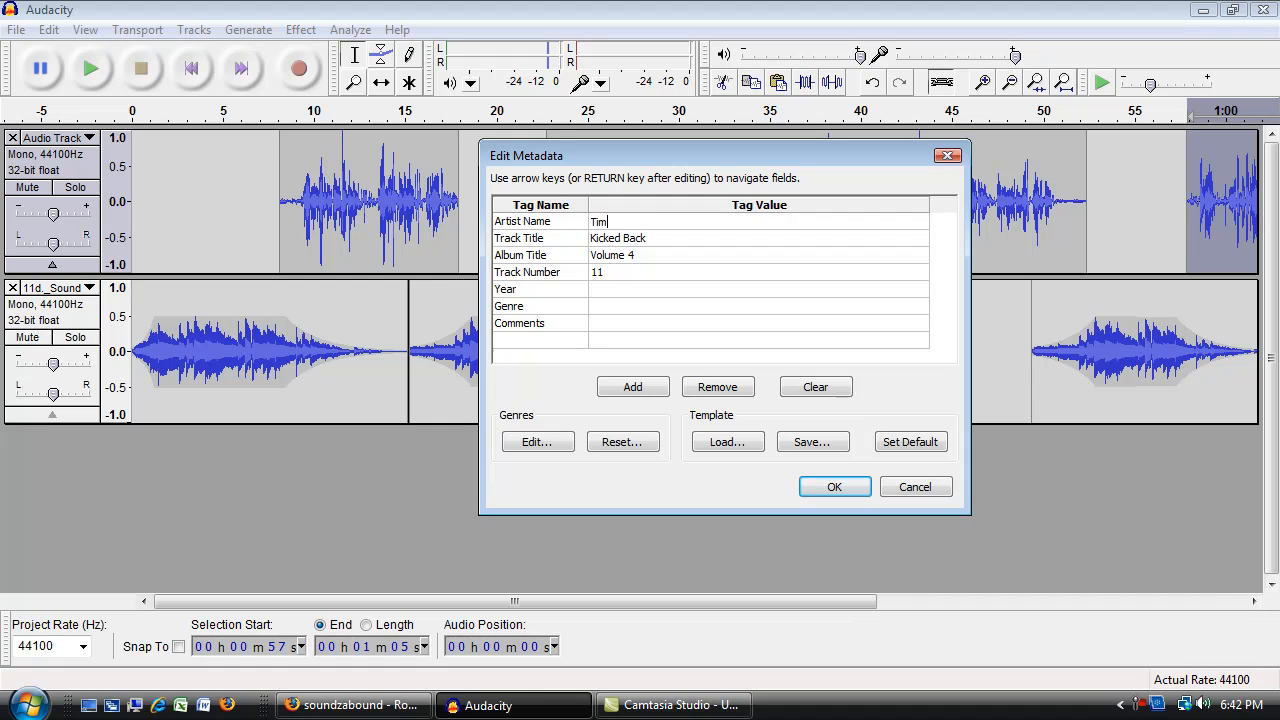
type("Stack")
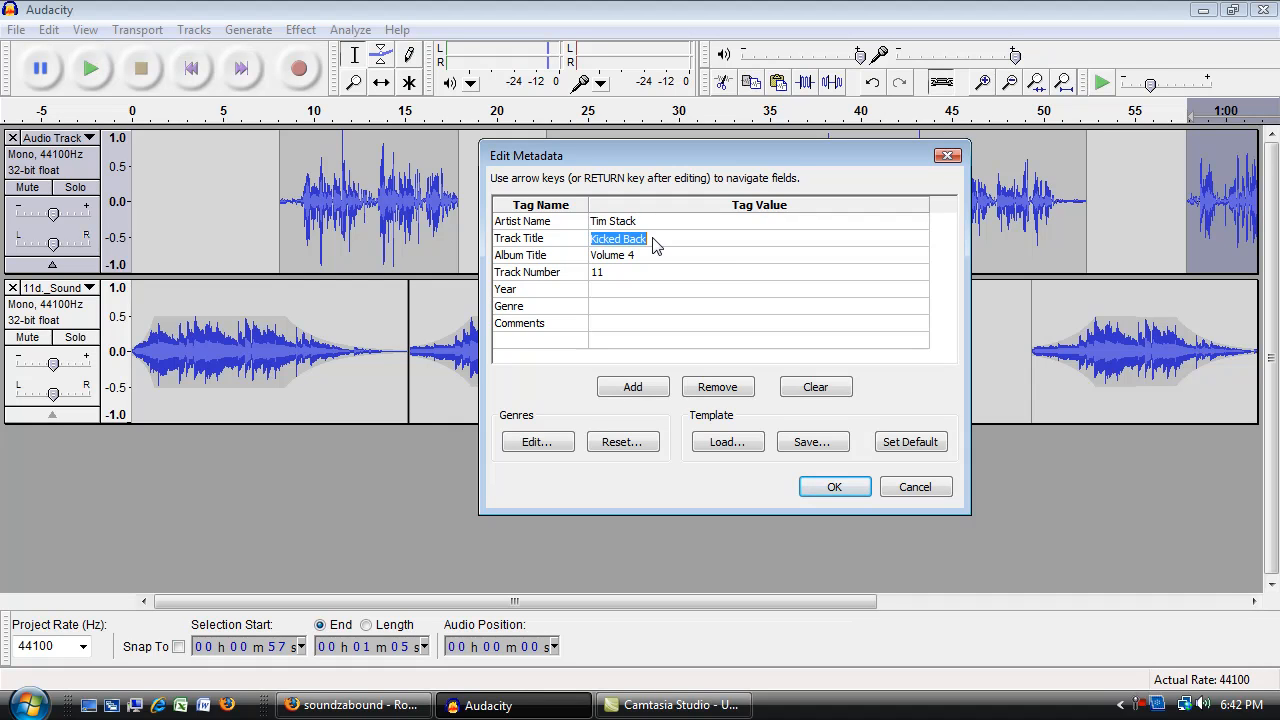
Step: Enter track title 'Episode 1: Thermometer' and album title 'Tim's Podcast'
type("E")
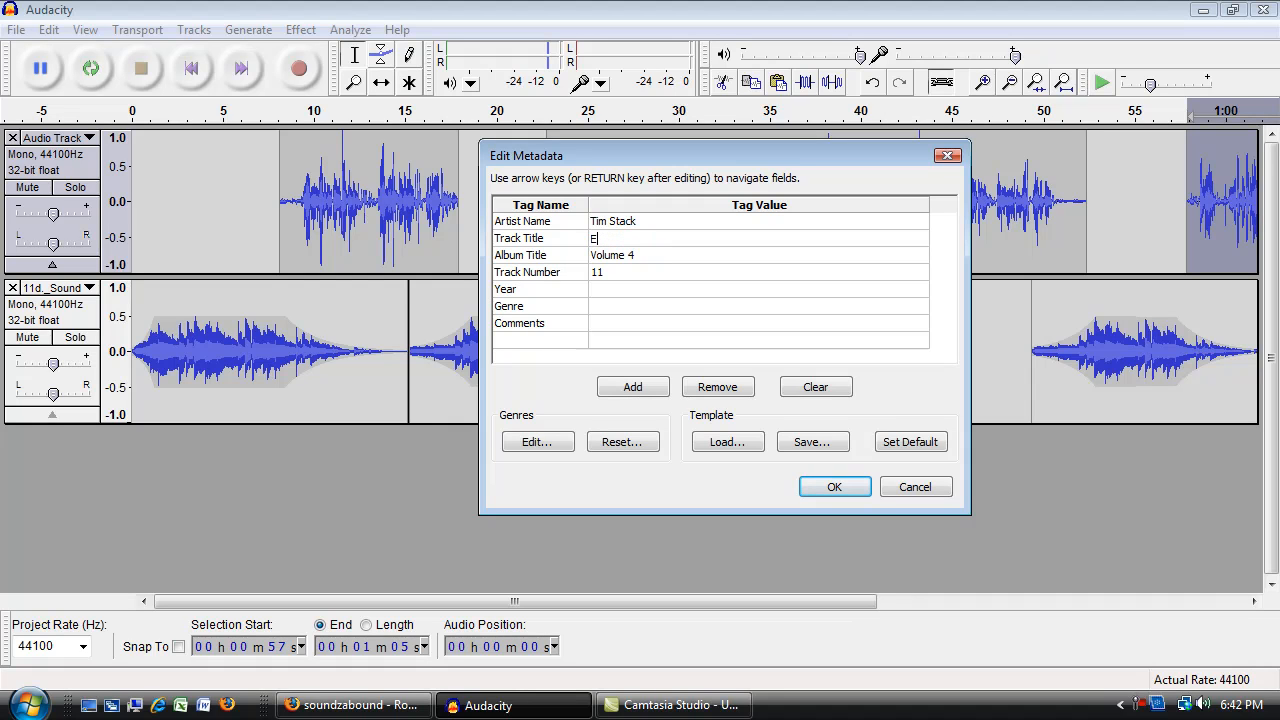
type("pisode 1:")
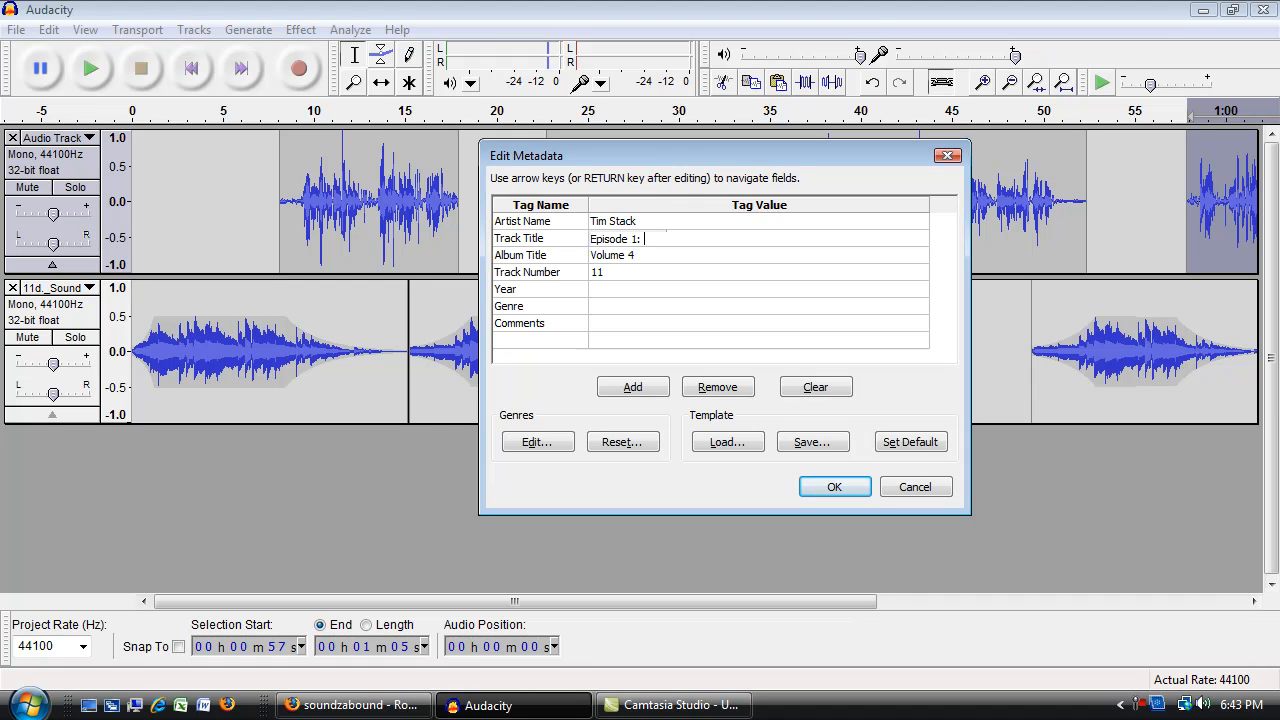
type("T")
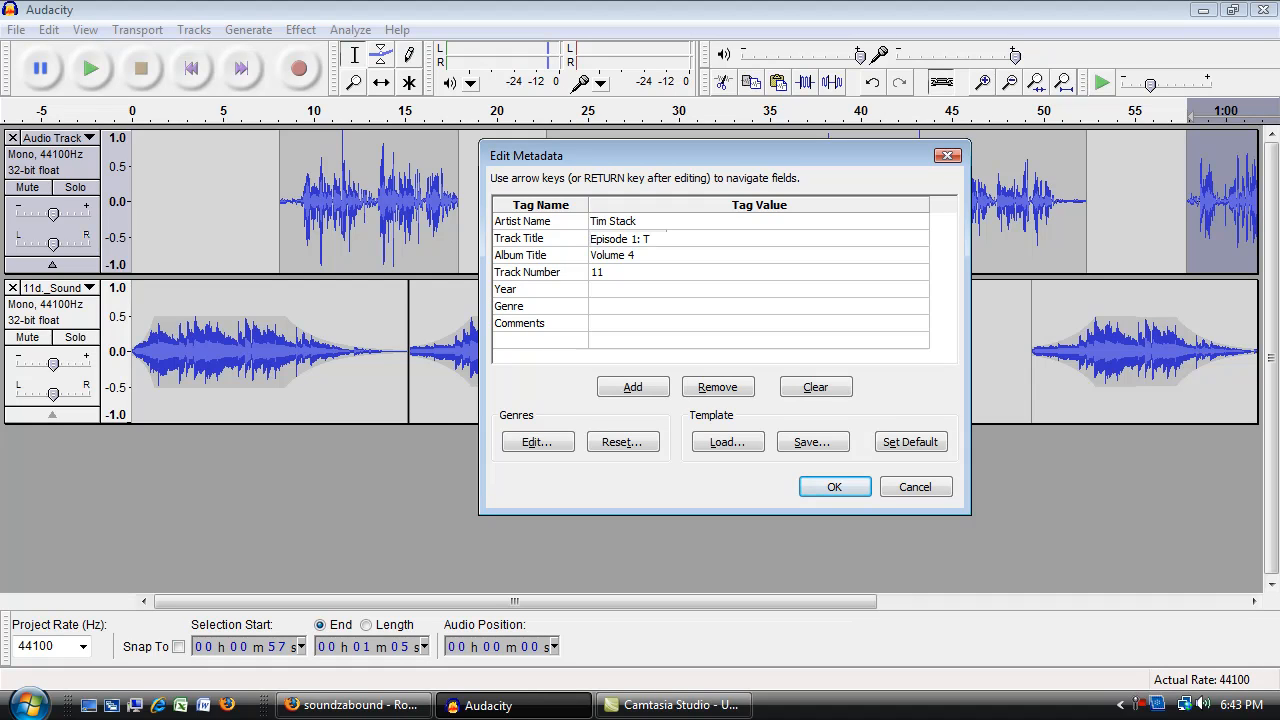
type("hermometer")
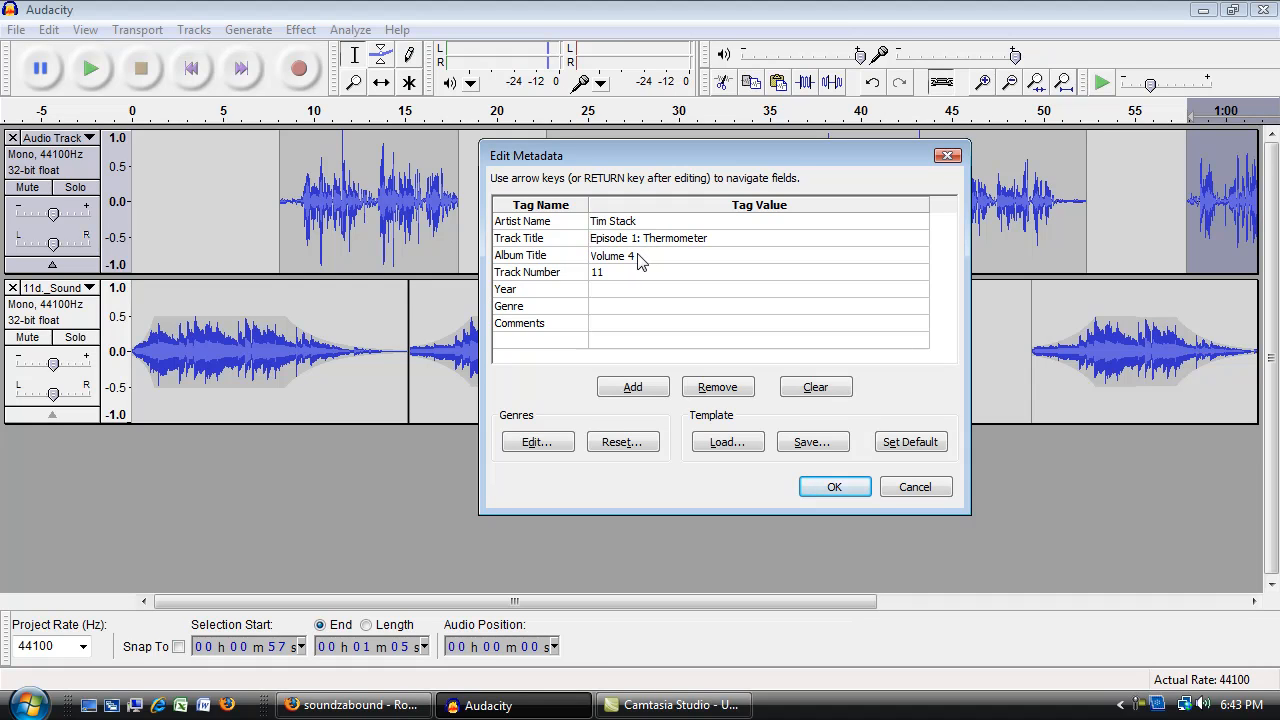
type("Tim's")
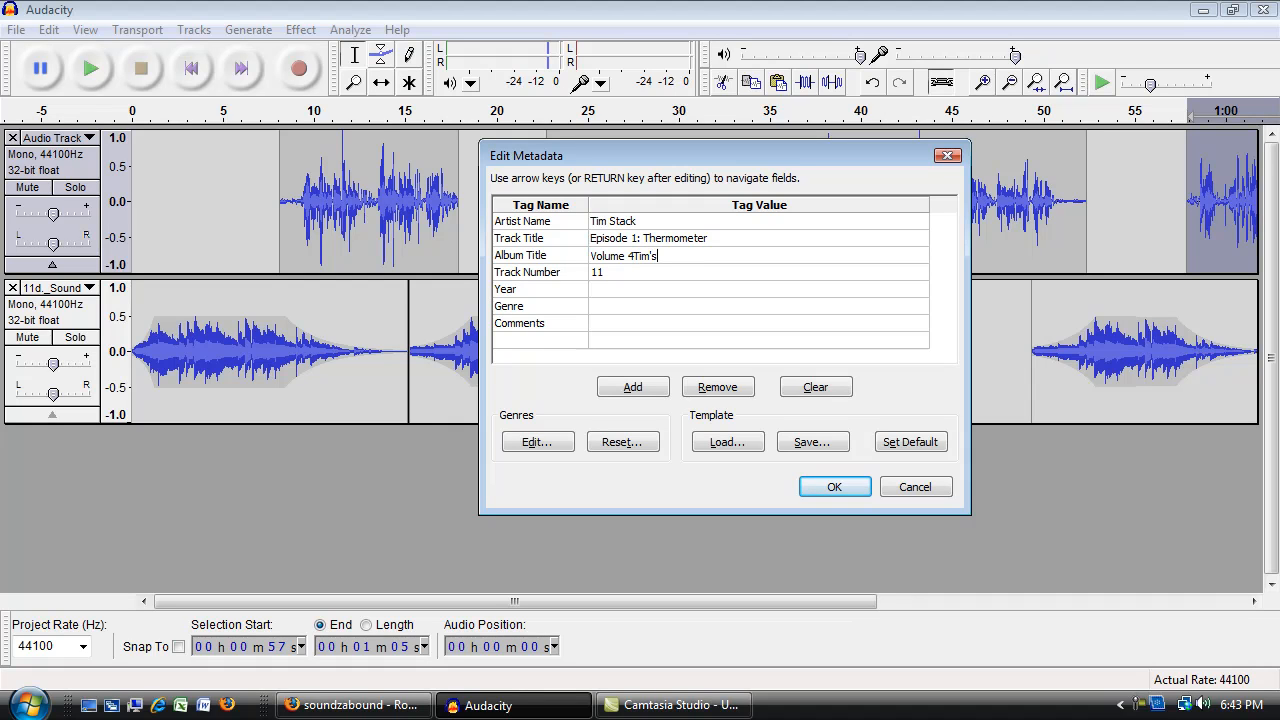
type("Podcast")
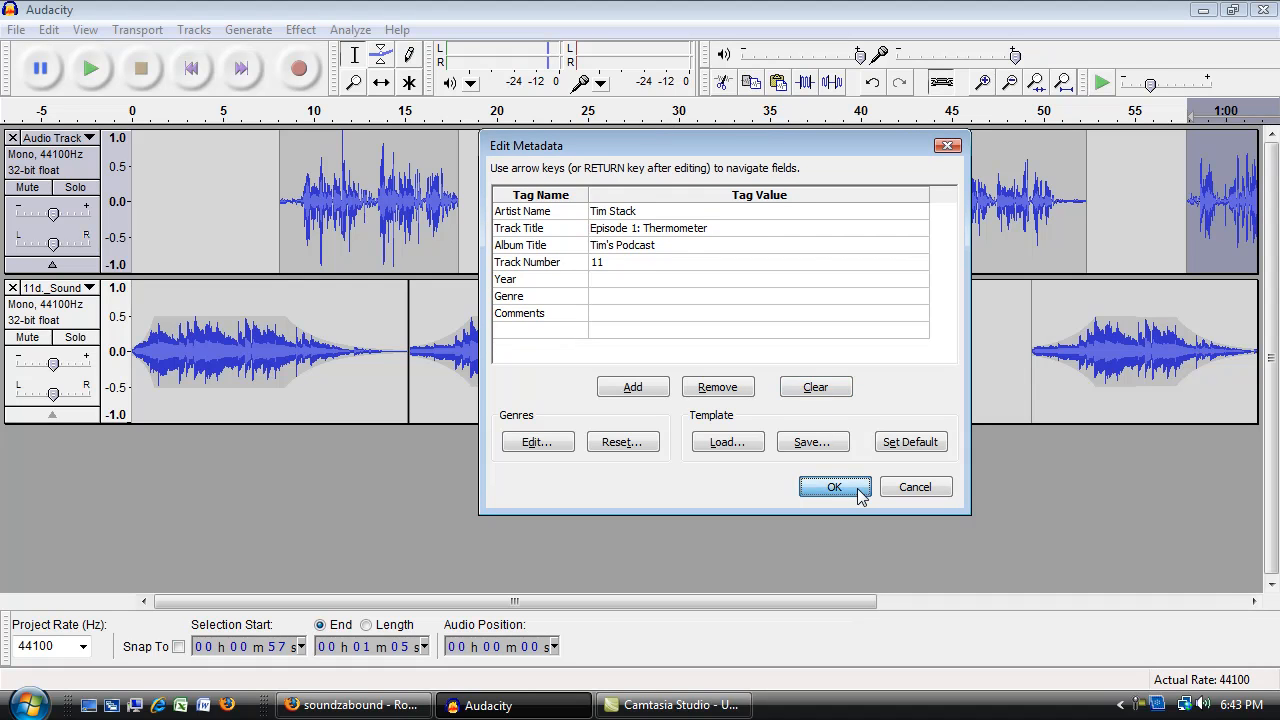
Step: Confirm the tags and name the MP3 export Episode1_Tim'sPodcast
left_click(834, 487)
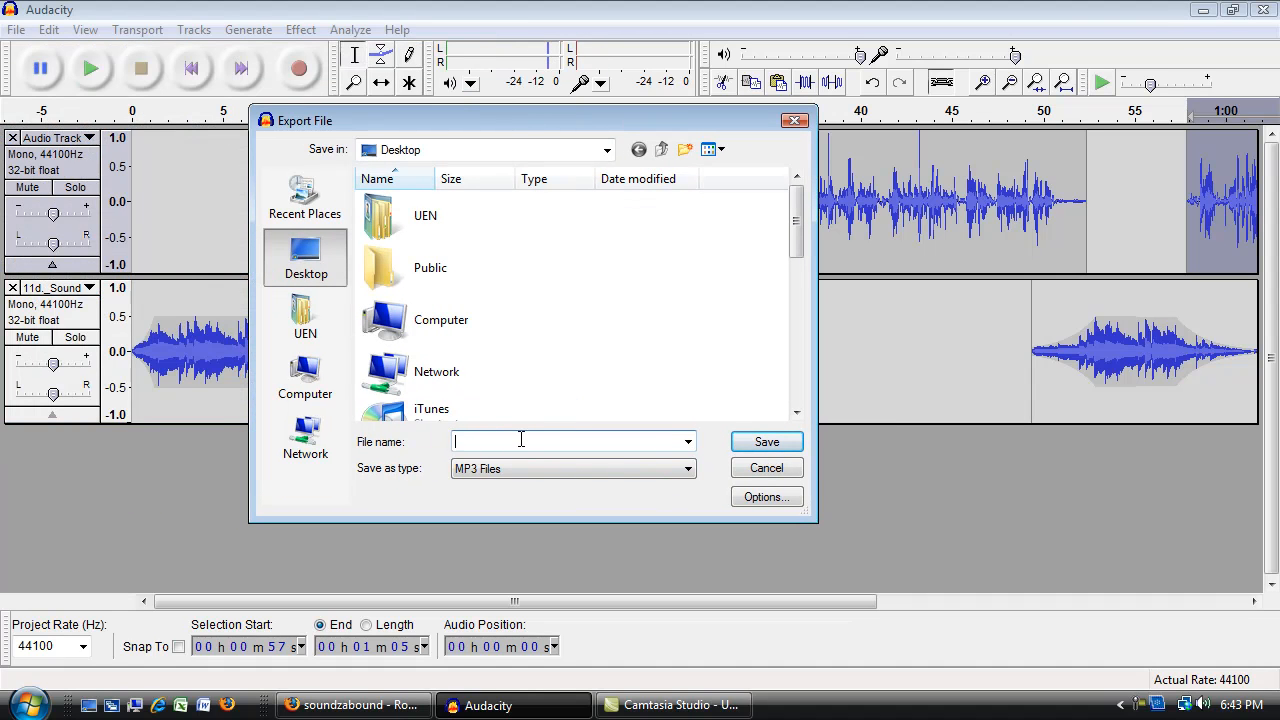
type("Epi")
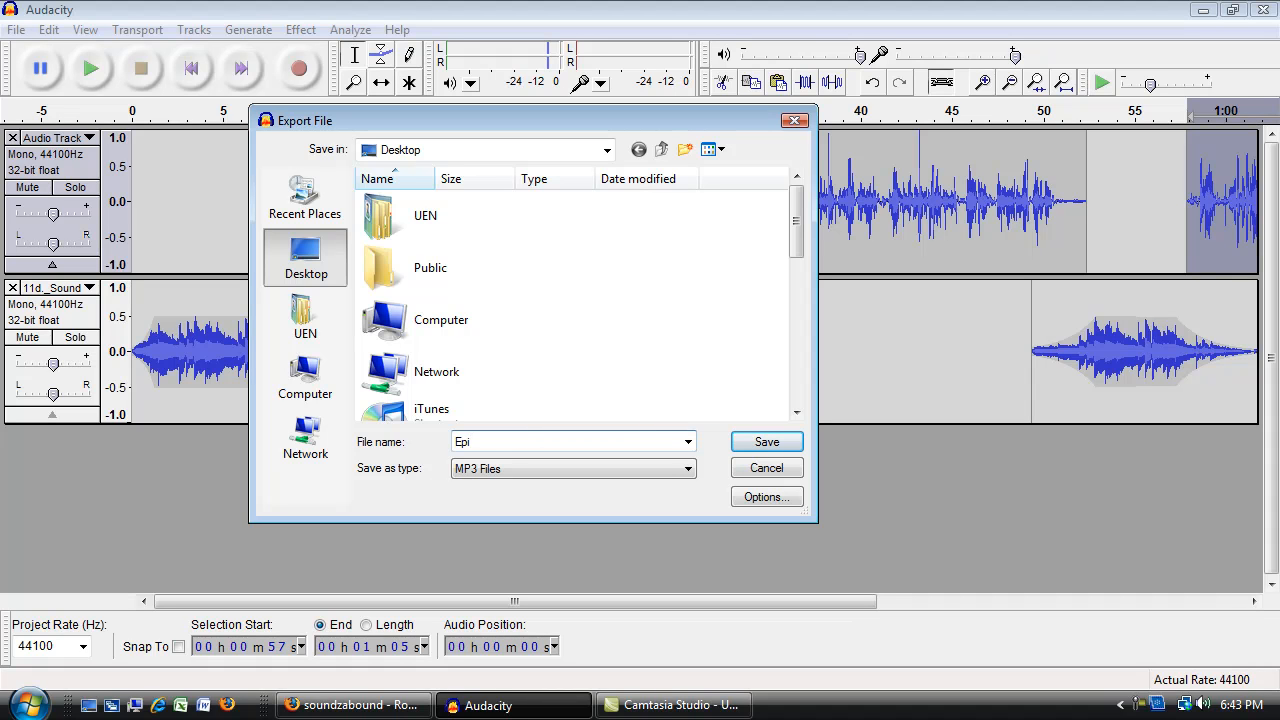
type("Episode12")
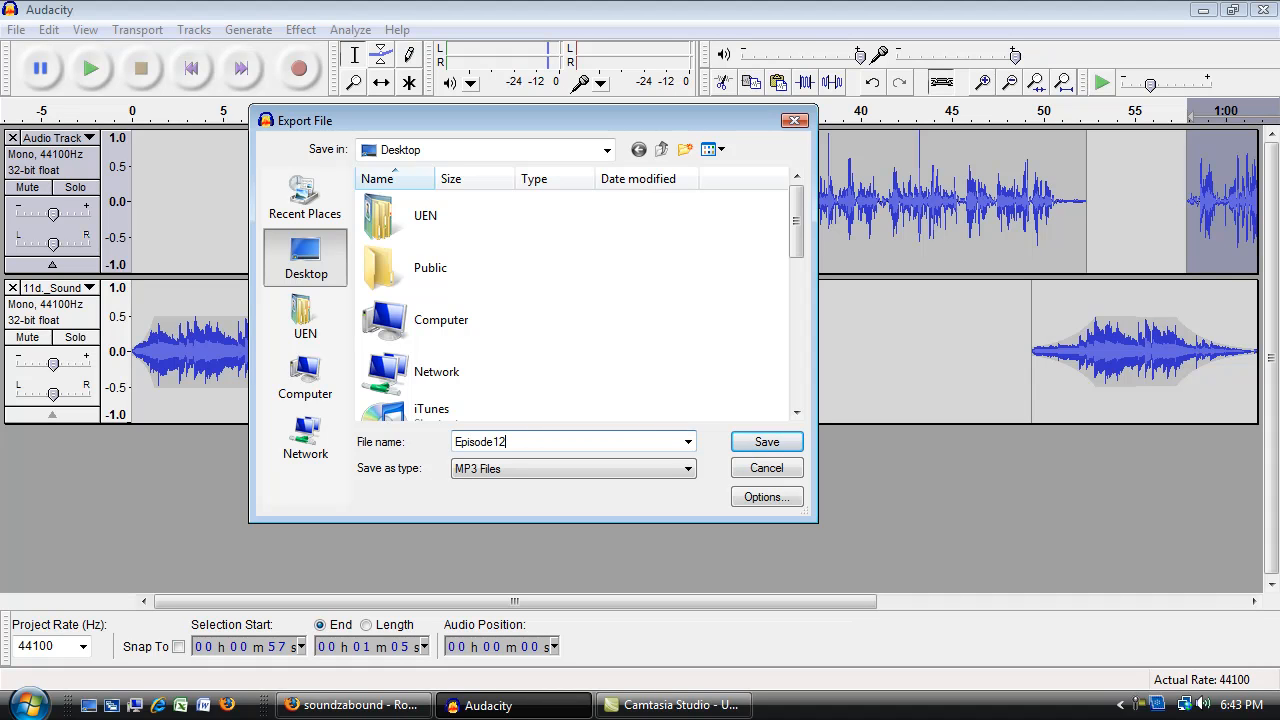
key("Backspace")
type("_Tim")
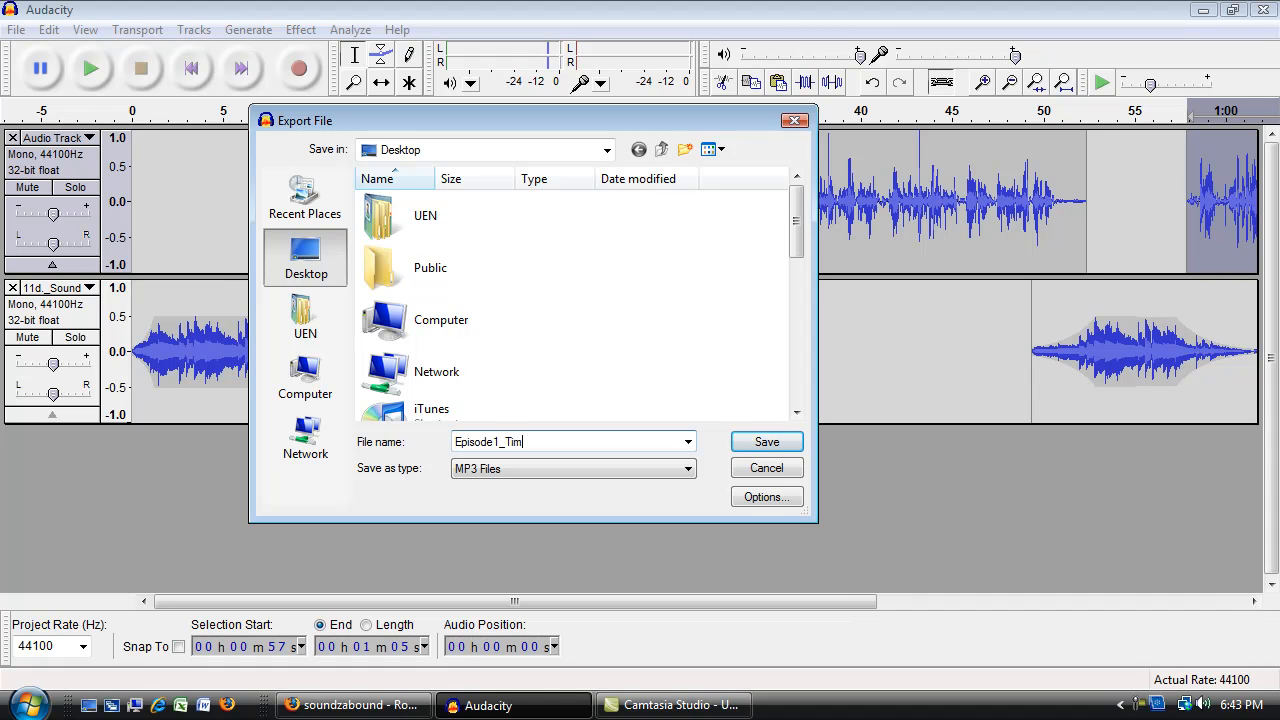
type("'sPodcast")
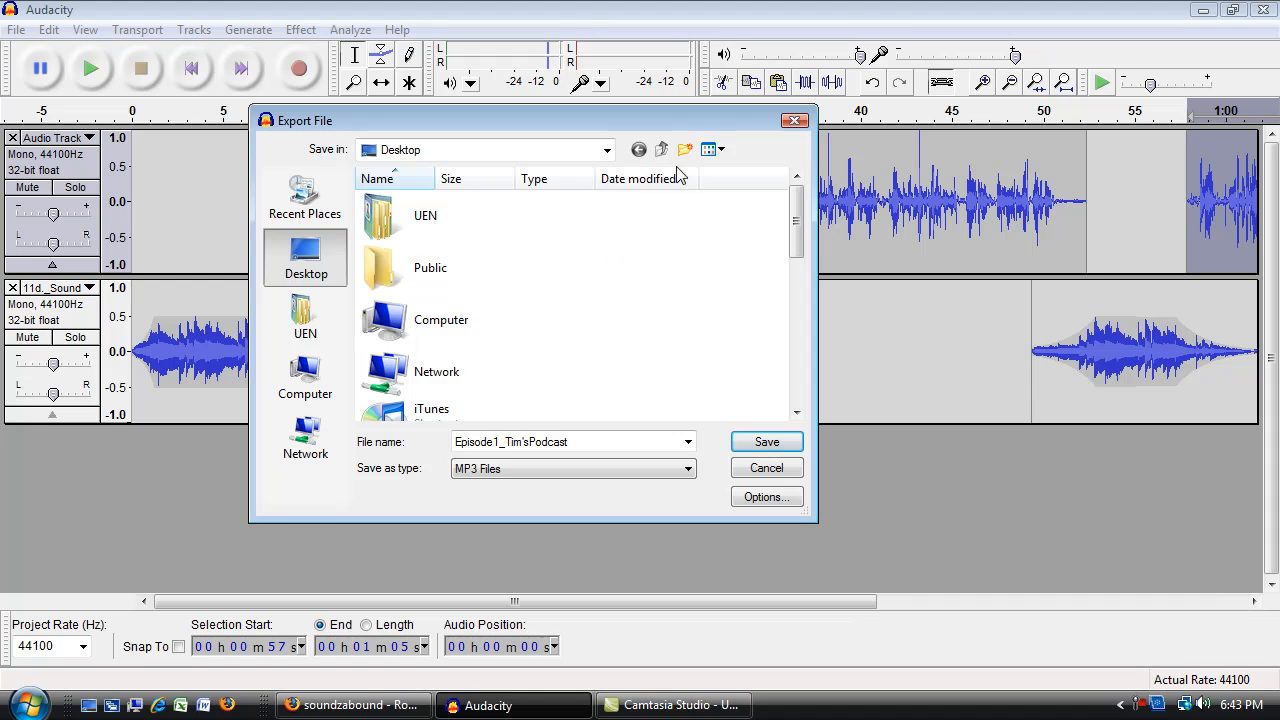
mouse_move(395, 155)
type("tim's")
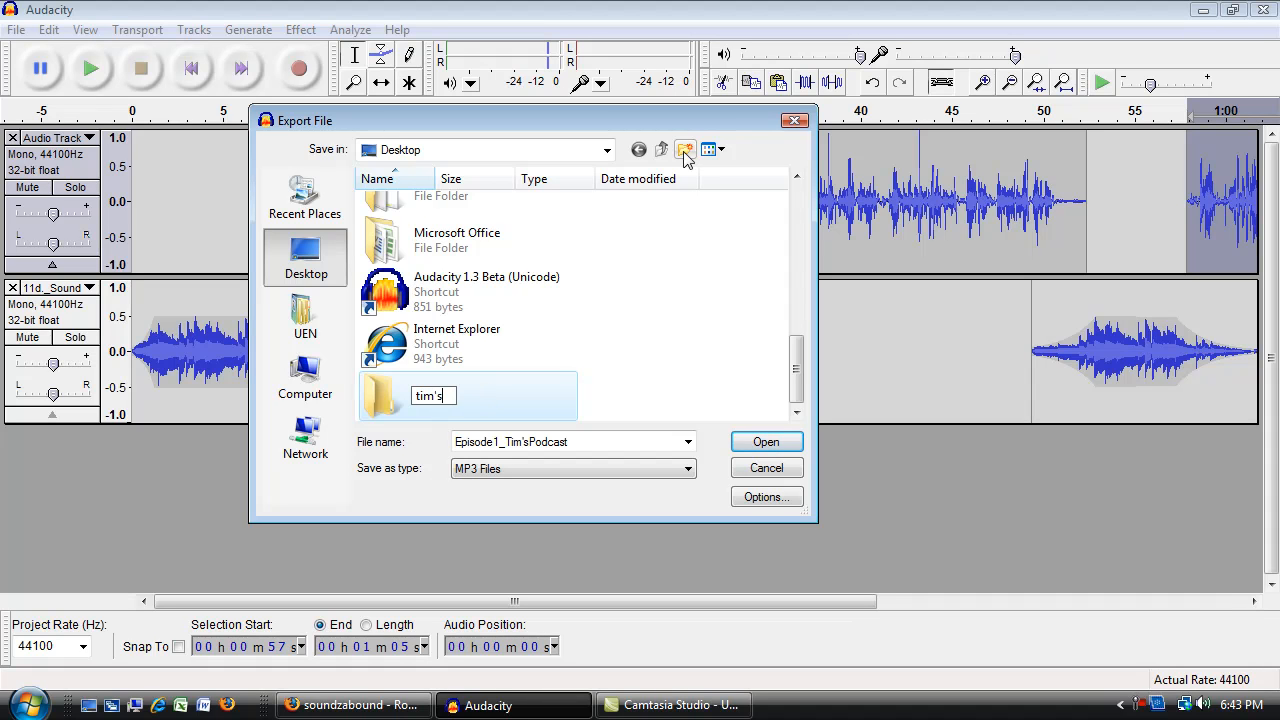
Step: Create a tim'sPodcast folder on the Desktop and save the MP3 into it
type("Podcas")
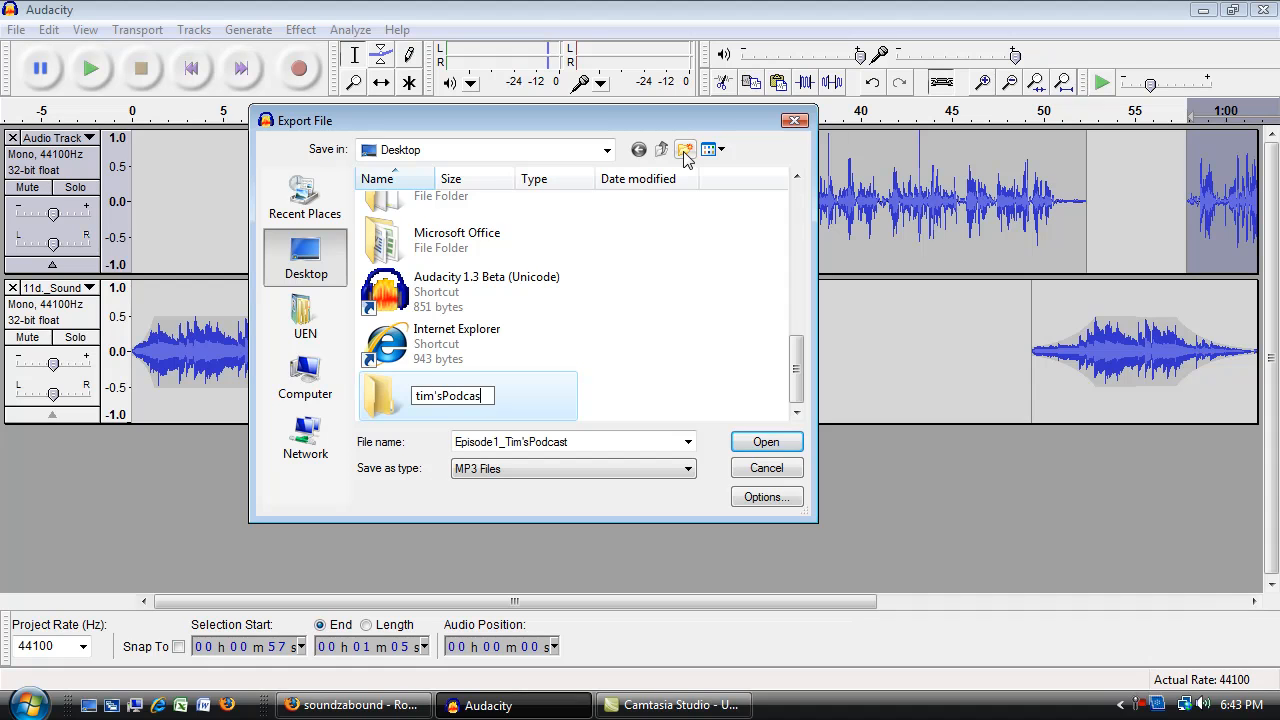
mouse_move(766, 442)
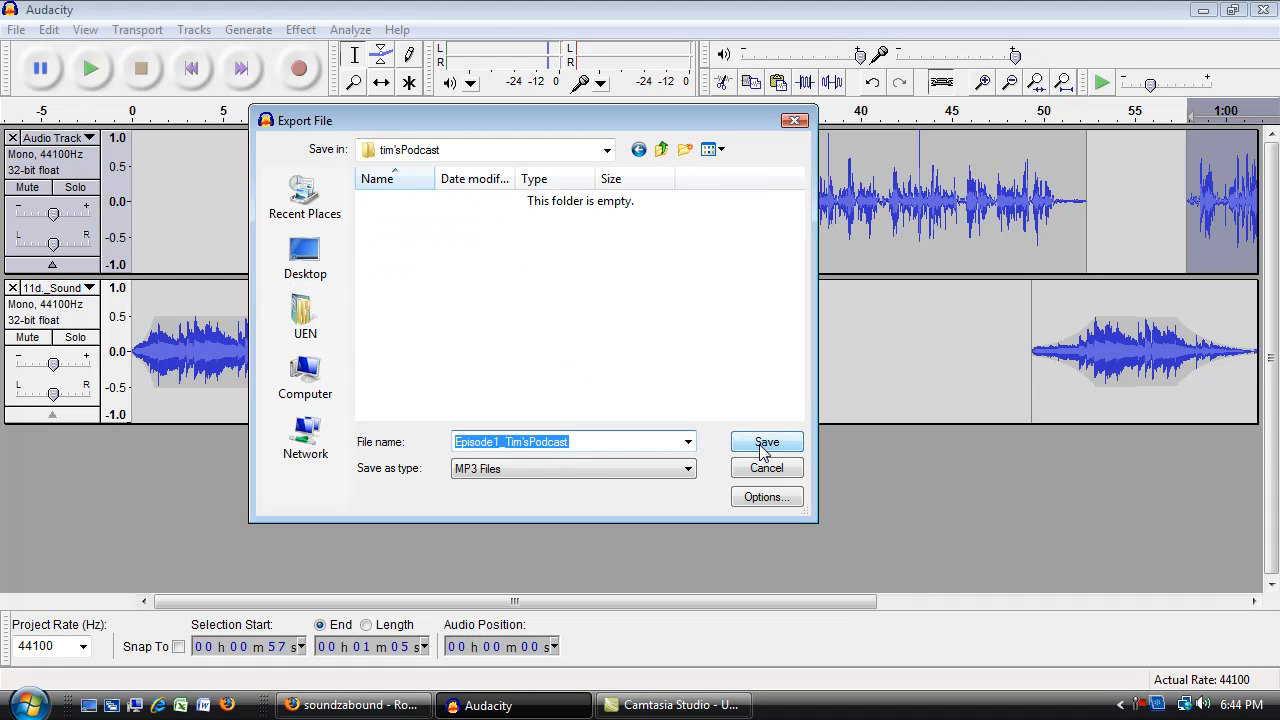
left_click(766, 442)
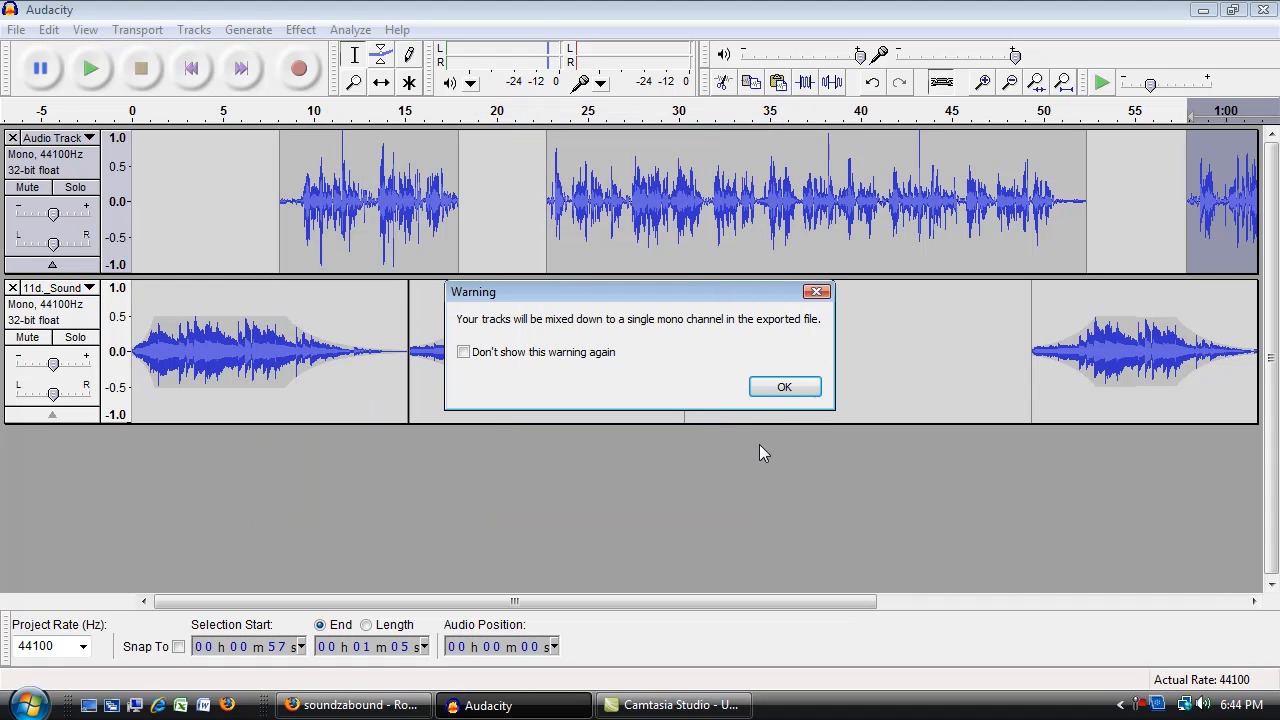
Step: Accept the mono mix-down warning and reposition the Locate Lame prompt
left_click(784, 387)
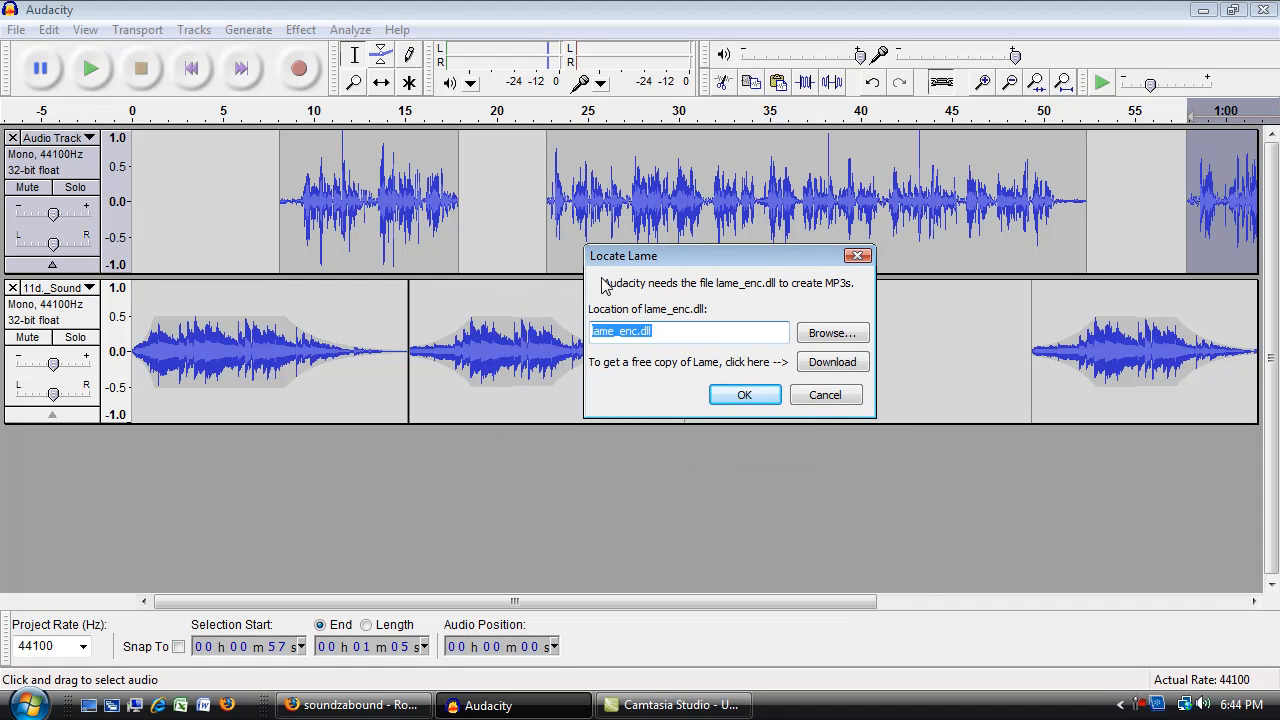
mouse_move(757, 298)
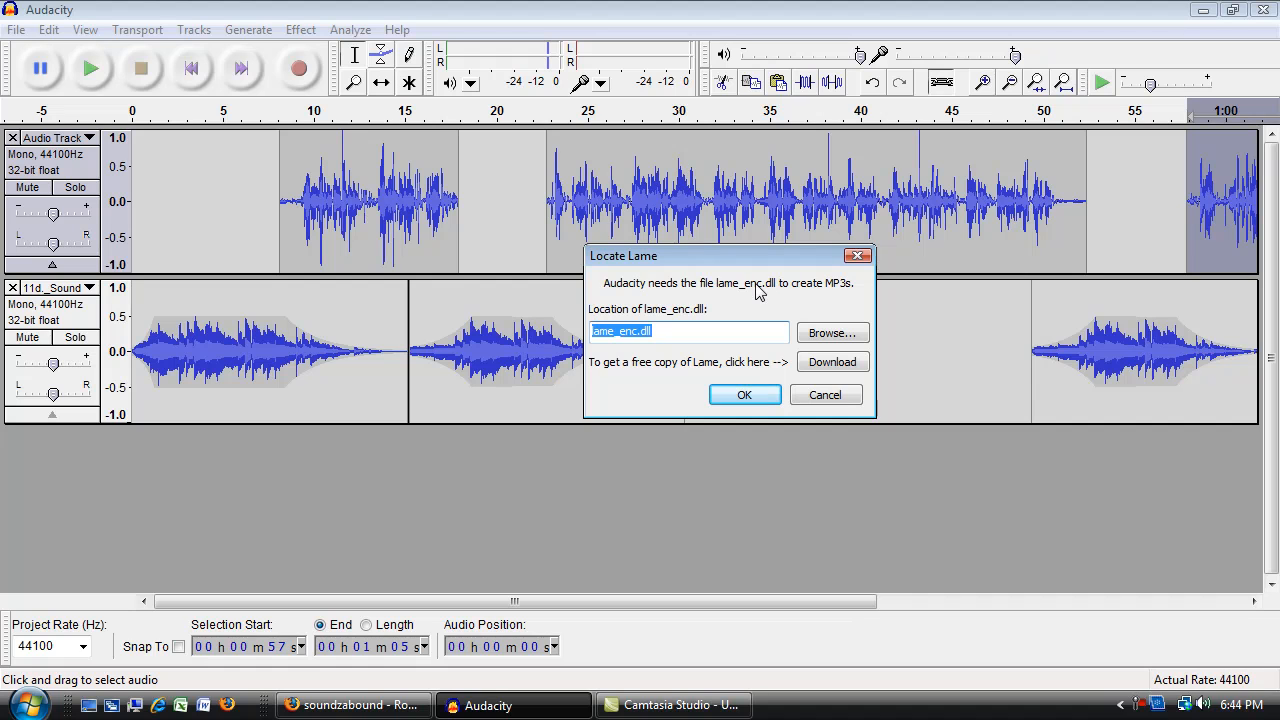
mouse_move(722, 263)
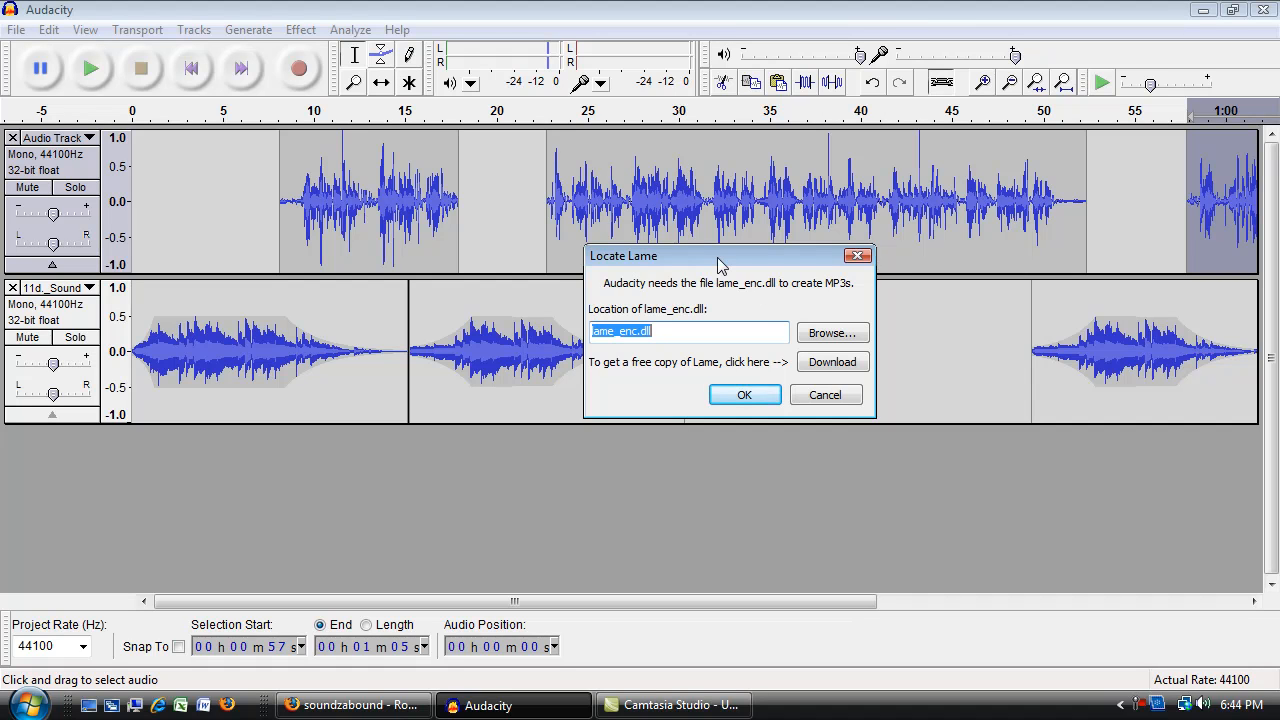
left_click_drag(720, 255, 750, 215)
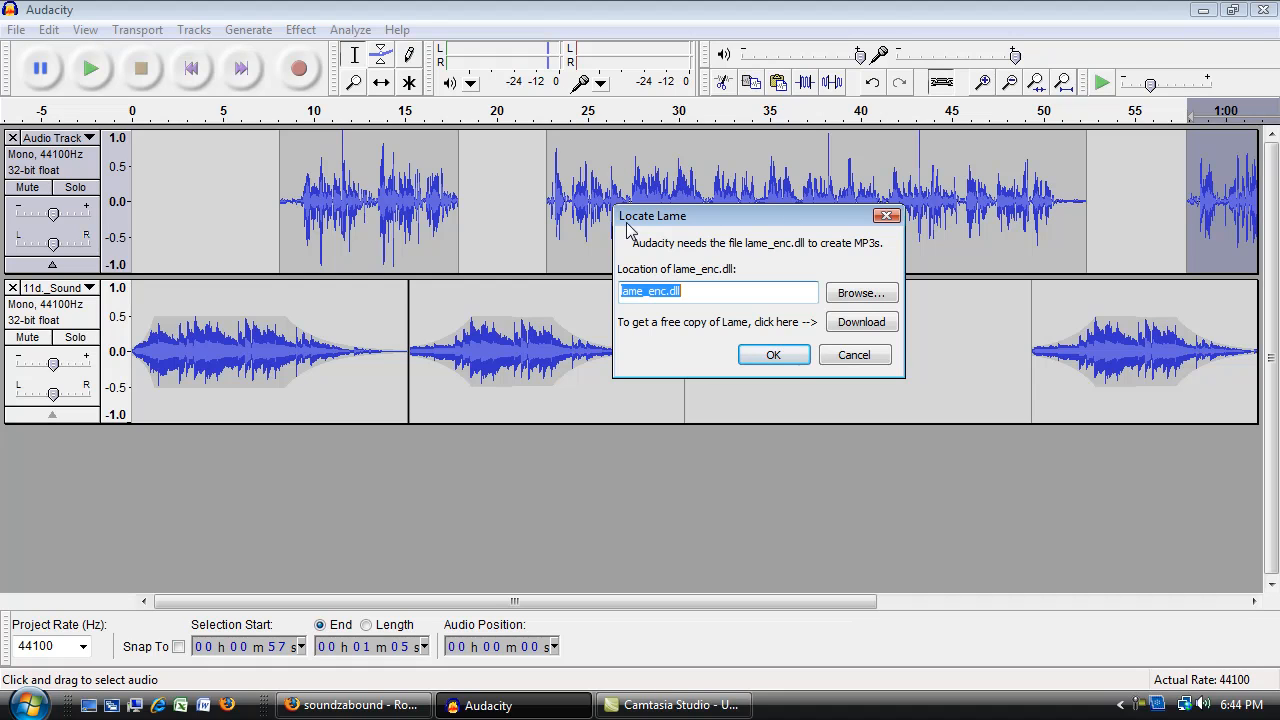
mouse_move(793, 229)
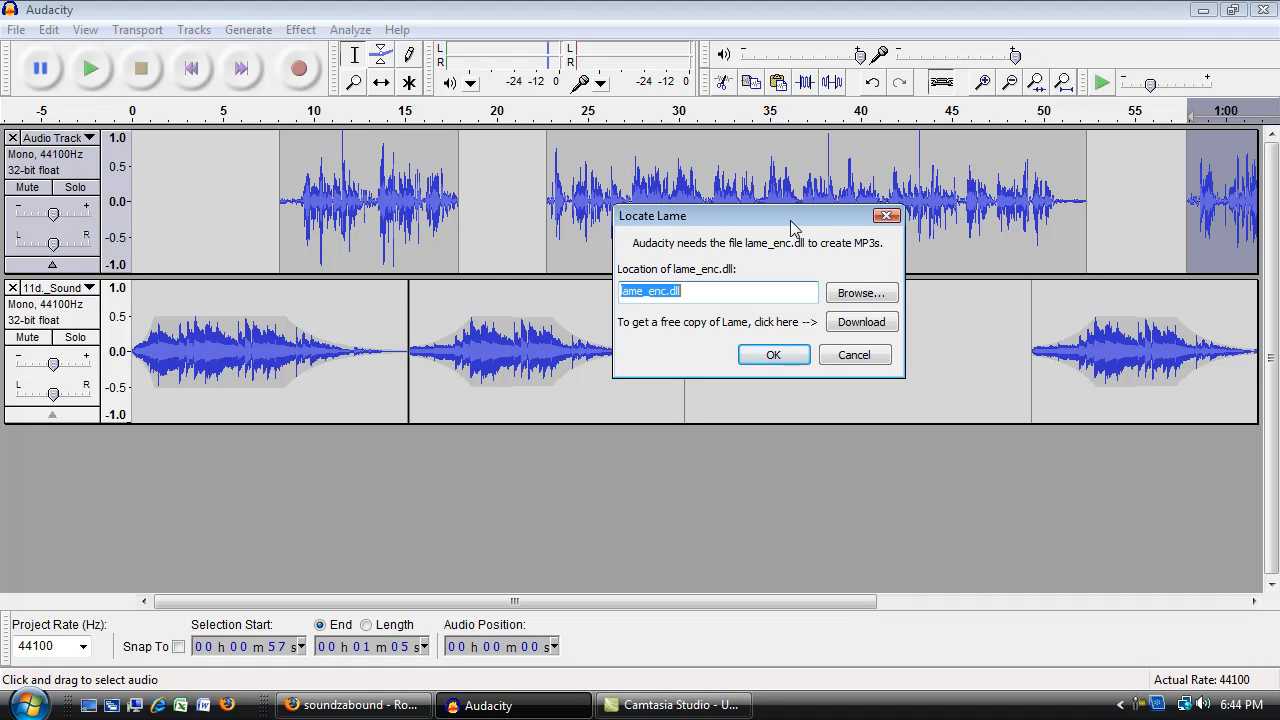
mouse_move(797, 287)
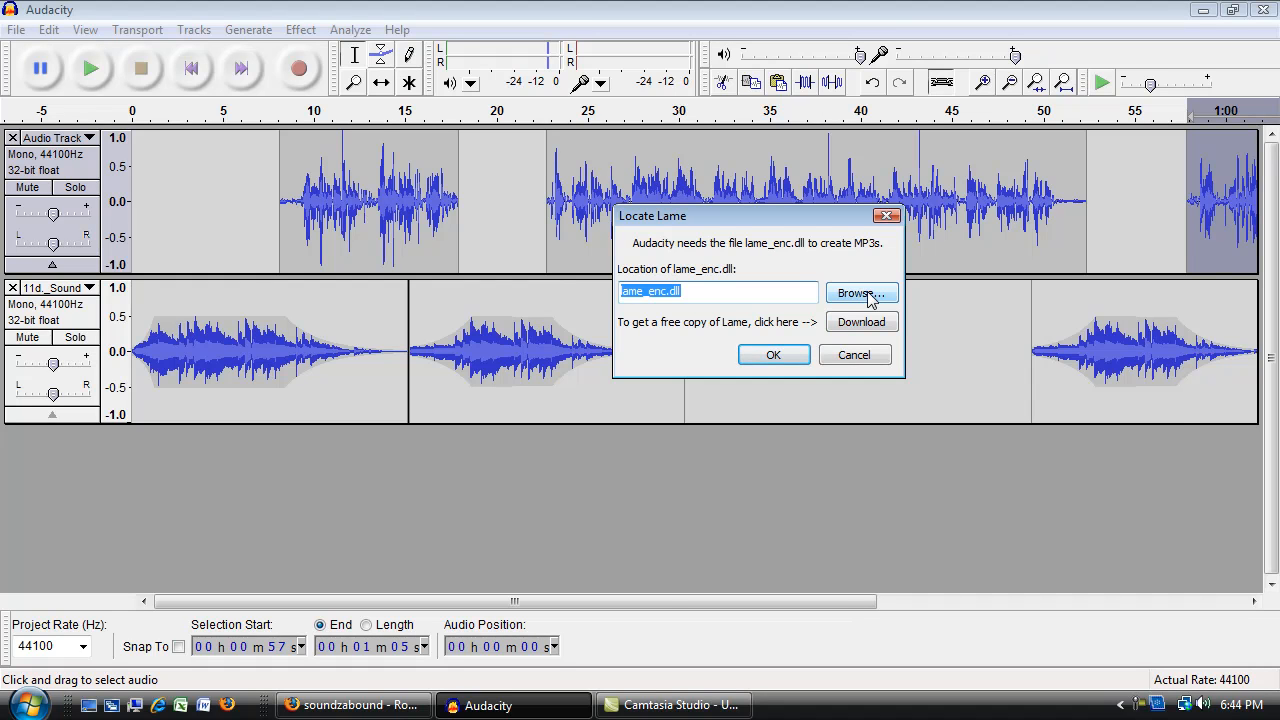
Step: Point the MP3 encoder to lame_enc.dll in Documents and confirm
left_click(858, 292)
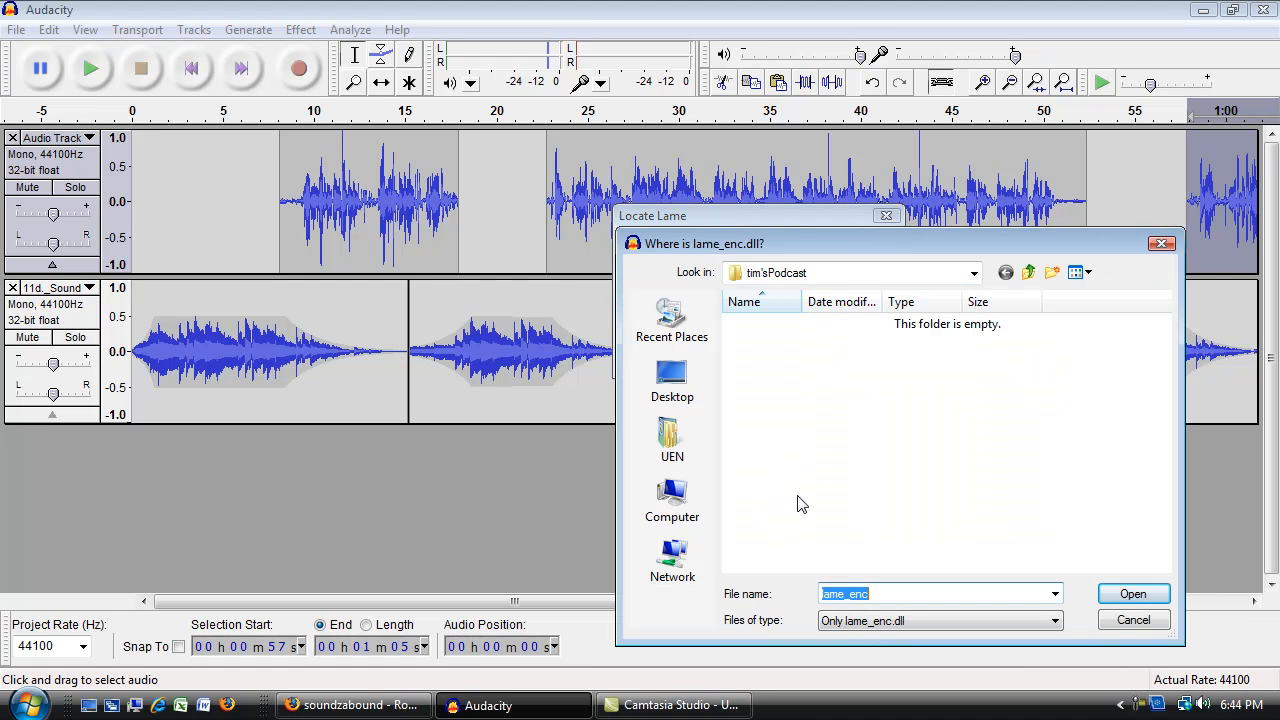
left_click(671, 440)
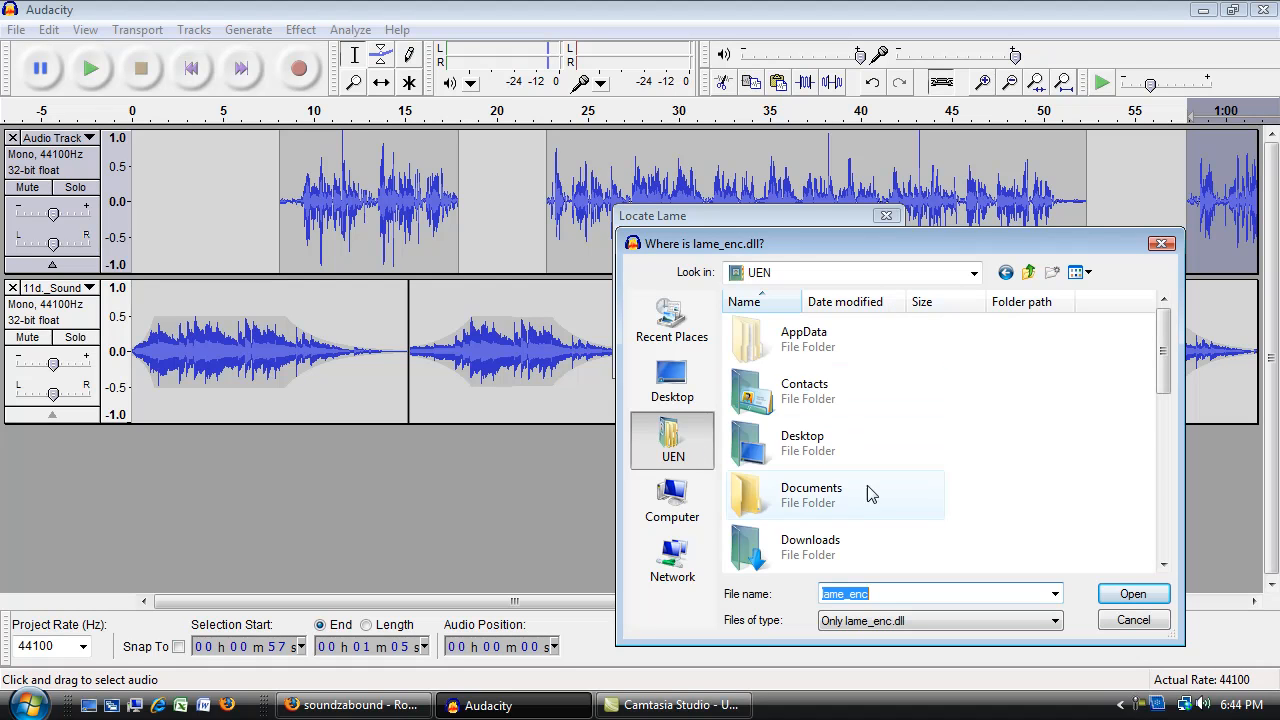
double_click(811, 495)
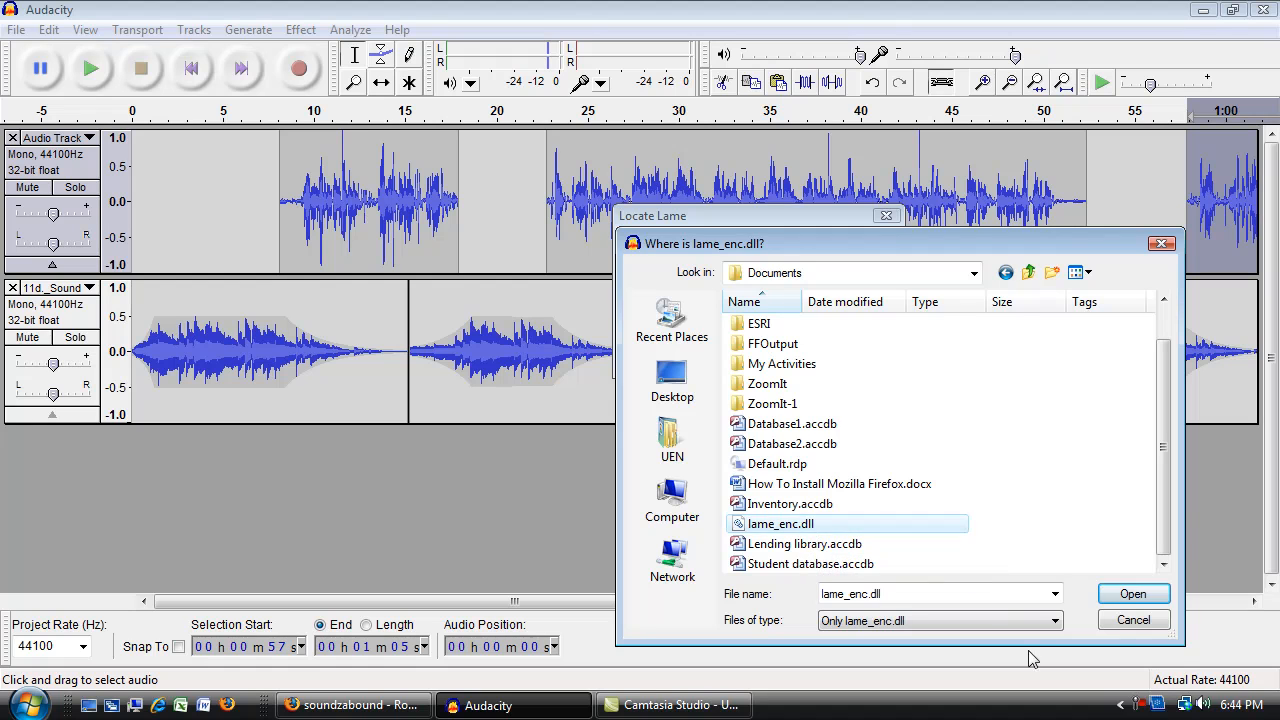
left_click(1132, 593)
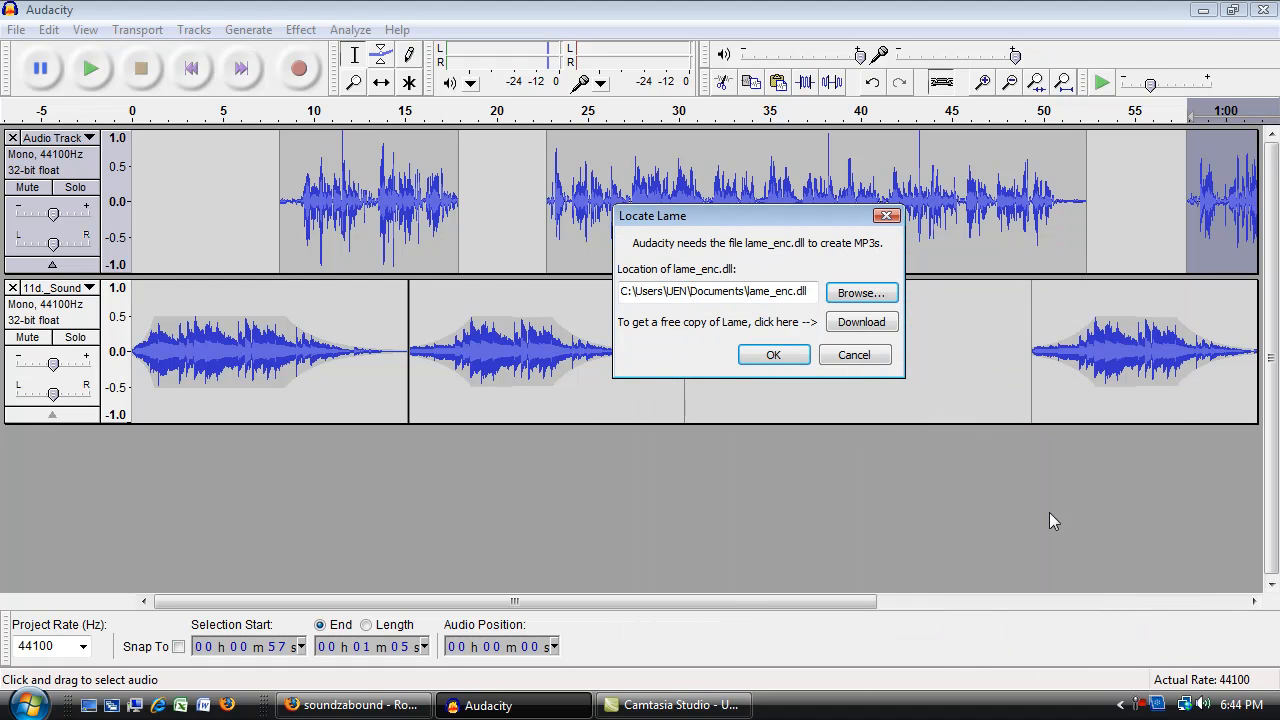
left_click(773, 354)
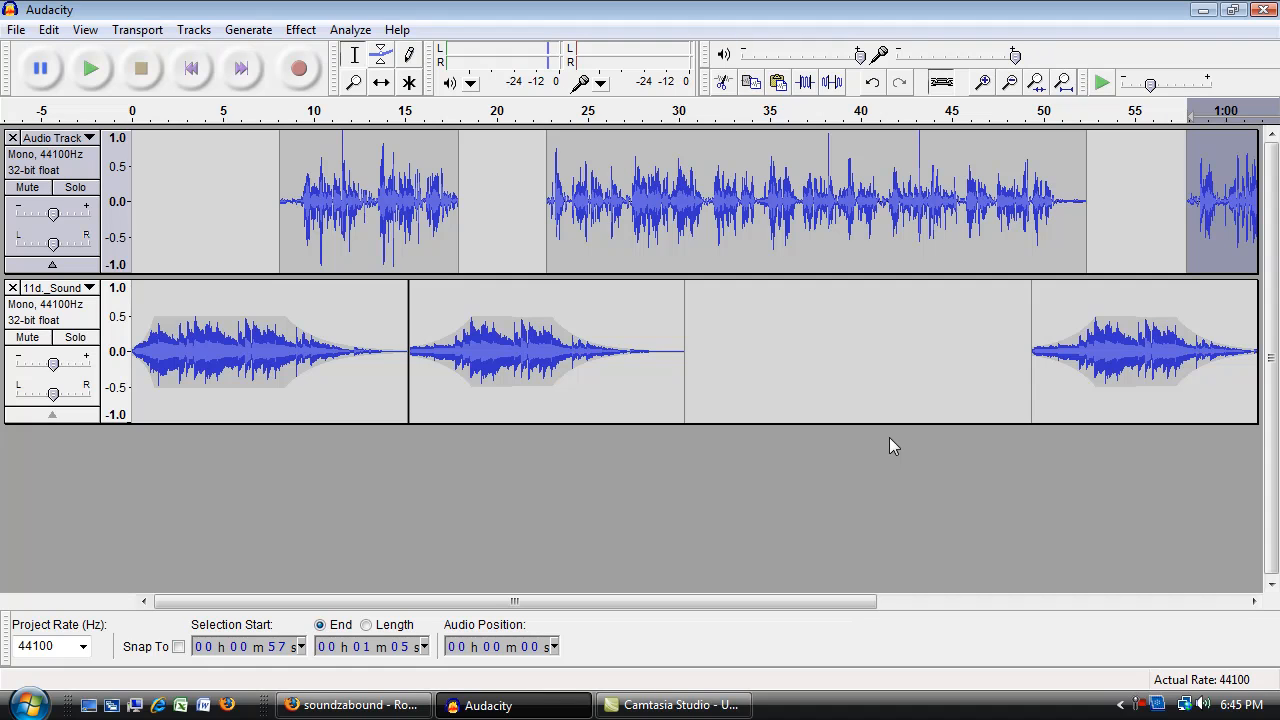
mouse_move(929, 376)
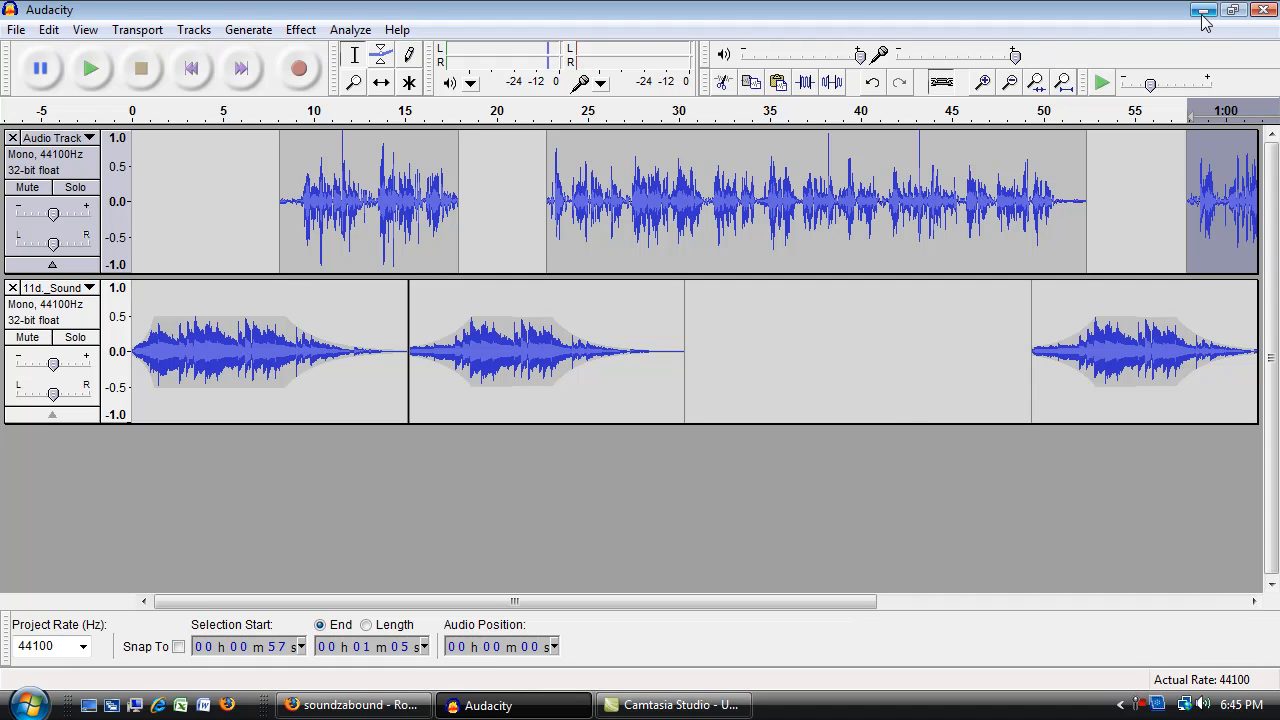
mouse_move(1203, 18)
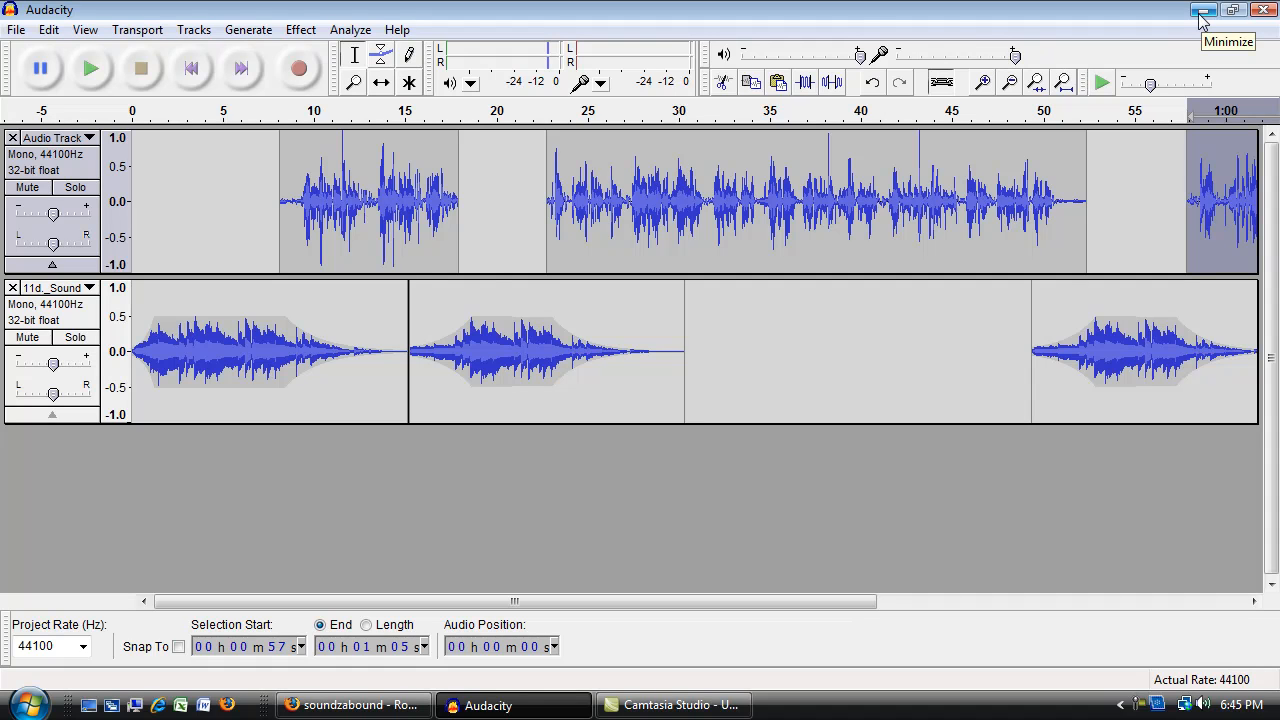
mouse_move(1012, 389)
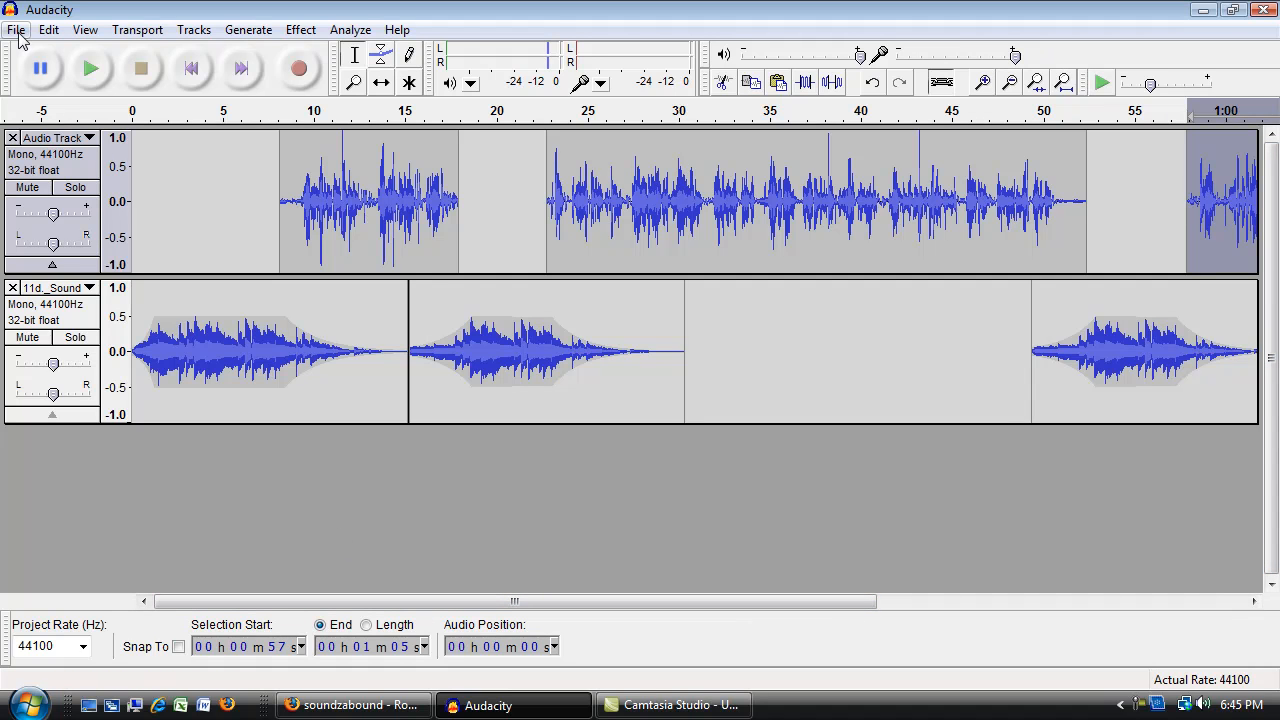
Step: Start Save Project As, dismiss the warning, and create a new folder in Desktop > tim'sPodcast
left_click(16, 29)
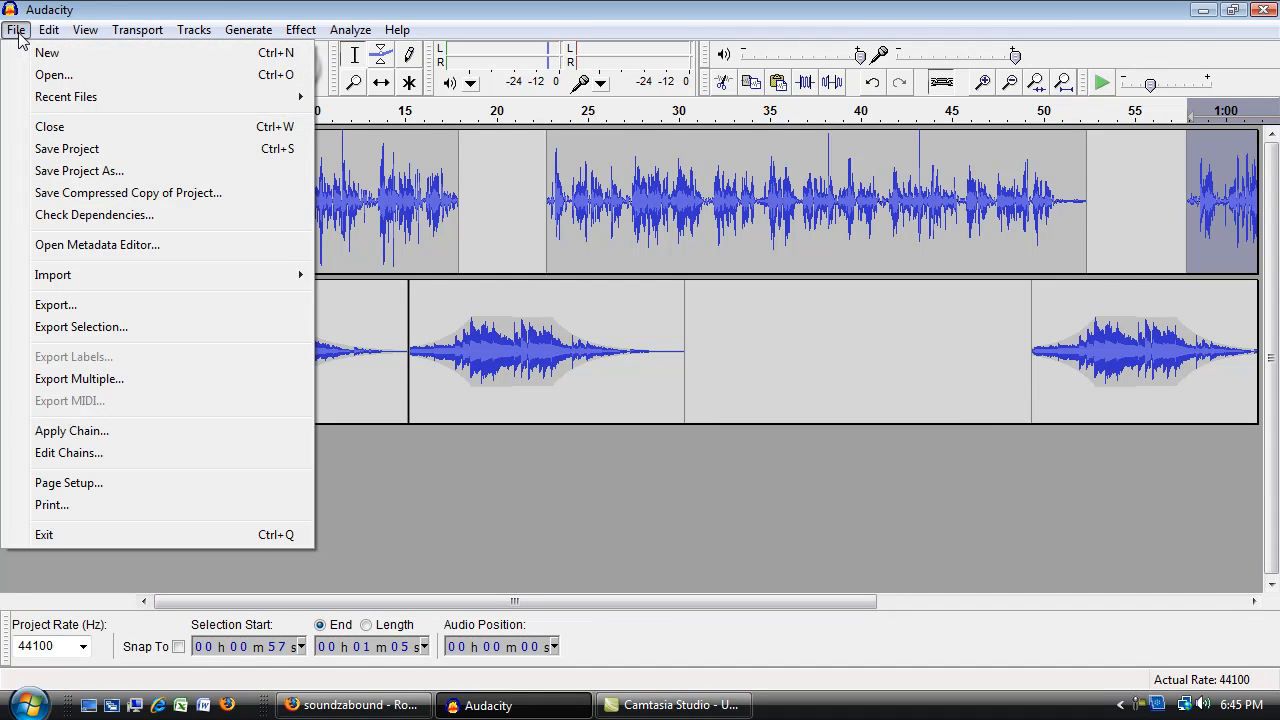
left_click(67, 148)
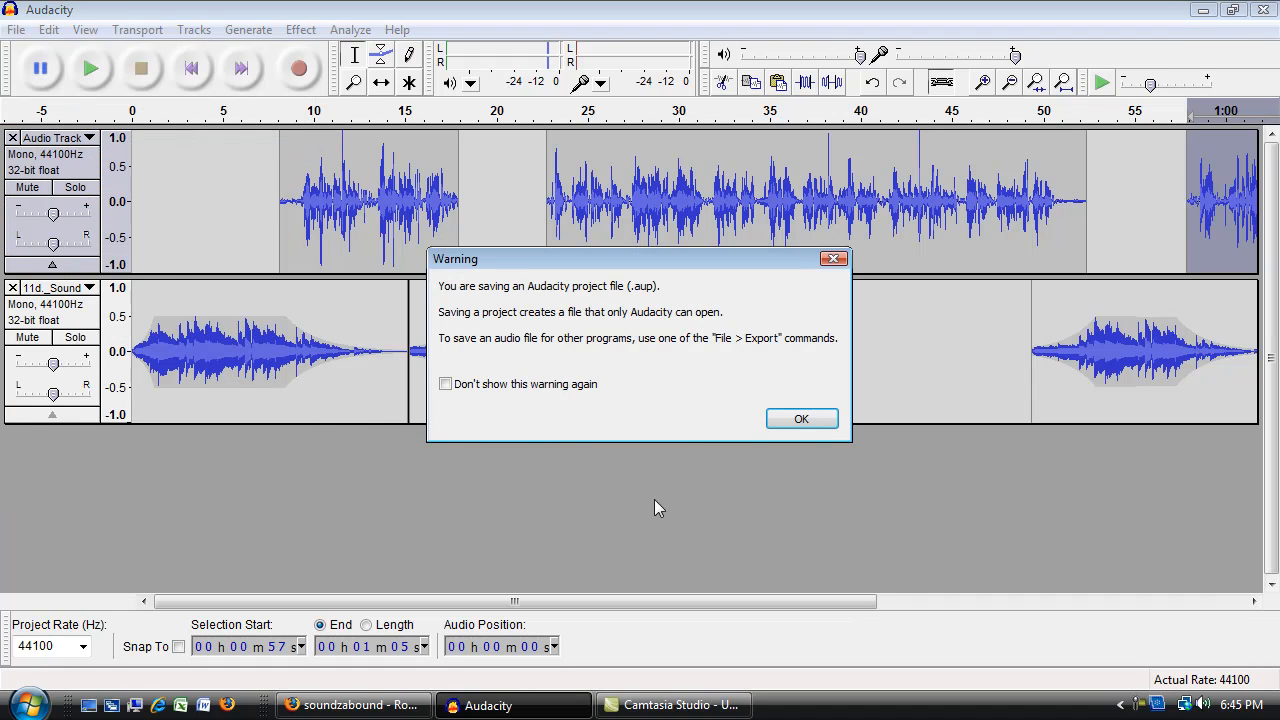
mouse_move(640, 300)
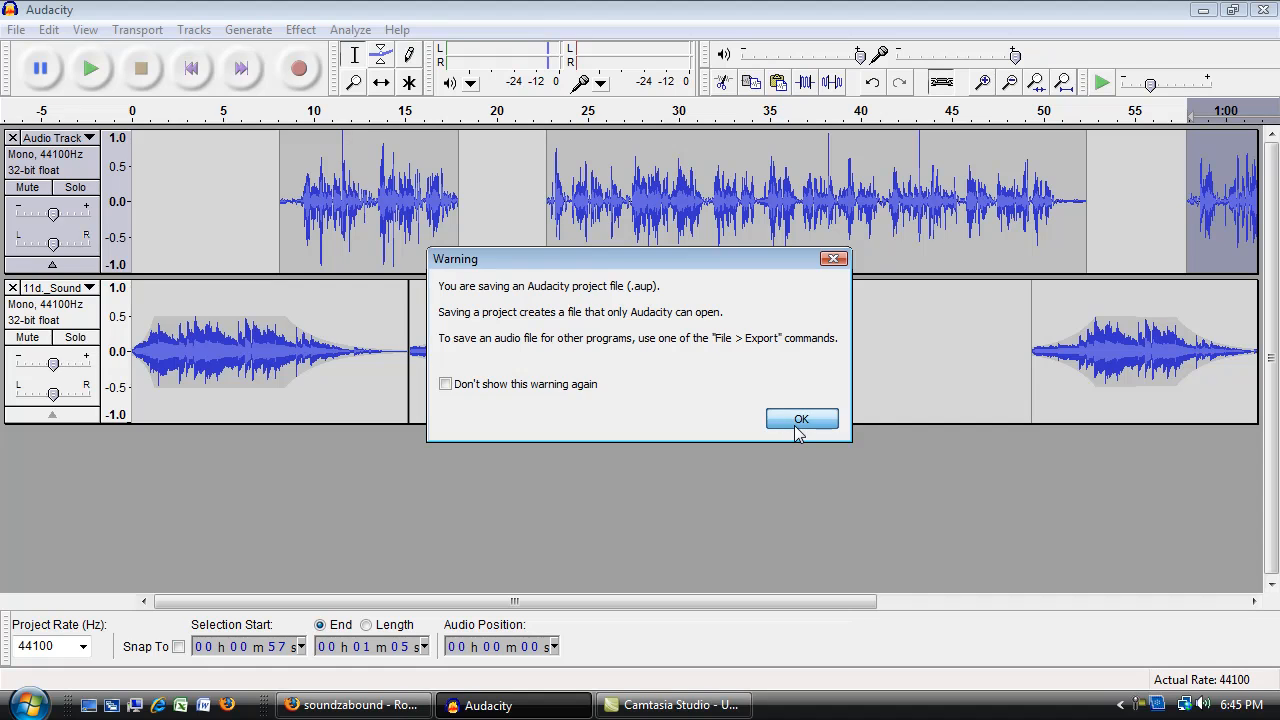
left_click(801, 418)
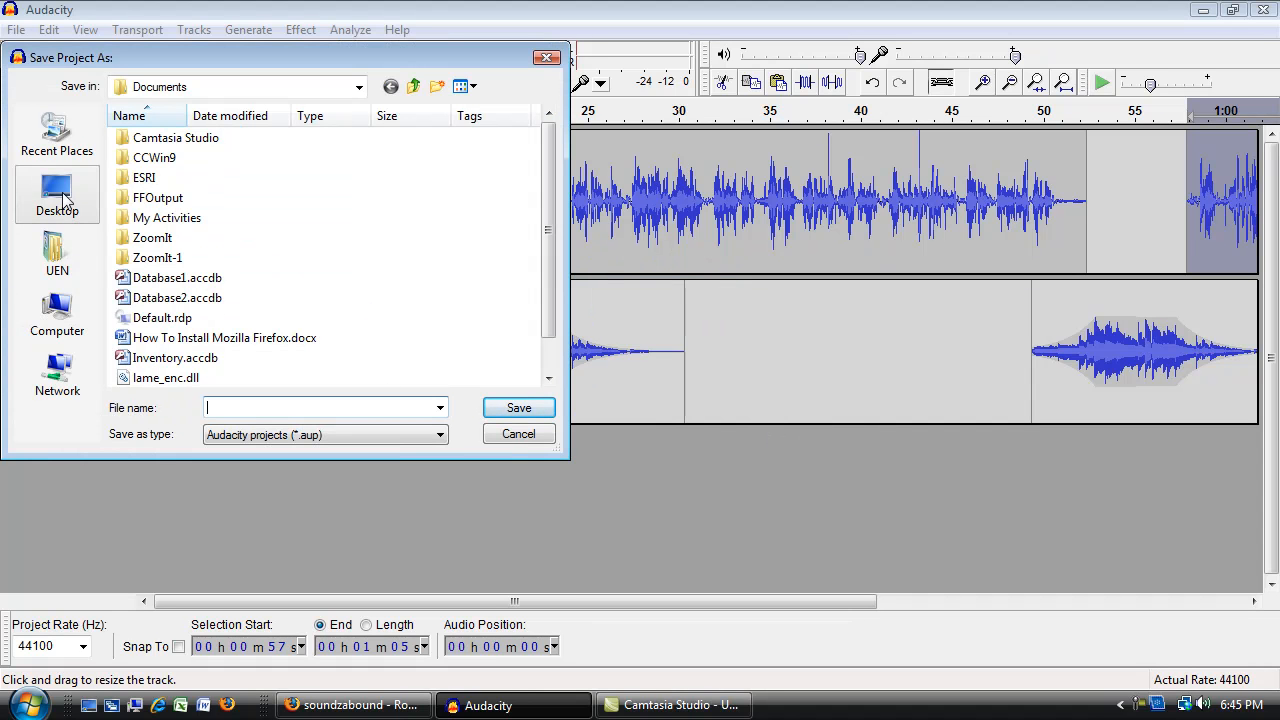
left_click(57, 195)
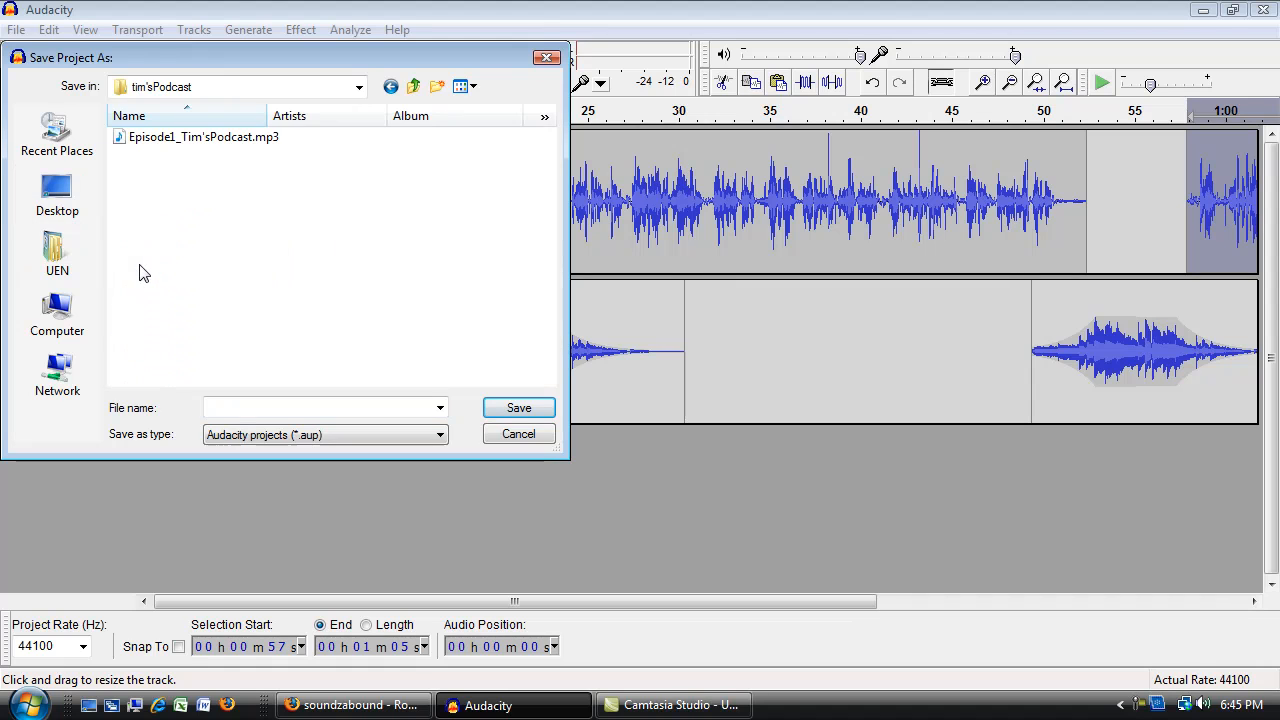
left_click(437, 86)
type("aup")
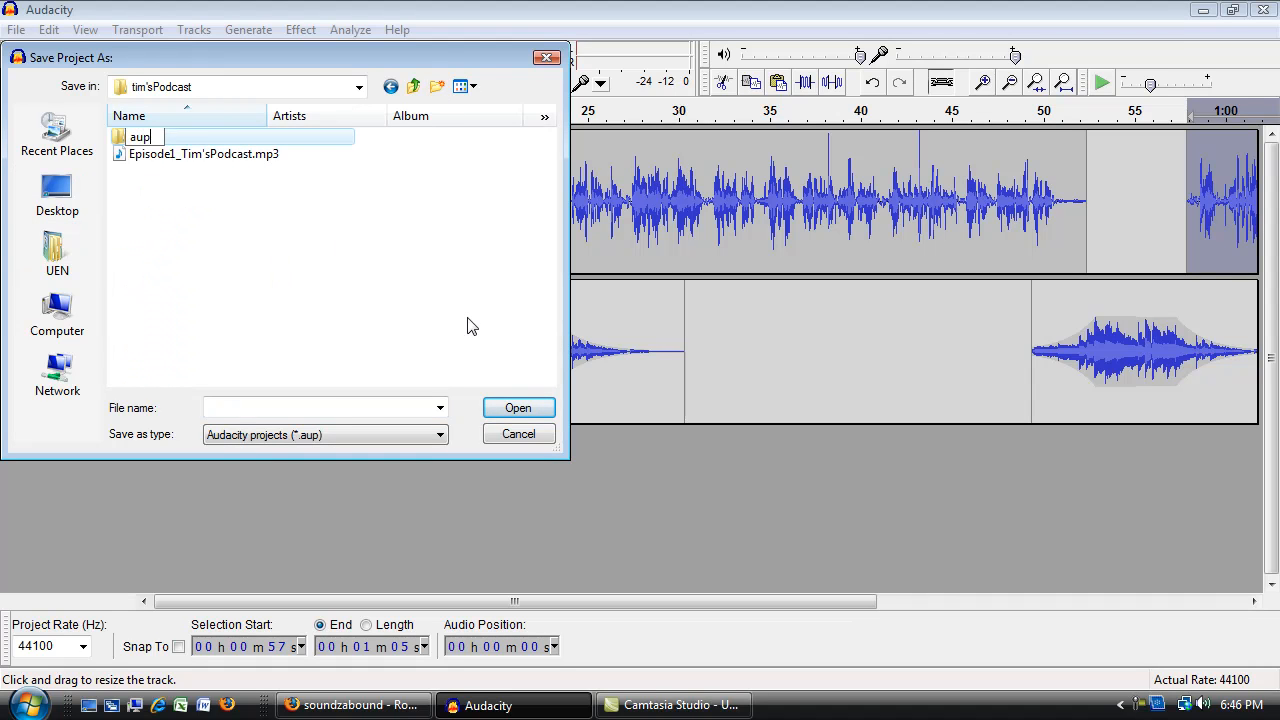
Step: Save the project as 'episode1' inside the aup folder
double_click(140, 137)
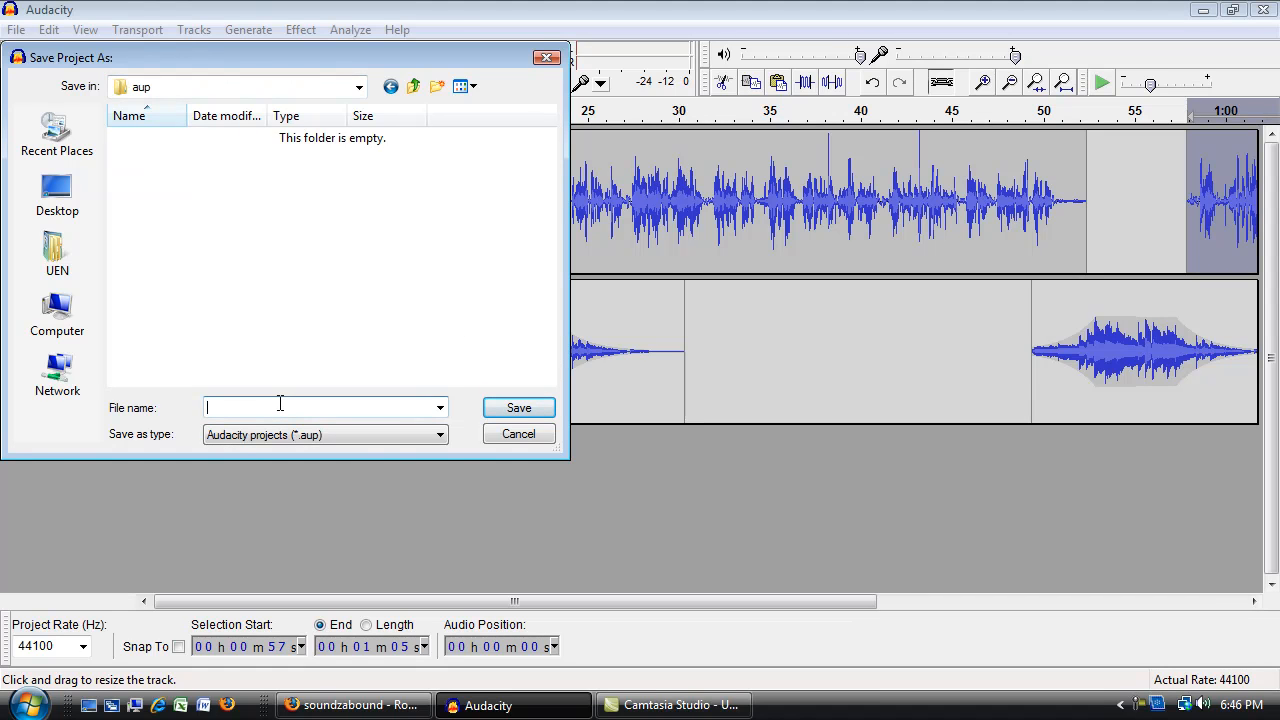
type("episode")
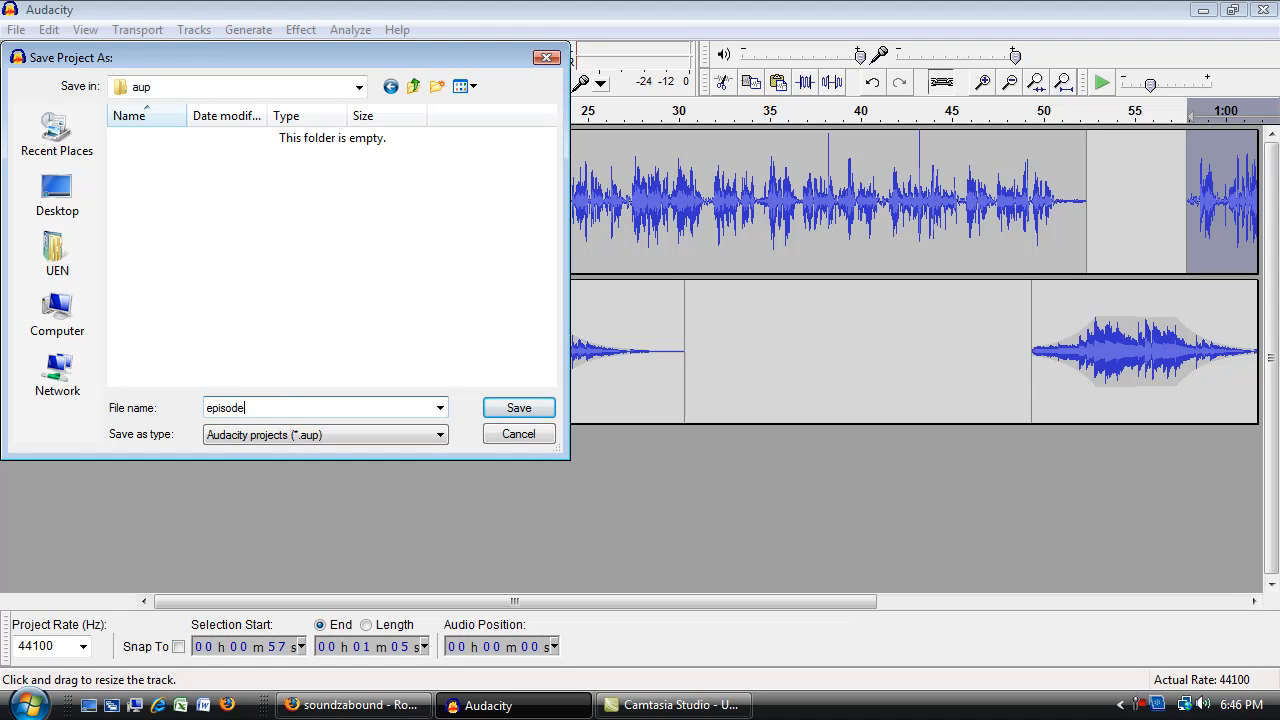
type("1")
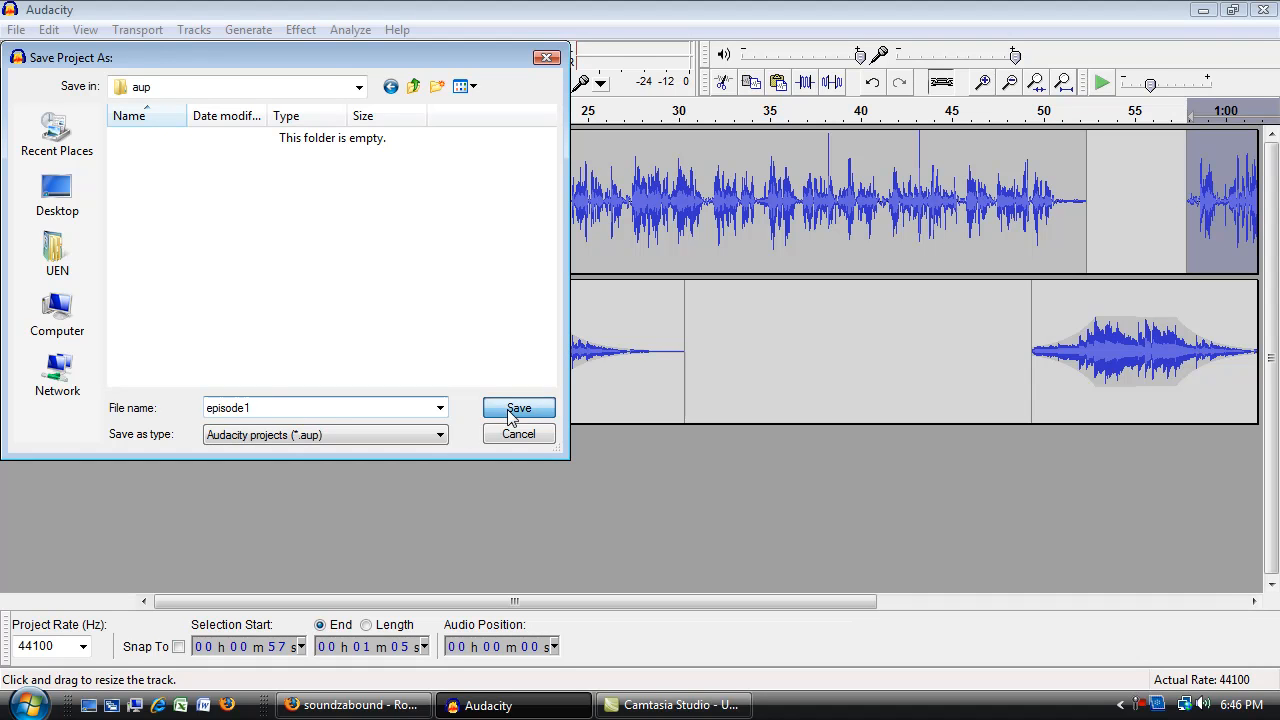
left_click(518, 408)
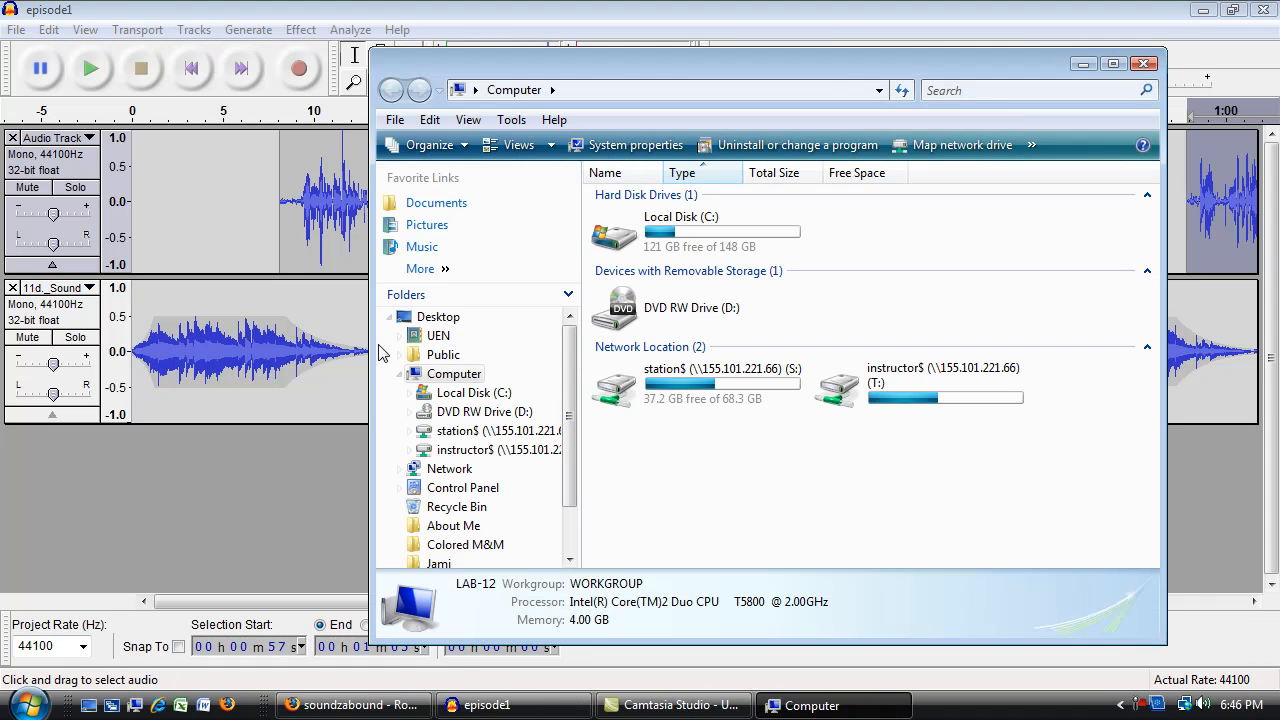
Step: Browse Desktop > tim'sPodcast > aup and check the episode1.aup file details
left_click(438, 317)
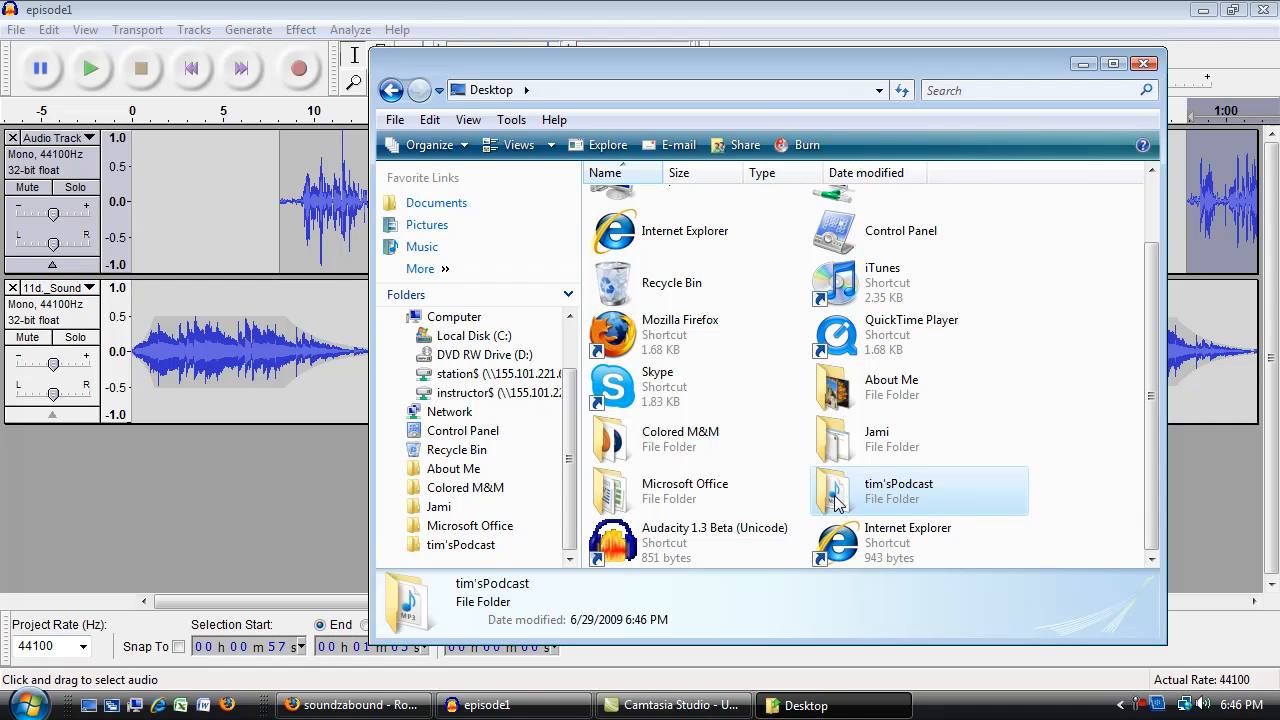
double_click(898, 490)
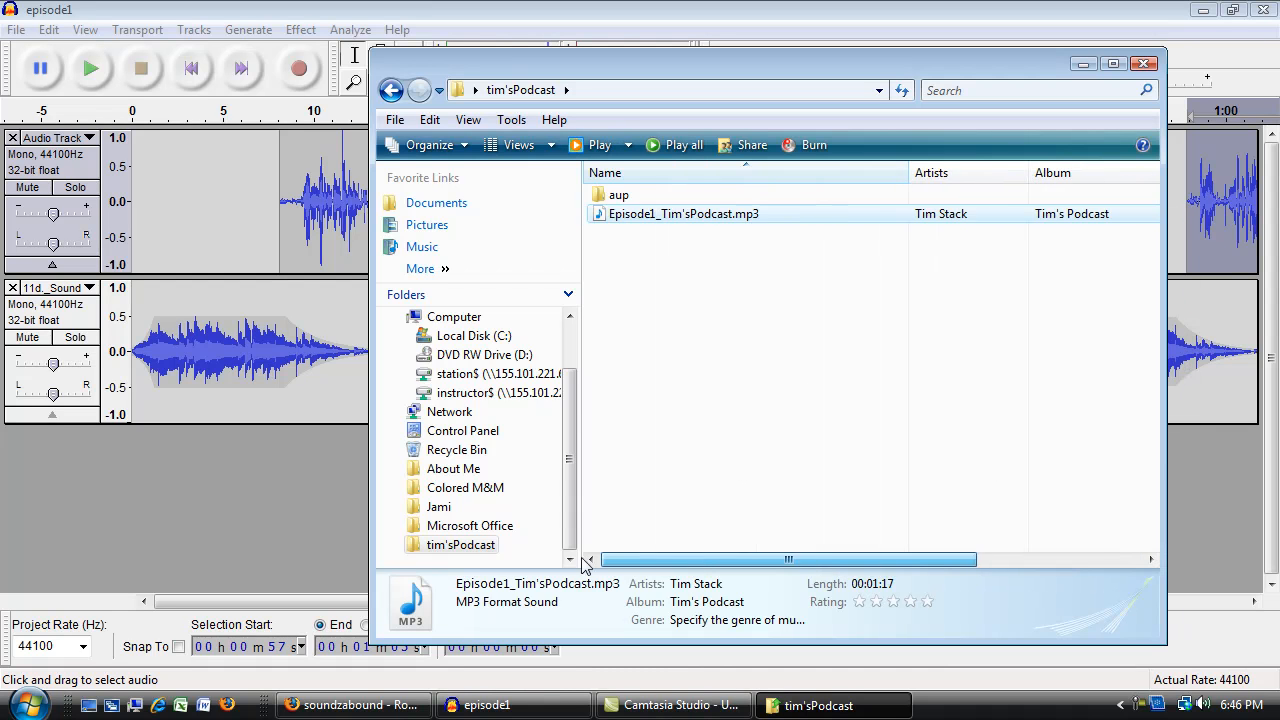
mouse_move(727, 225)
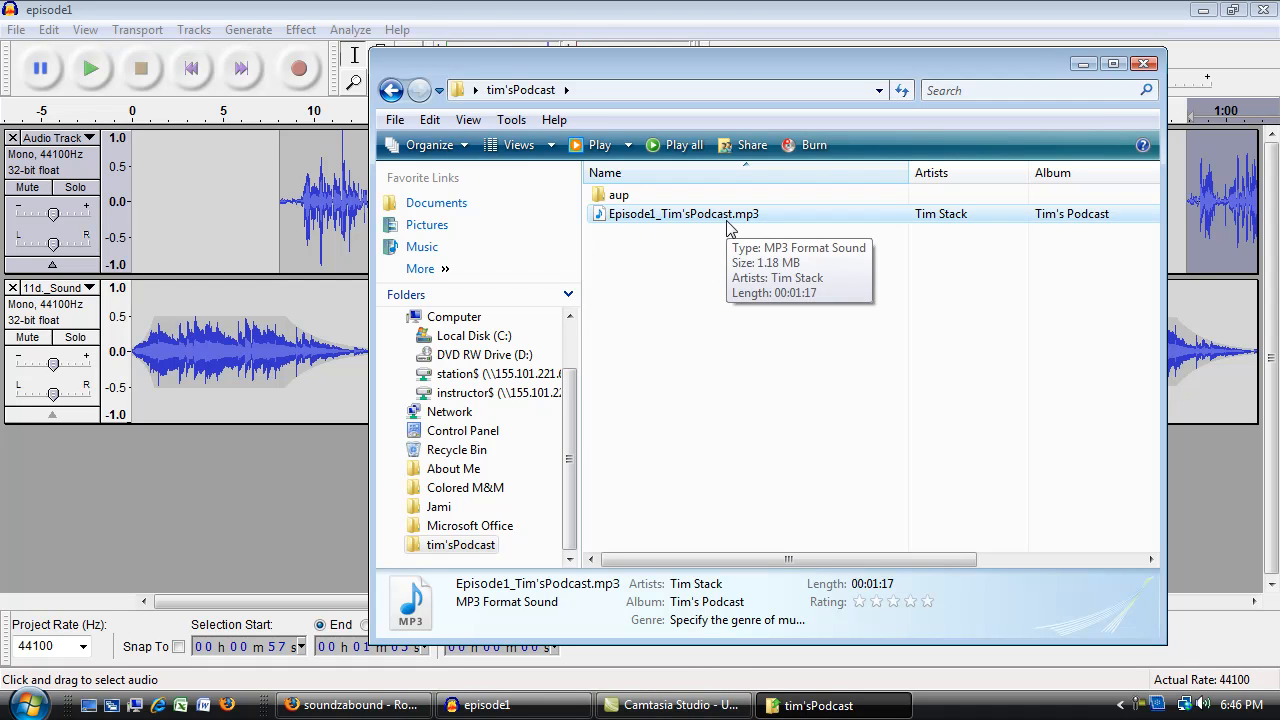
double_click(619, 195)
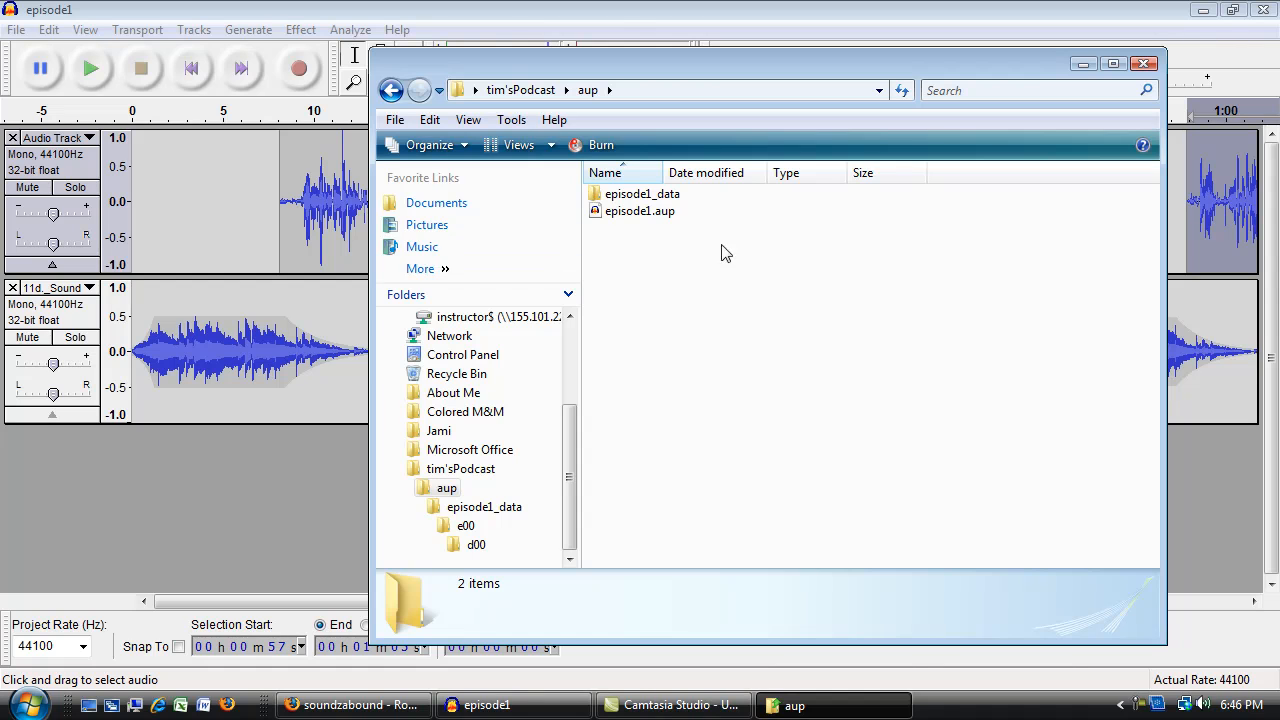
left_click(640, 211)
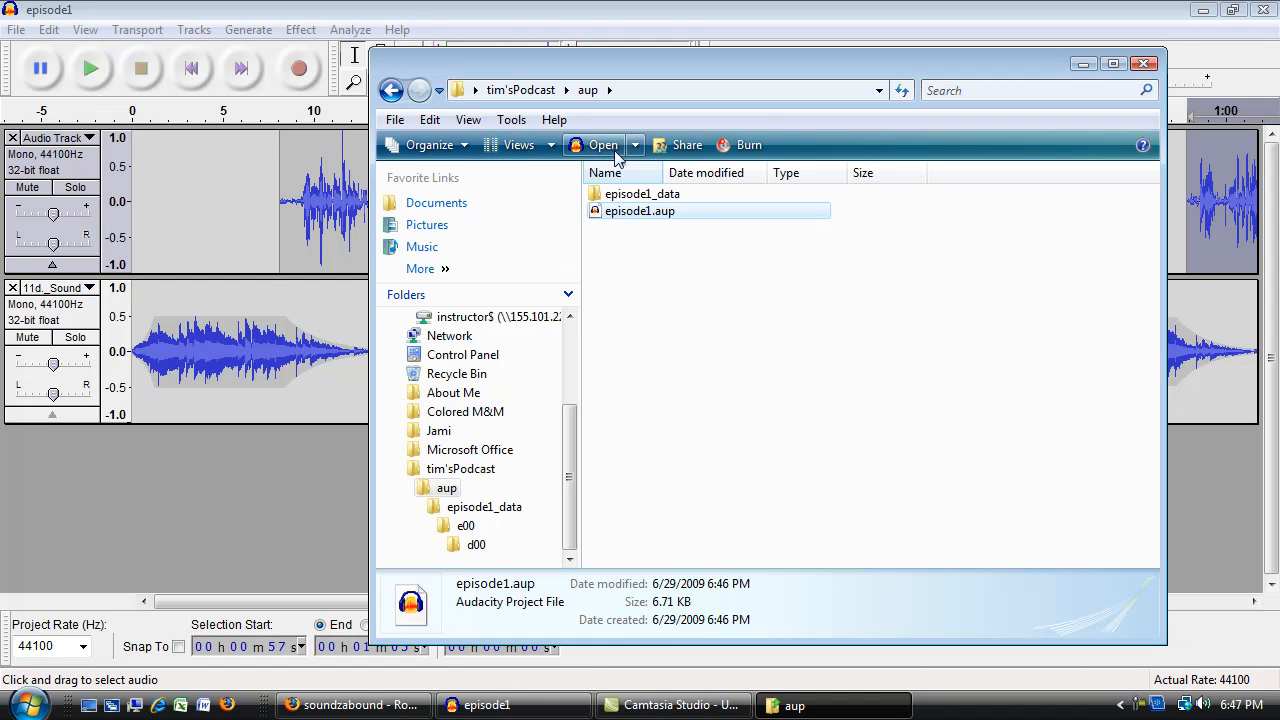
mouse_move(640, 211)
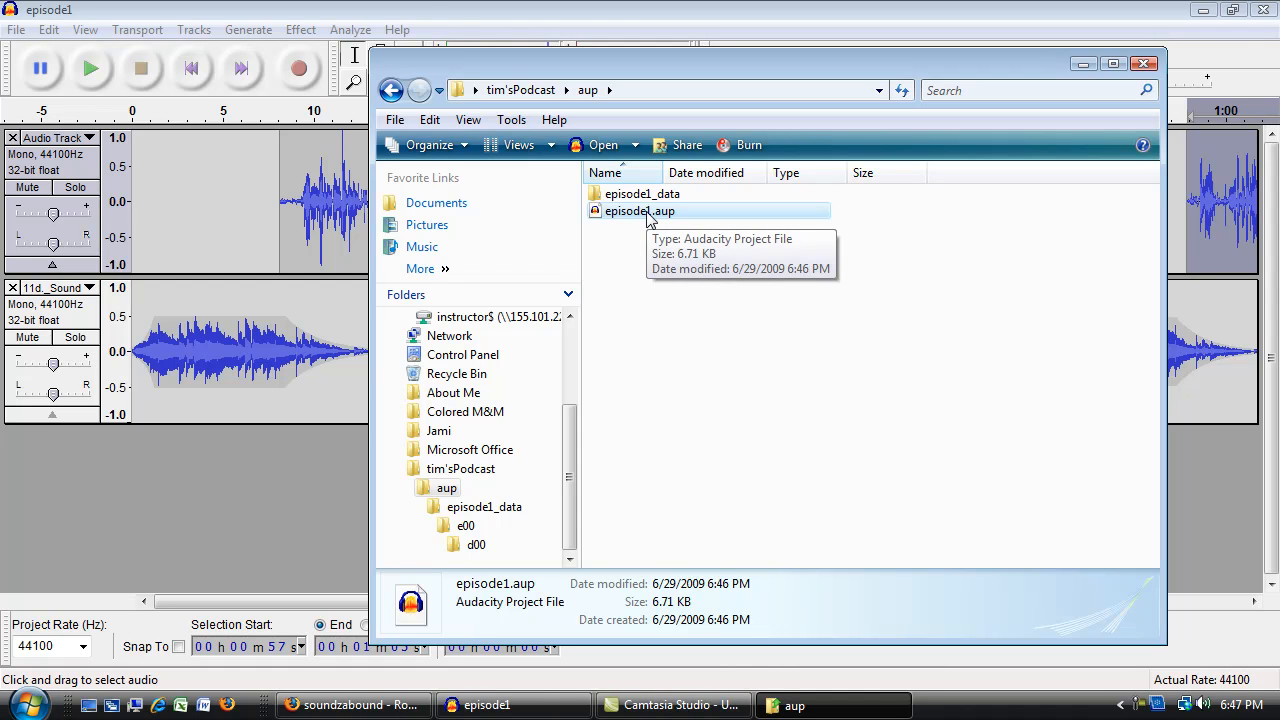
mouse_move(838, 448)
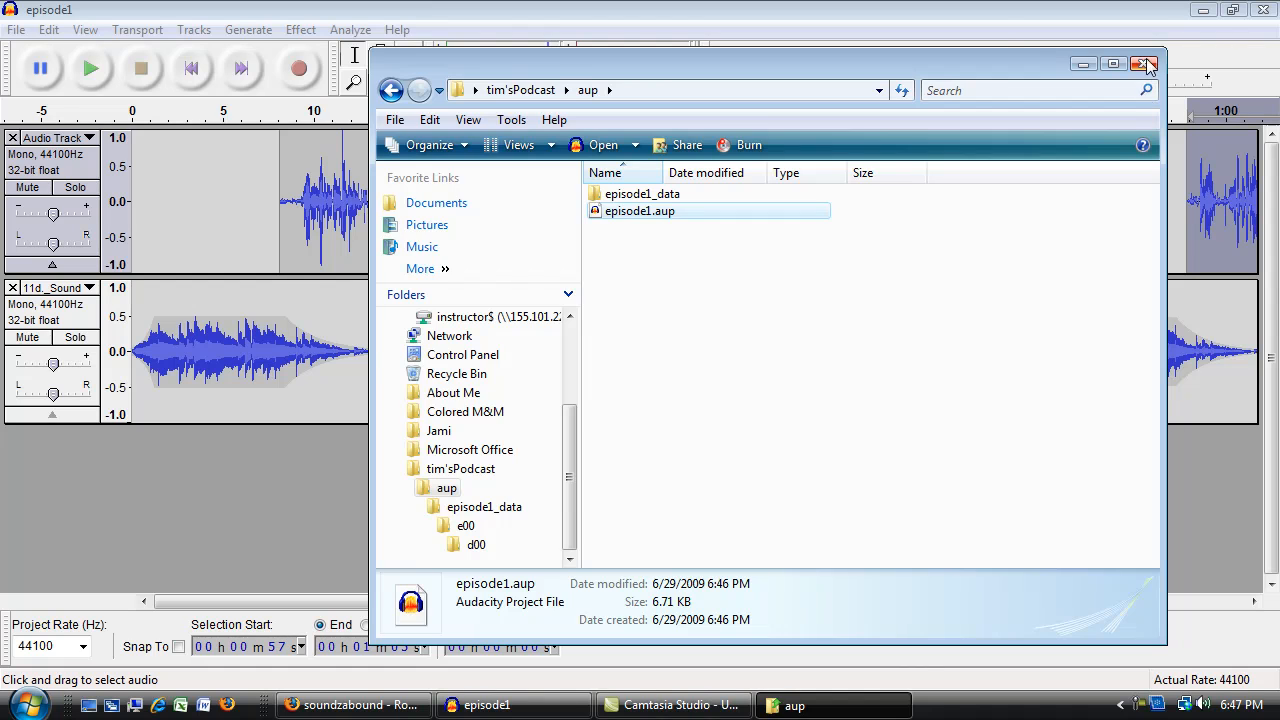
Step: Close the Explorer window to return to the episode1 project
left_click(1147, 65)
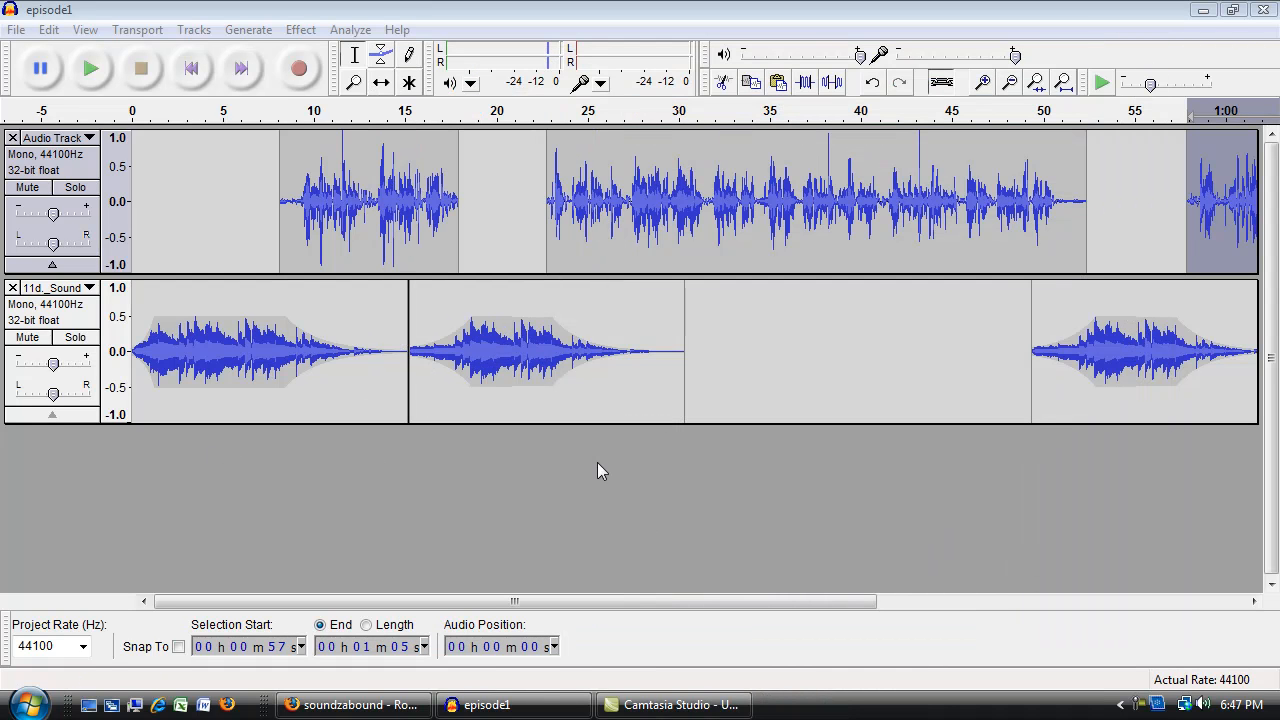
mouse_move(268, 504)
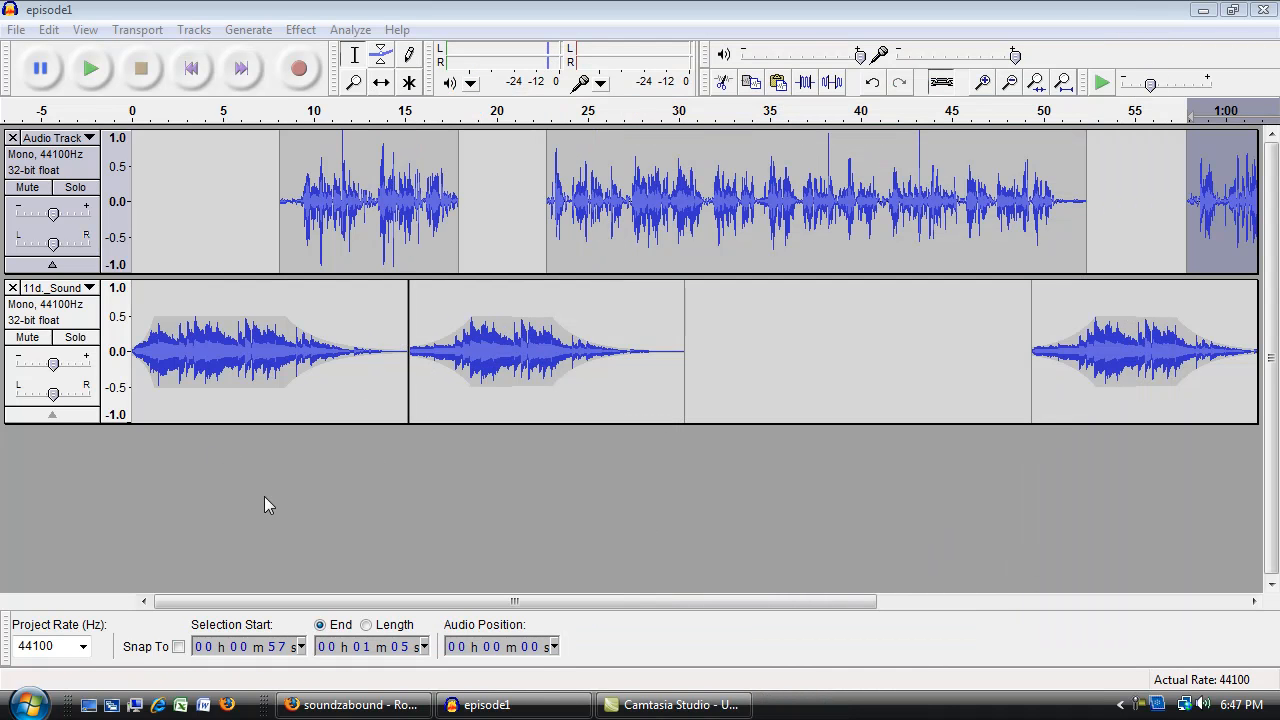
mouse_move(547, 491)
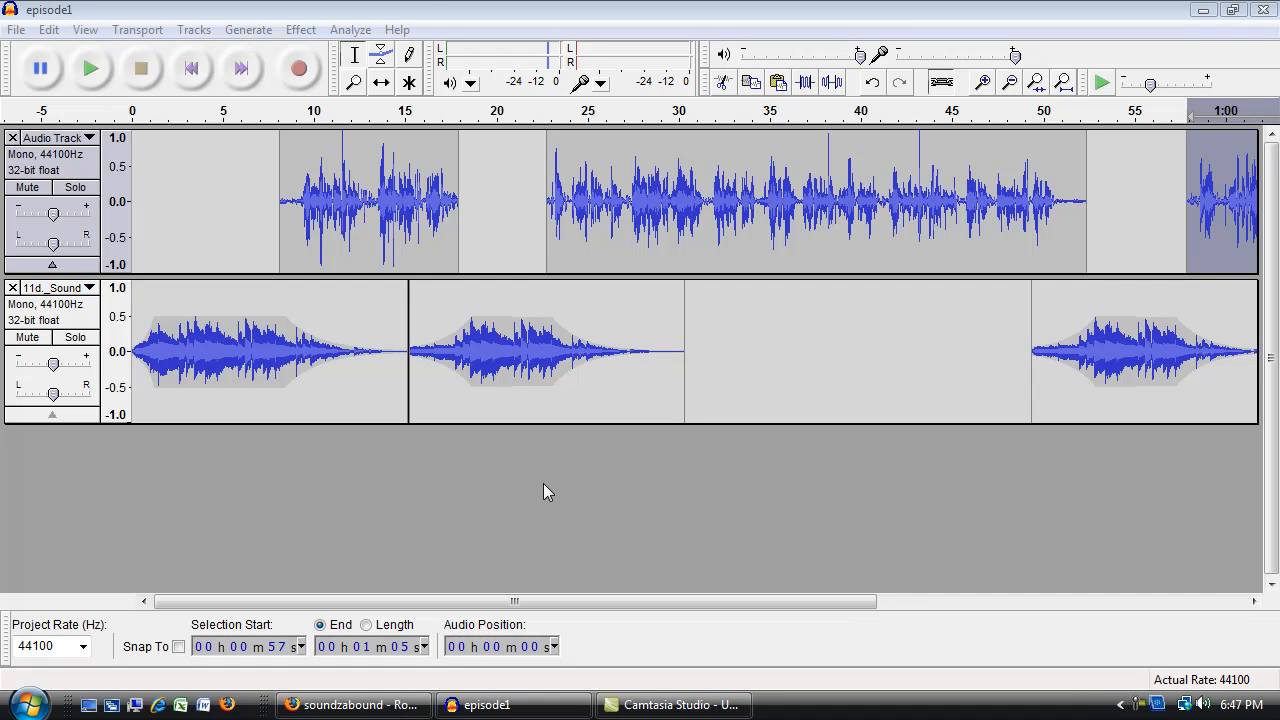